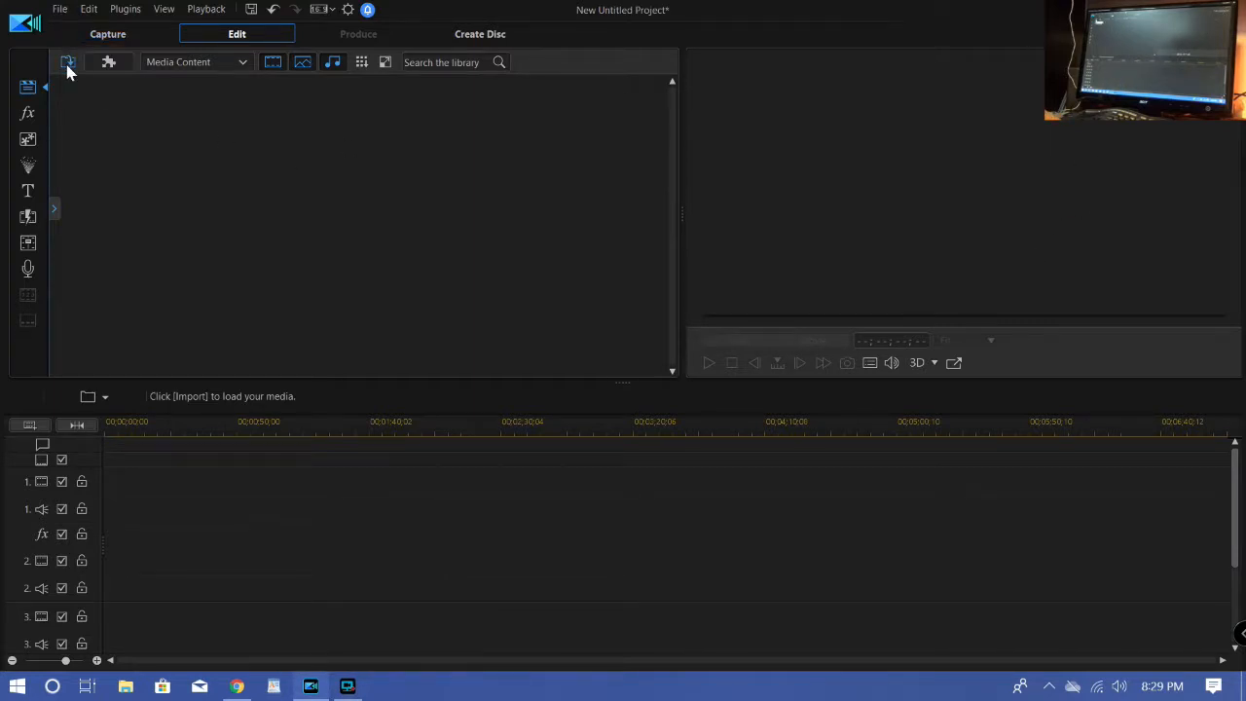
Import midnight arts intro2.mp4 into the media library.
click(68, 61)
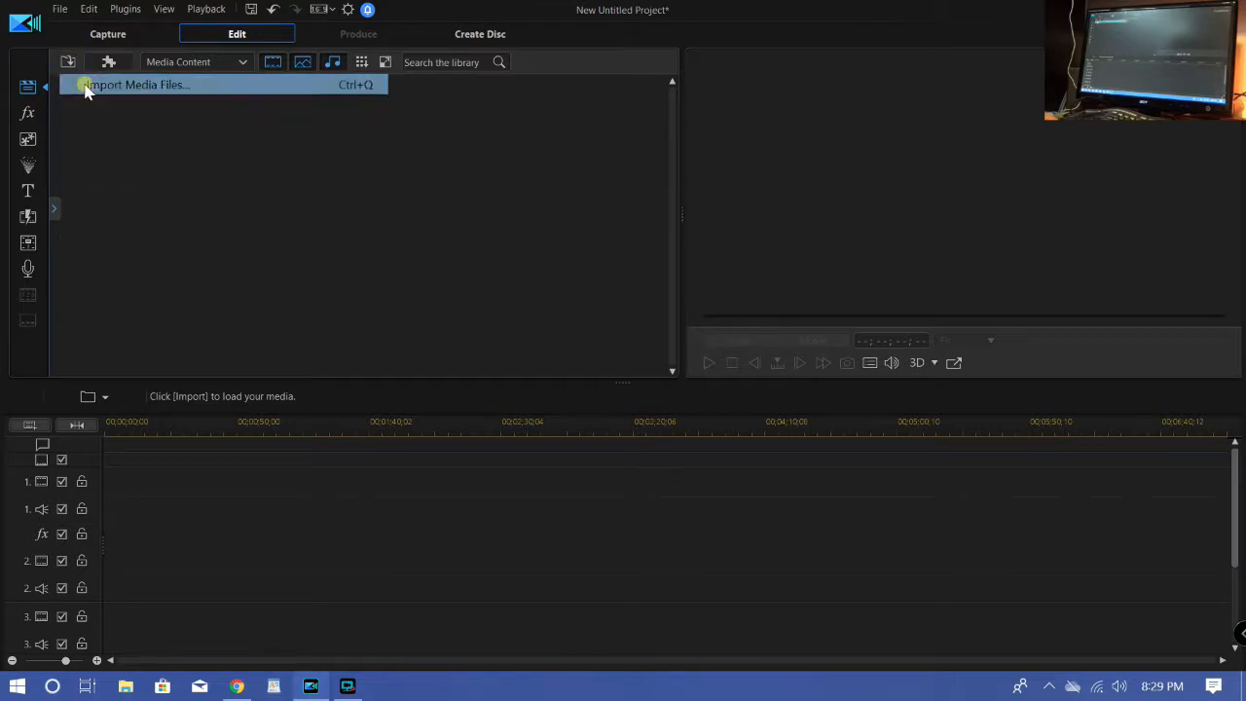
click(136, 85)
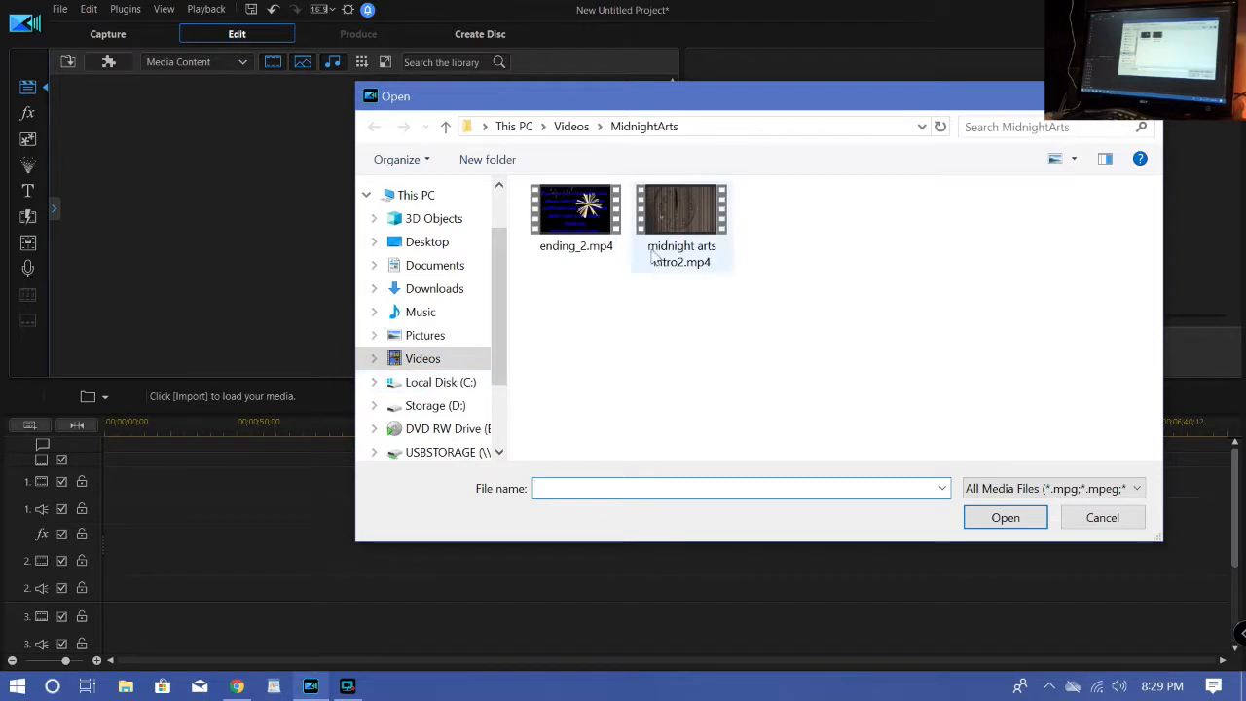
click(682, 209)
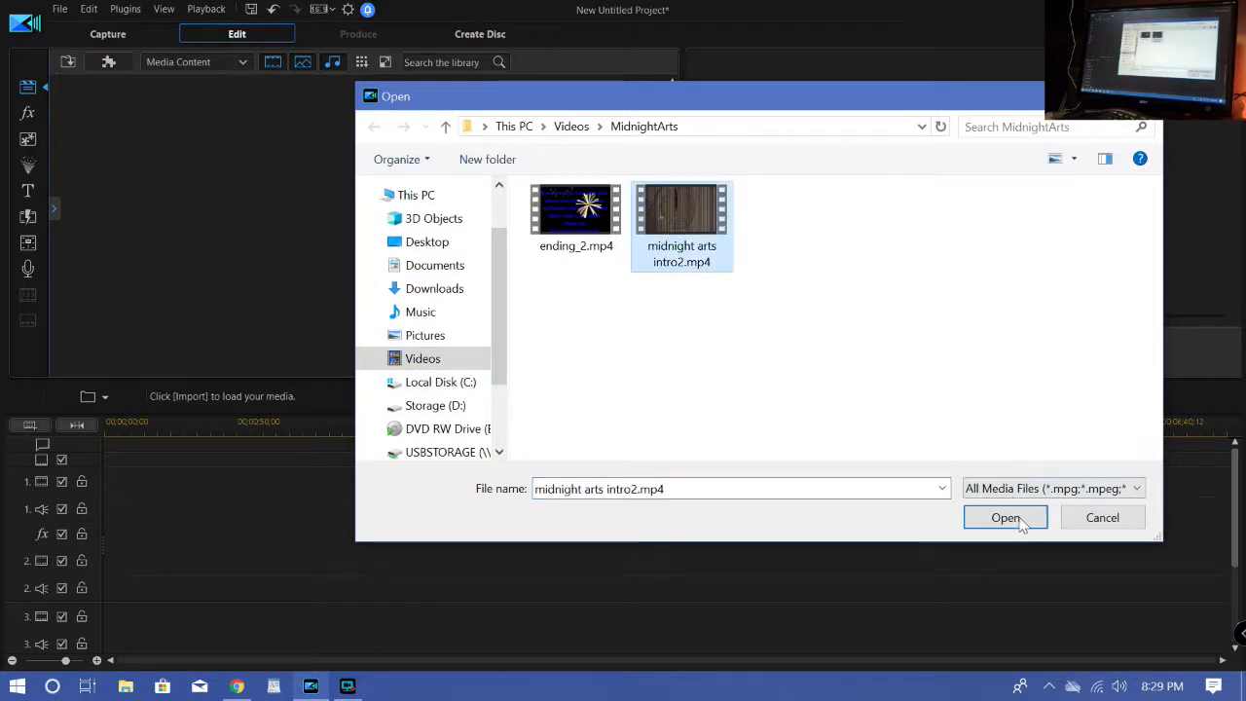
click(1005, 517)
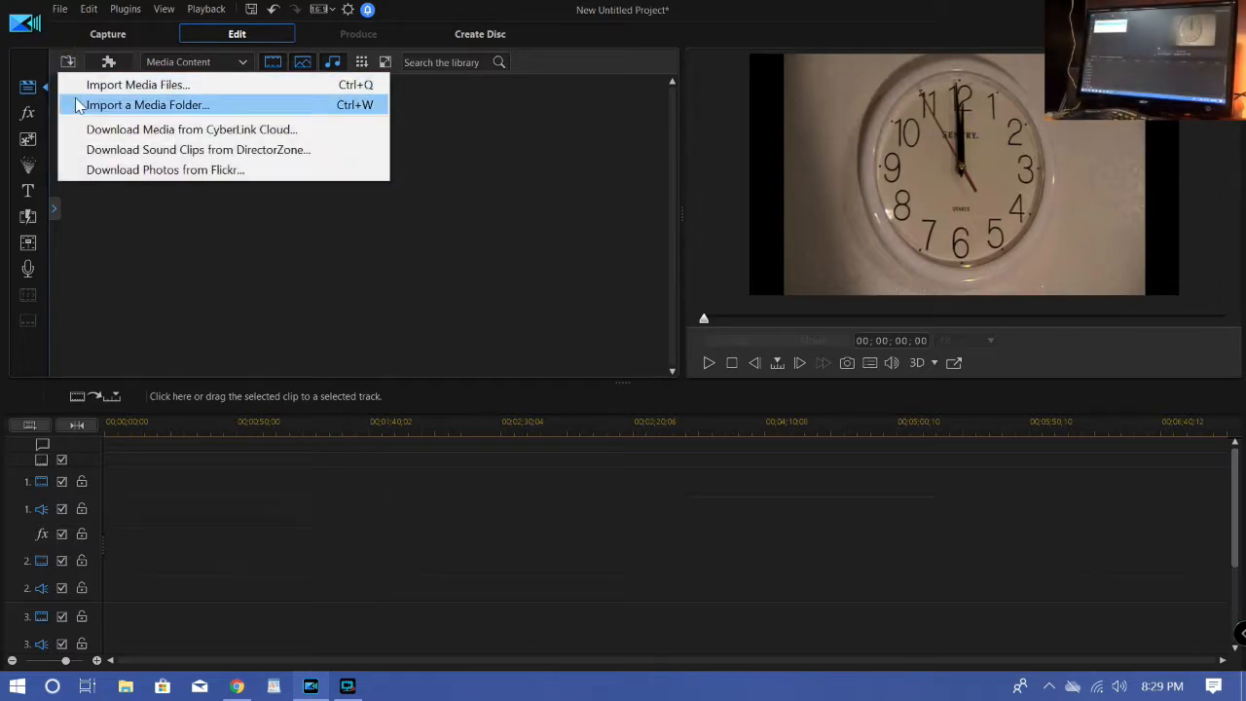
Import MAH00089.MP4 from the Sony 1 2019-08-07 folder.
click(137, 85)
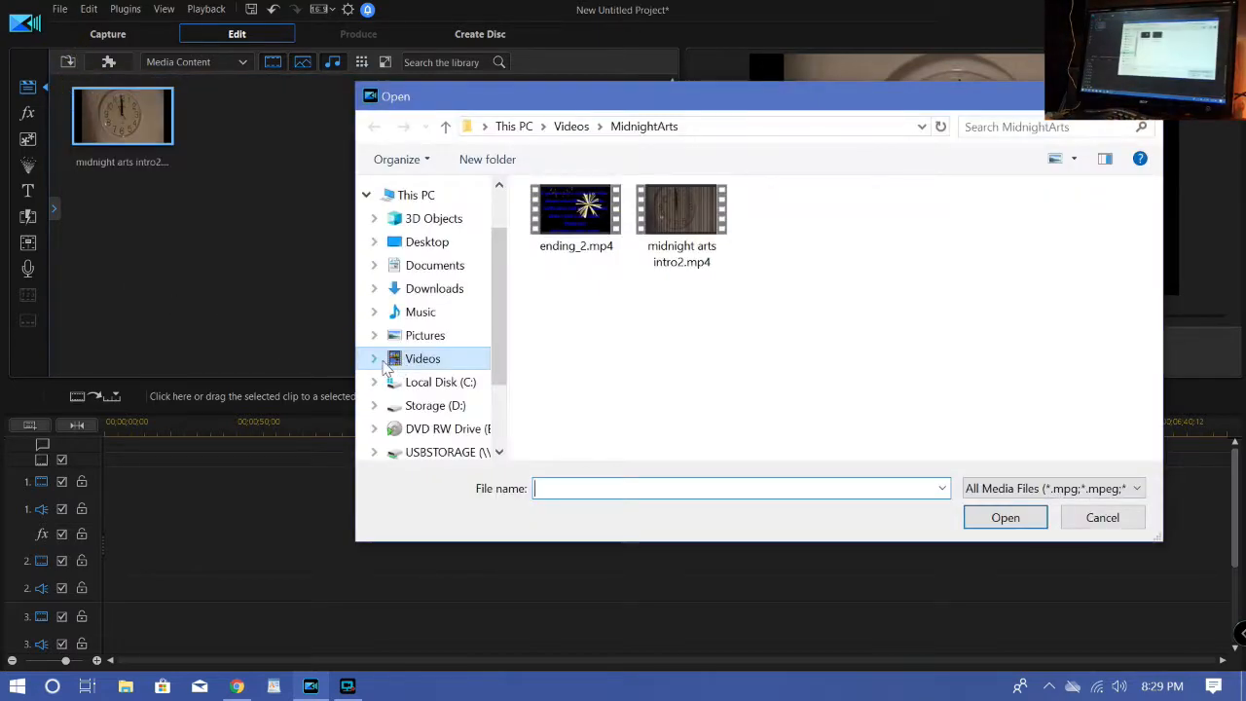
click(374, 358)
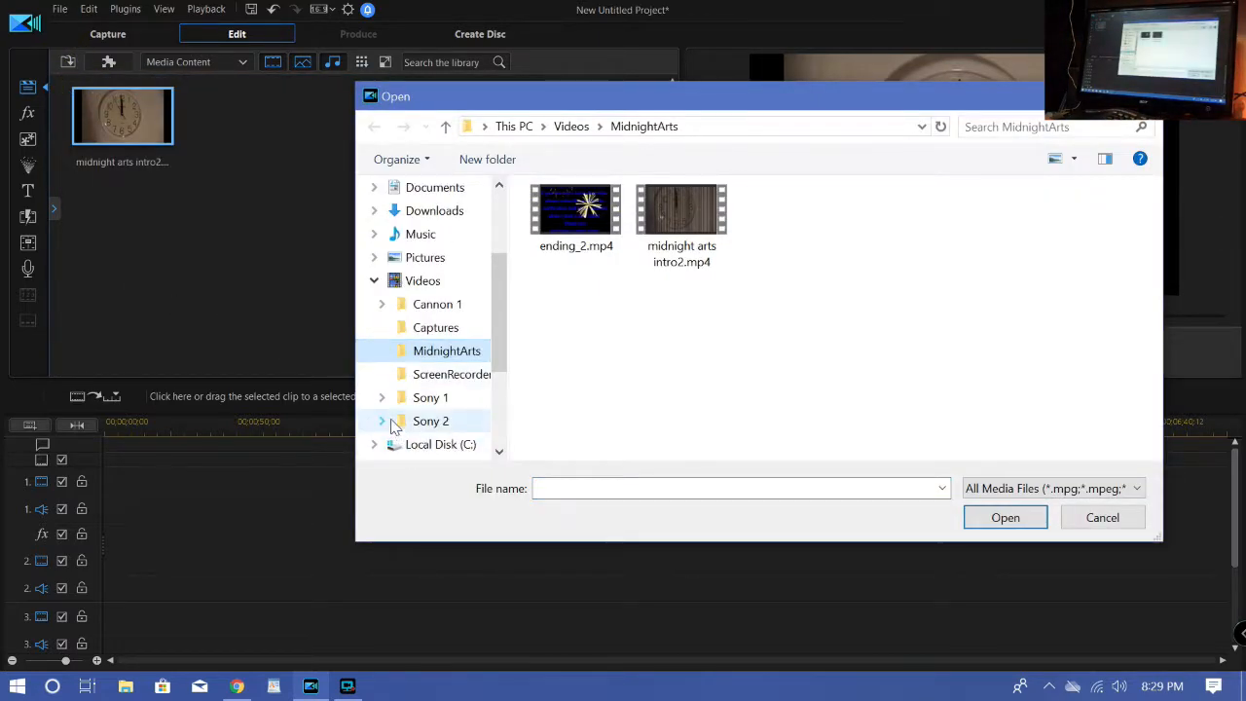
click(382, 397)
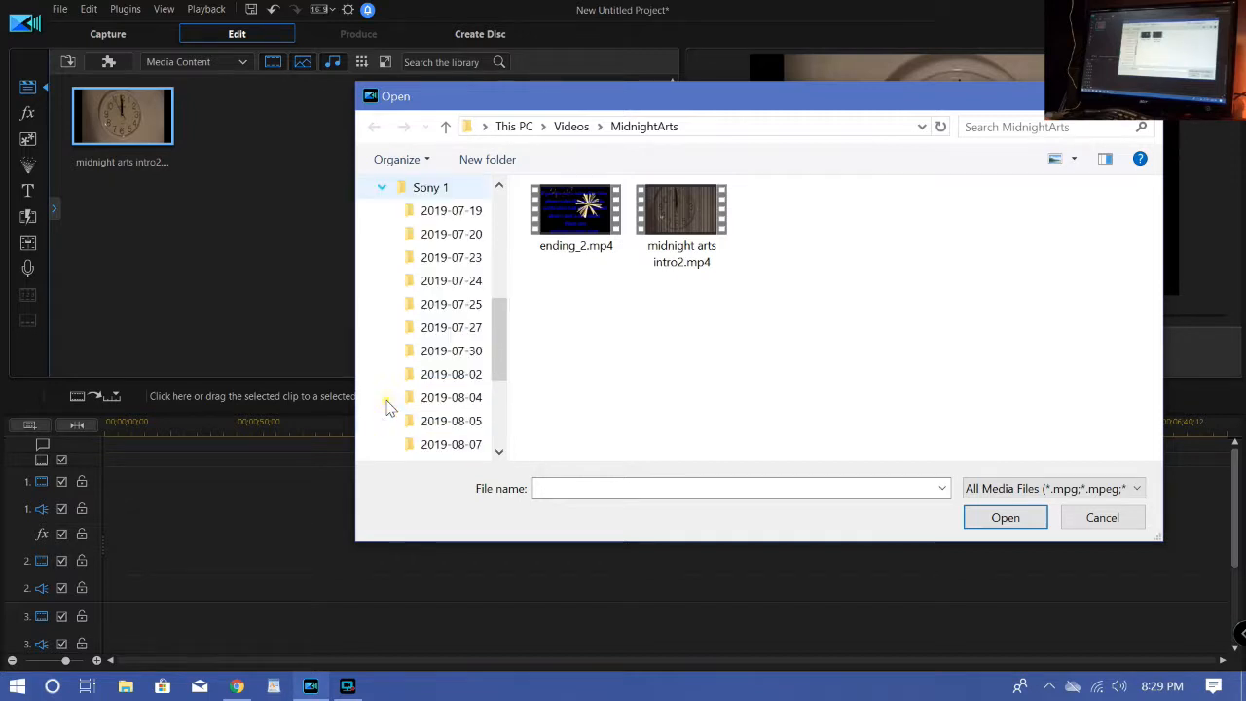
scroll(down, 3)
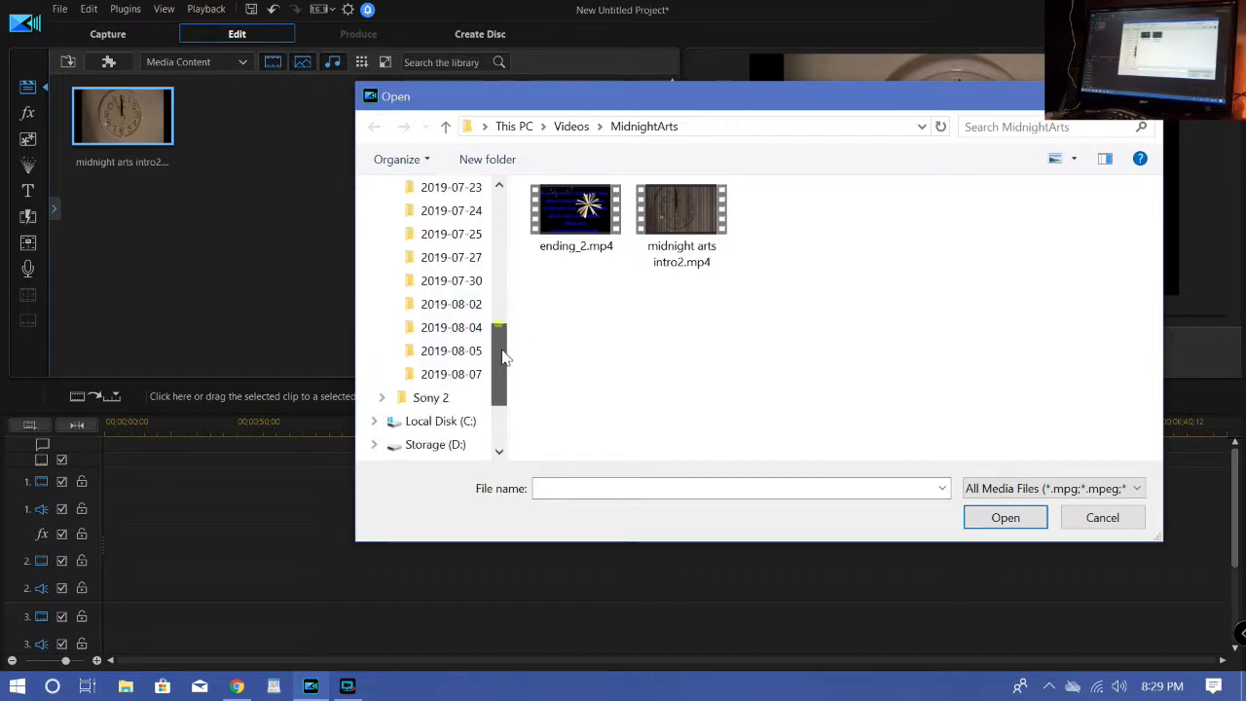
scroll(down, 3)
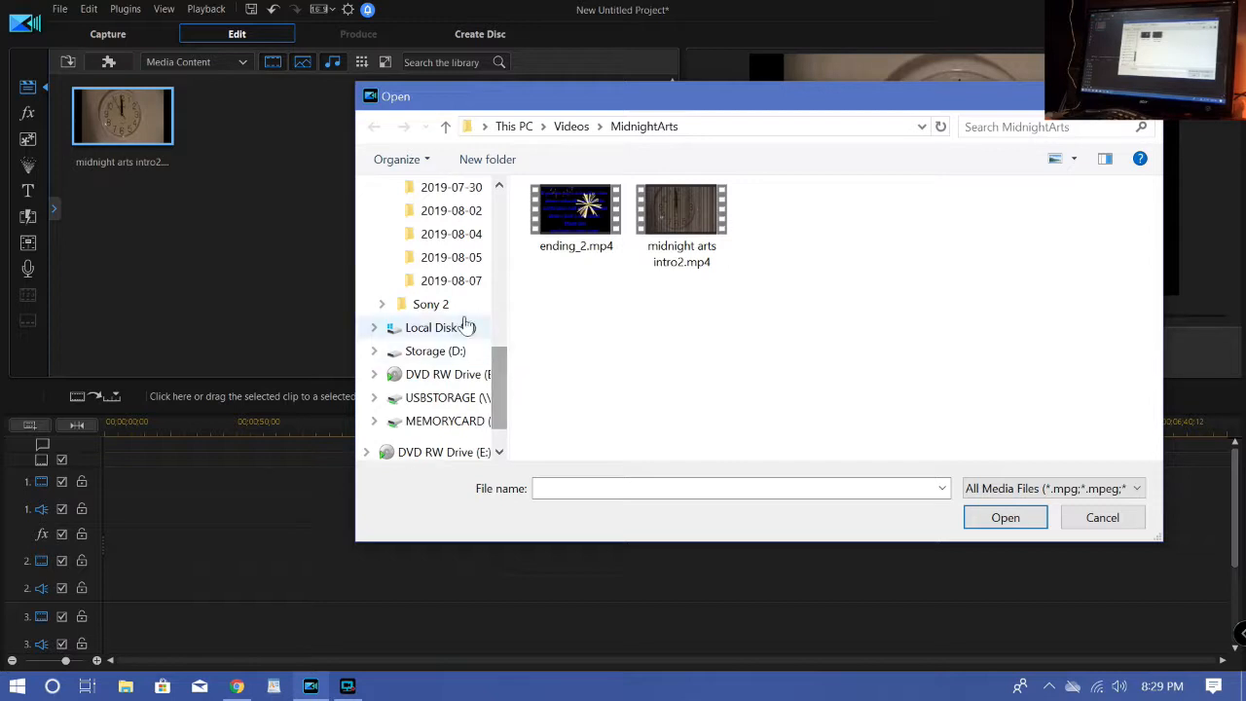
double_click(451, 280)
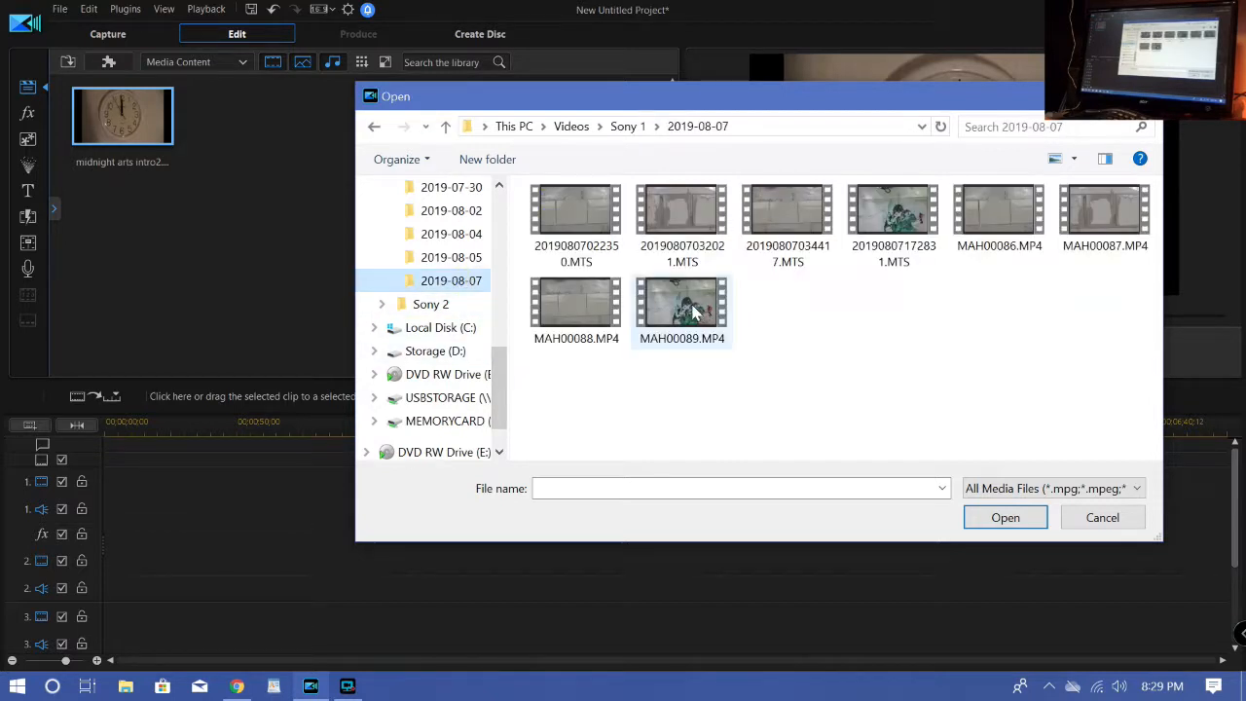
click(682, 307)
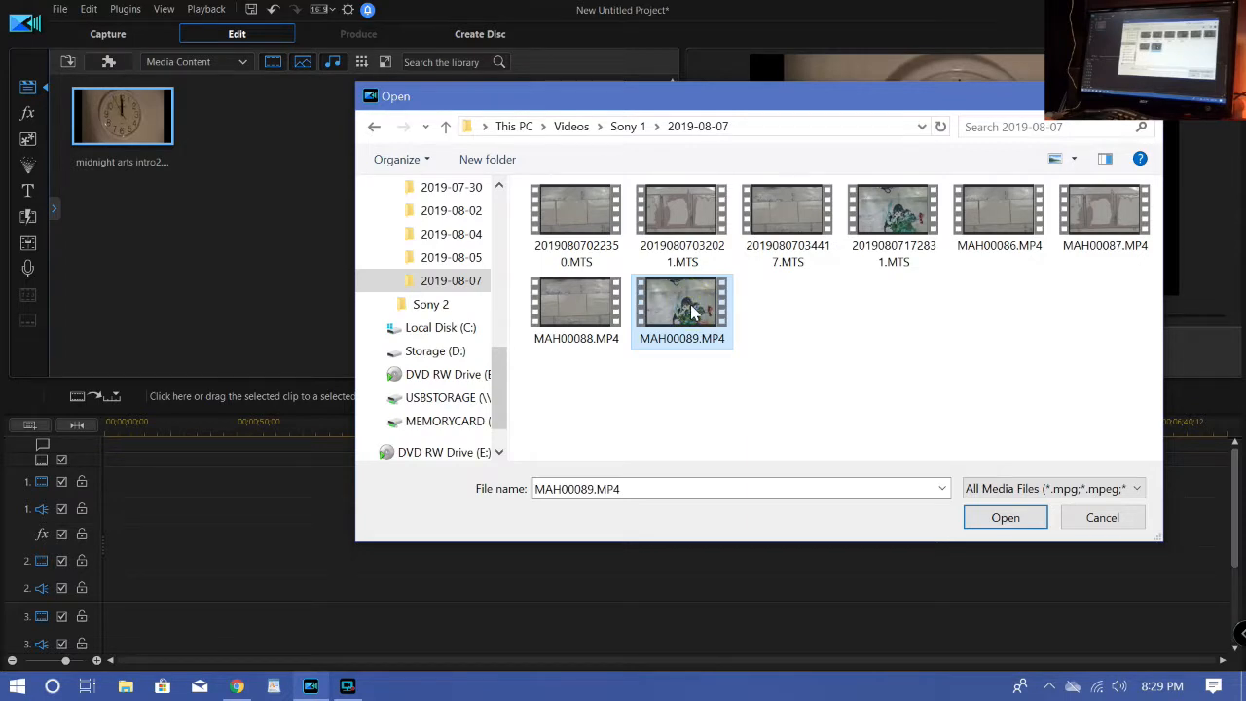
click(1004, 517)
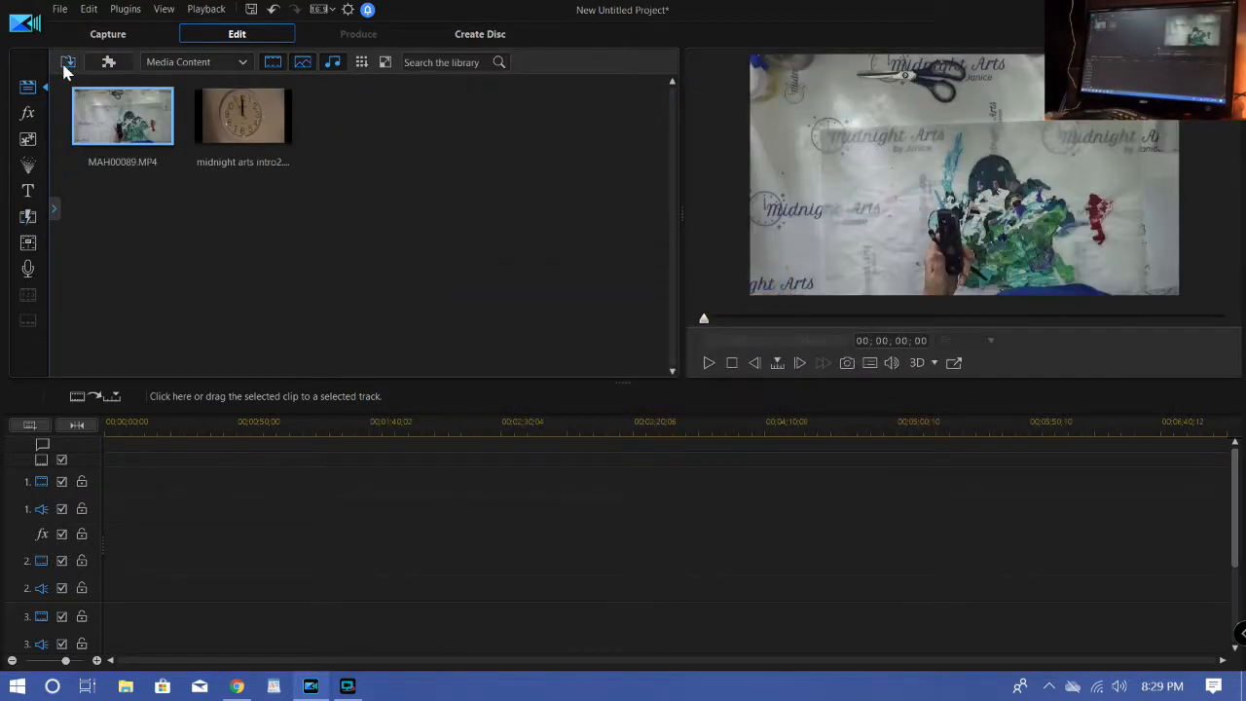
Import MAH00329.MP4 from the Sony 2 folder.
click(68, 62)
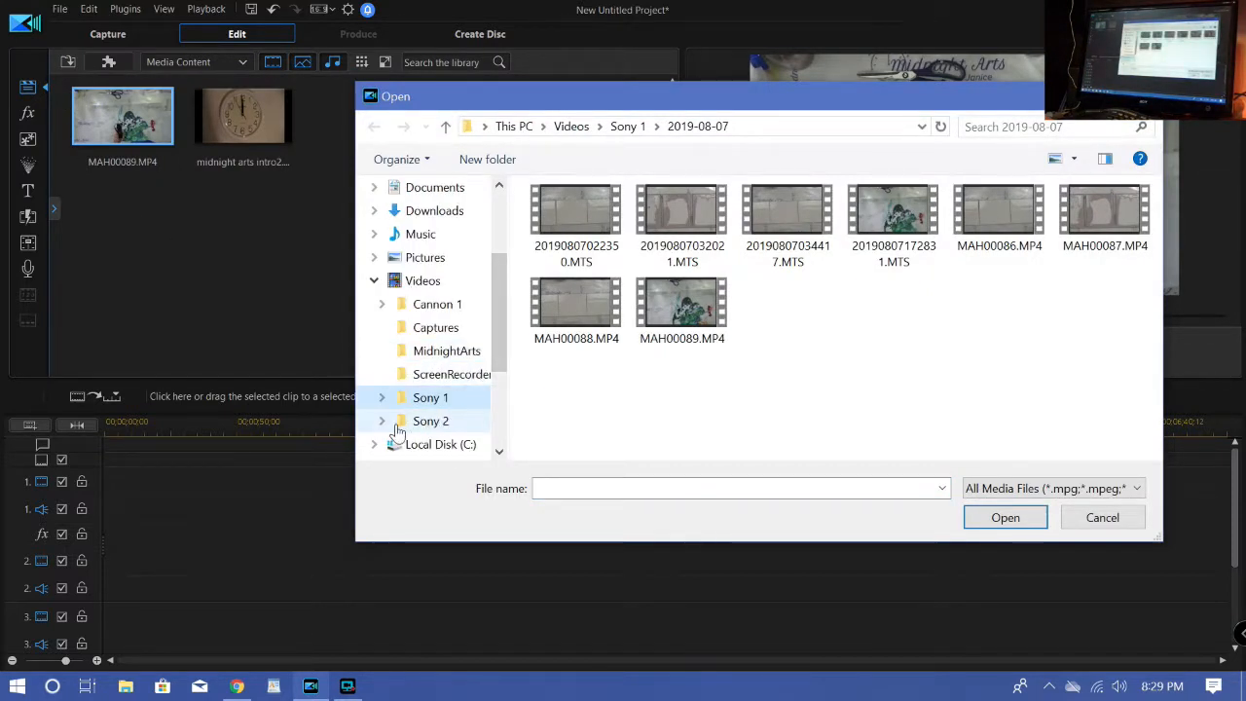
click(381, 420)
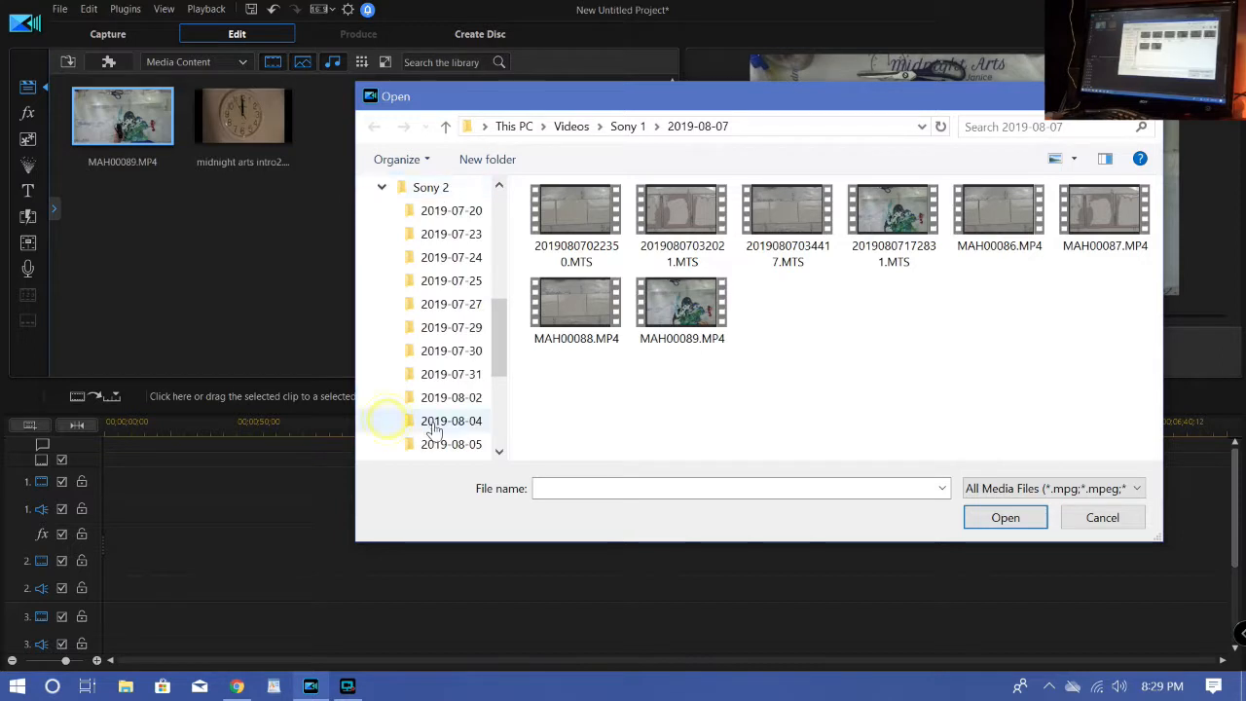
scroll(down, 3)
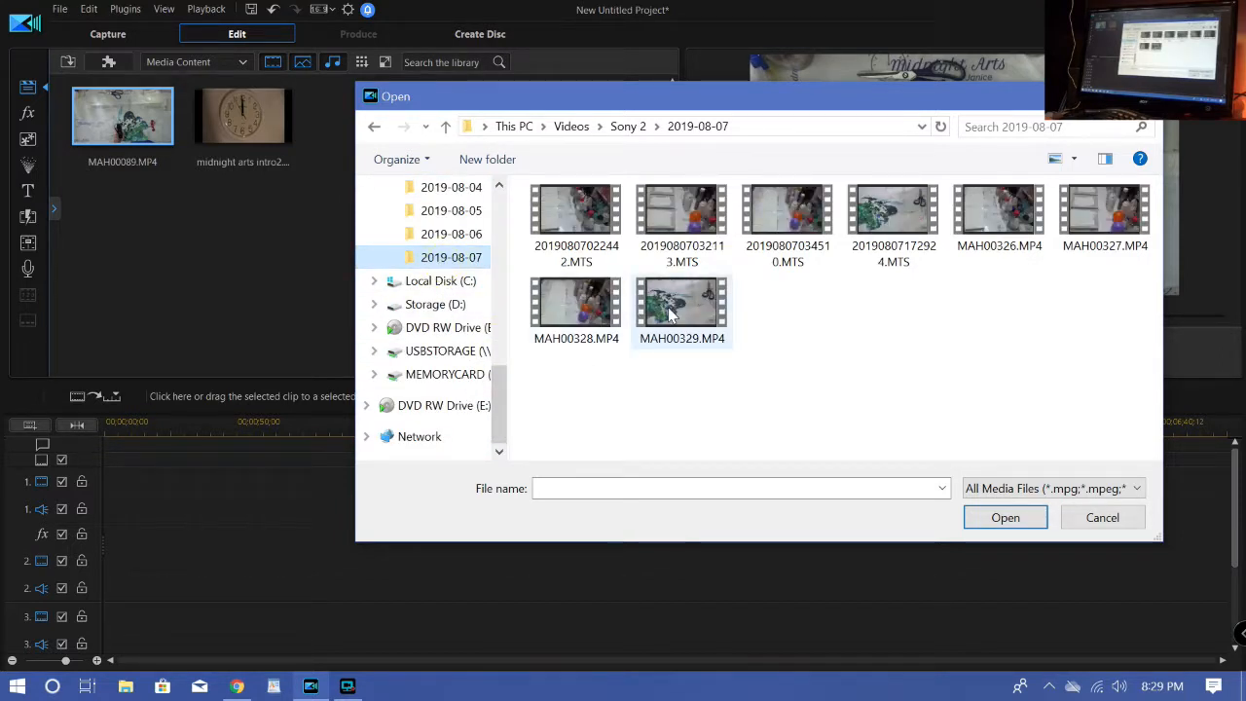
click(1005, 516)
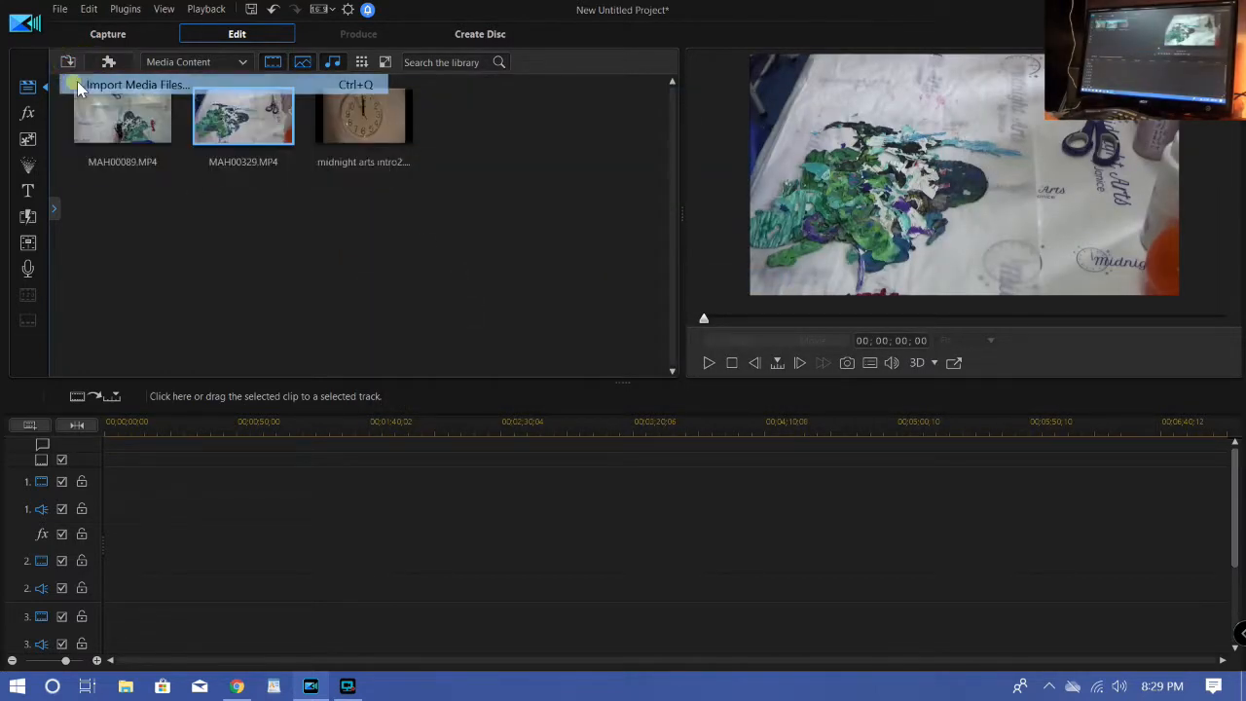
Browse to the Cannon 1 folder to import the MOV004.MOD talking-head clip.
click(136, 85)
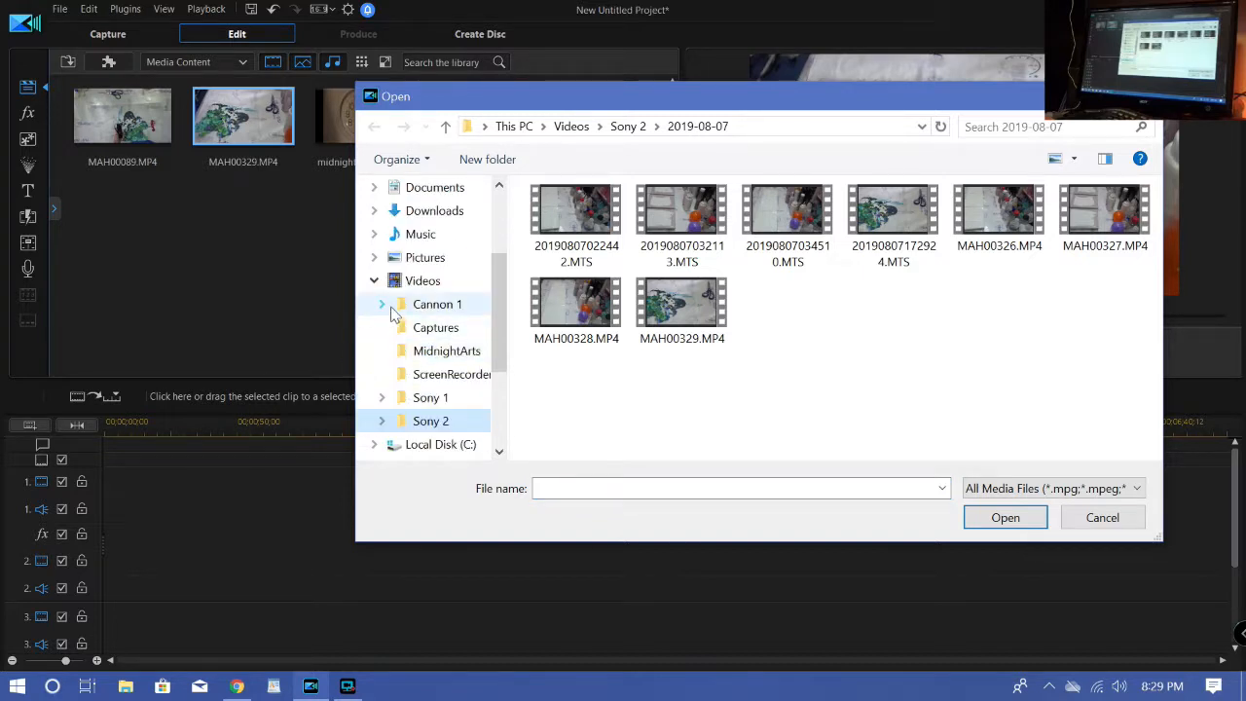
click(382, 304)
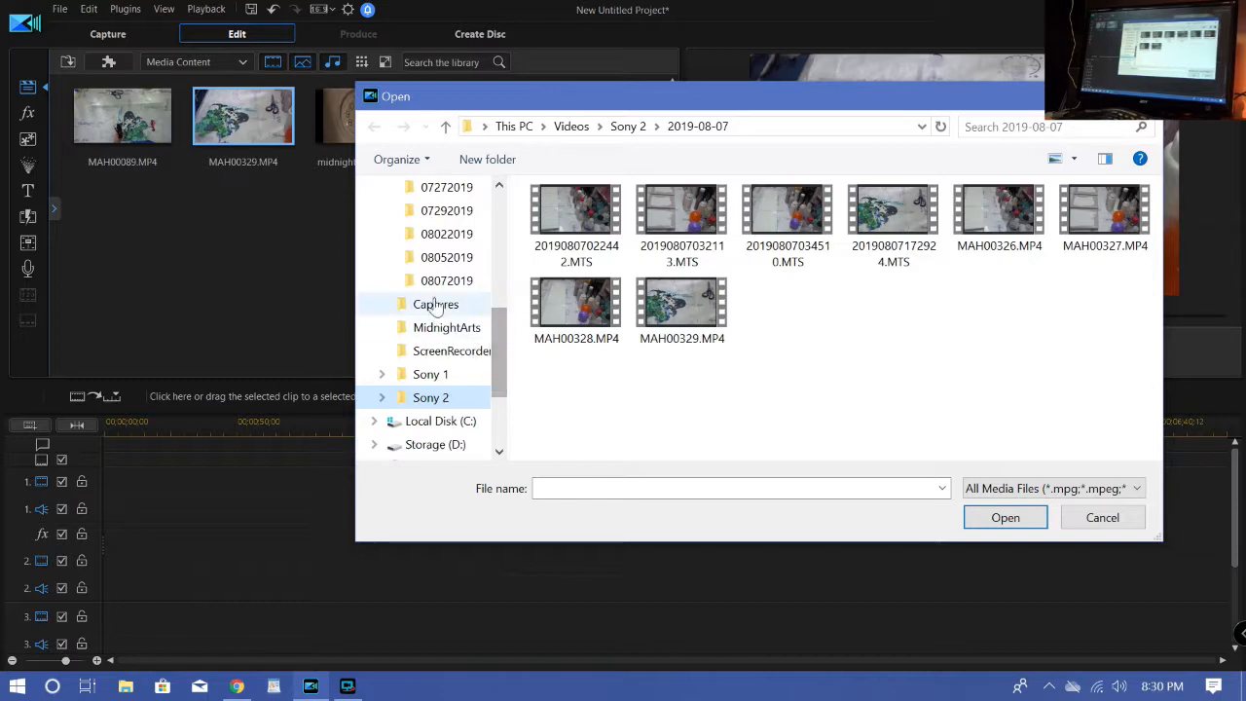
click(447, 281)
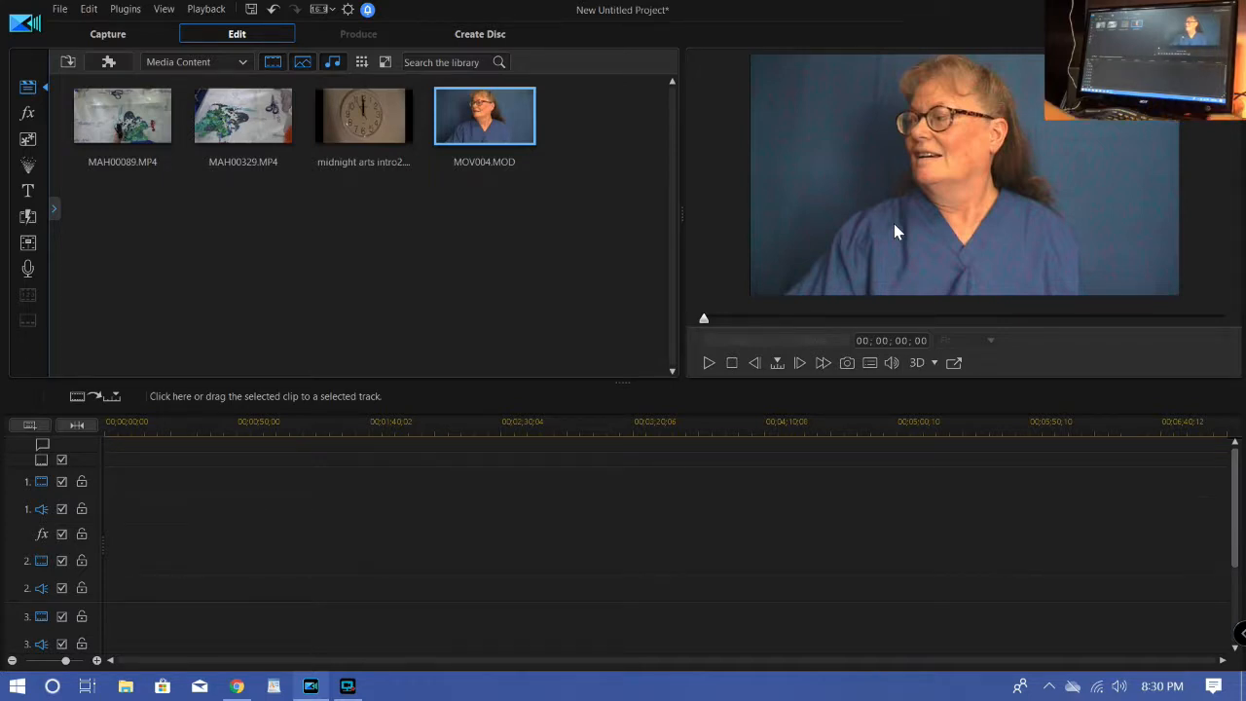
mouse_move(334, 225)
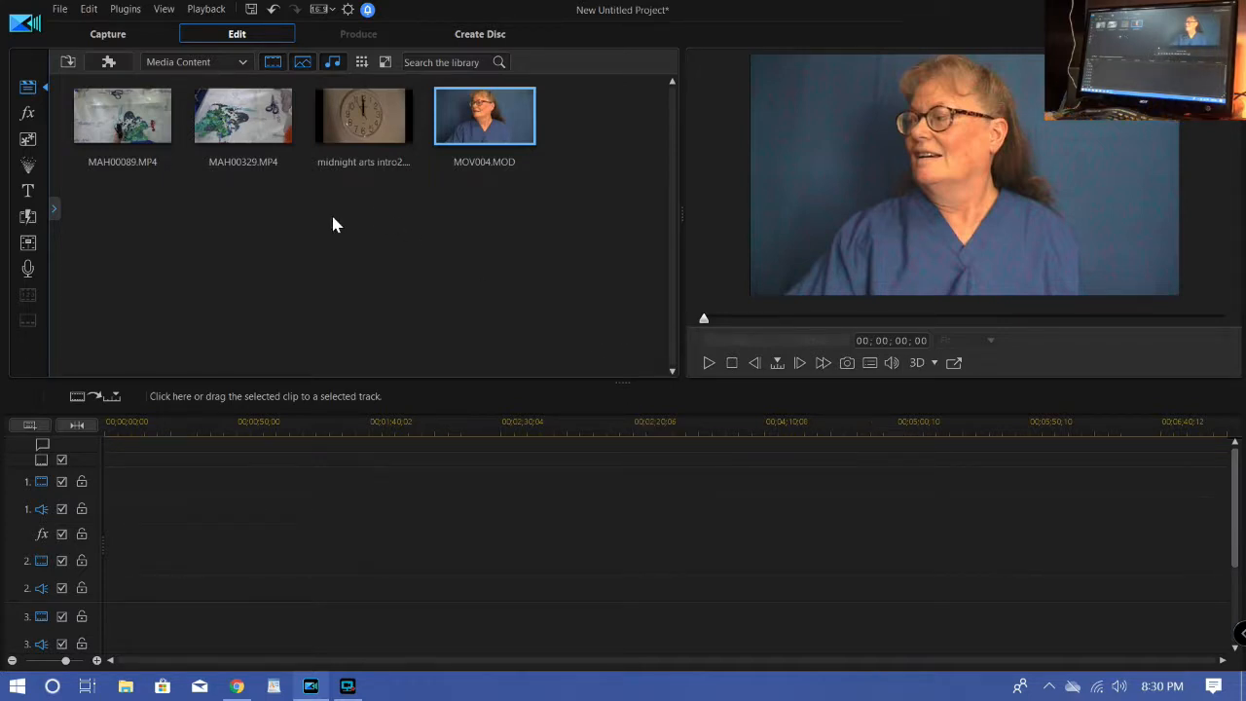
mouse_move(136, 107)
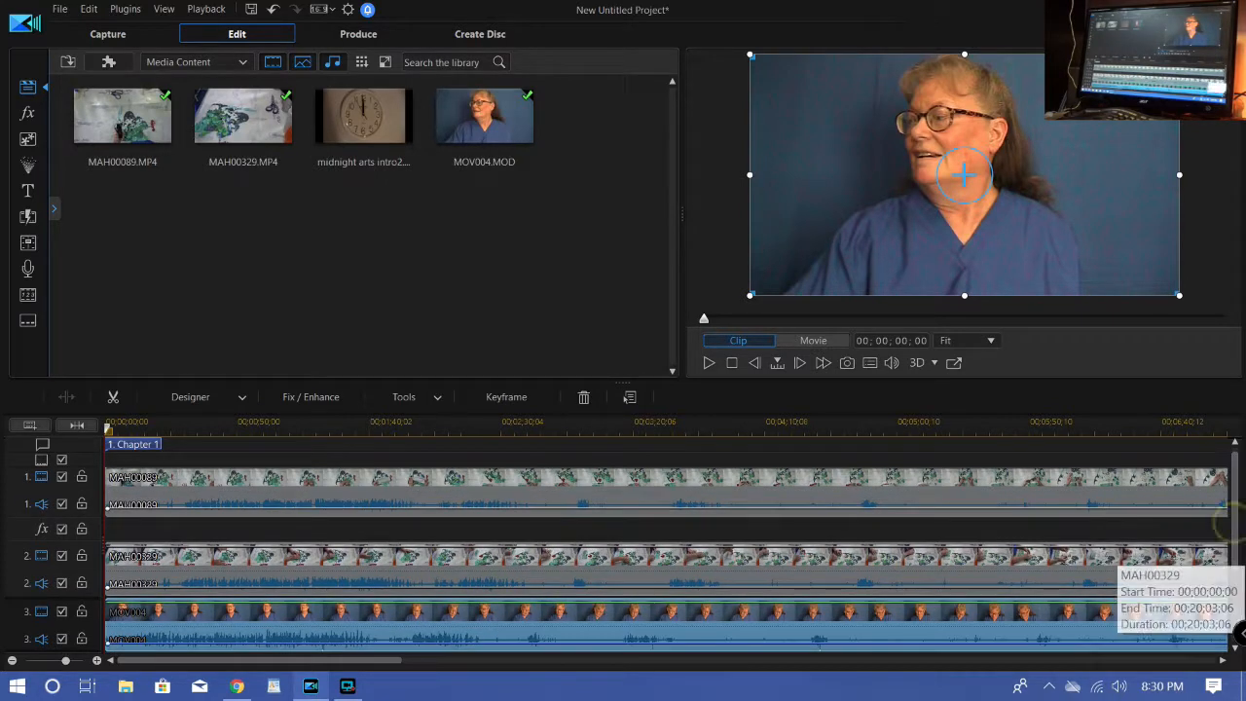
Sync MAH00089, MAH00329 and MOV004 on tracks 1–3 by their audio.
scroll(down, 3)
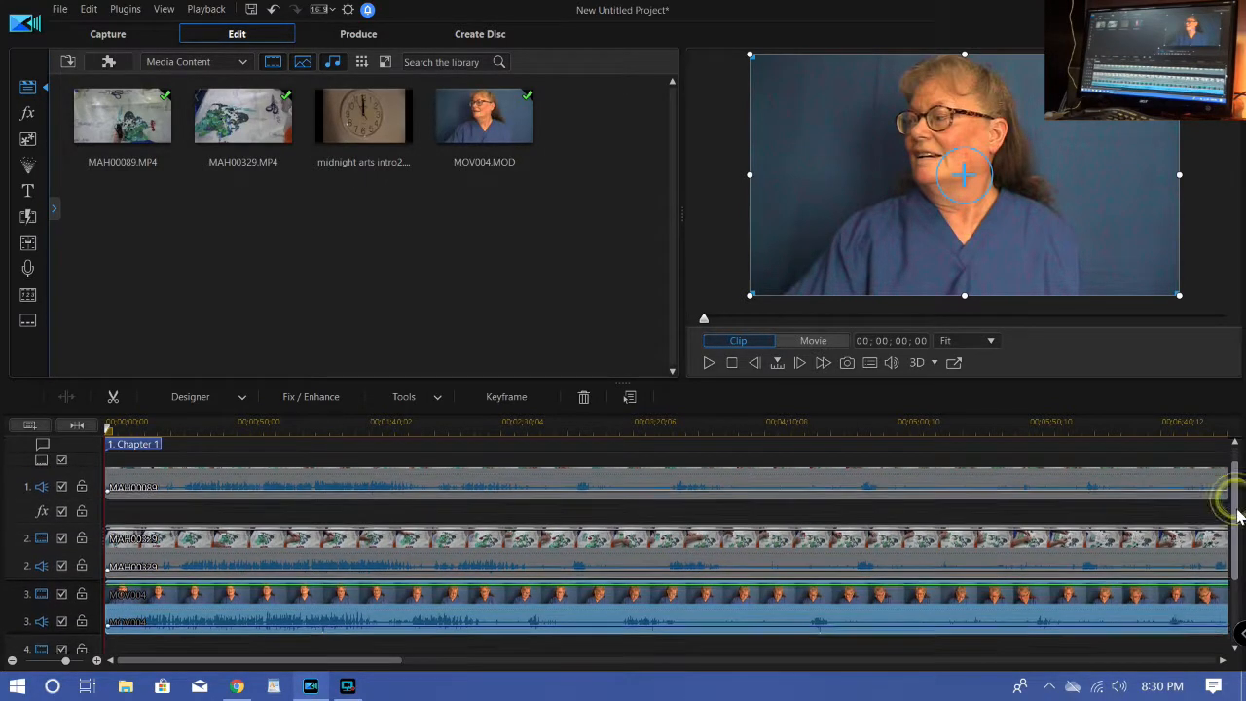
click(813, 340)
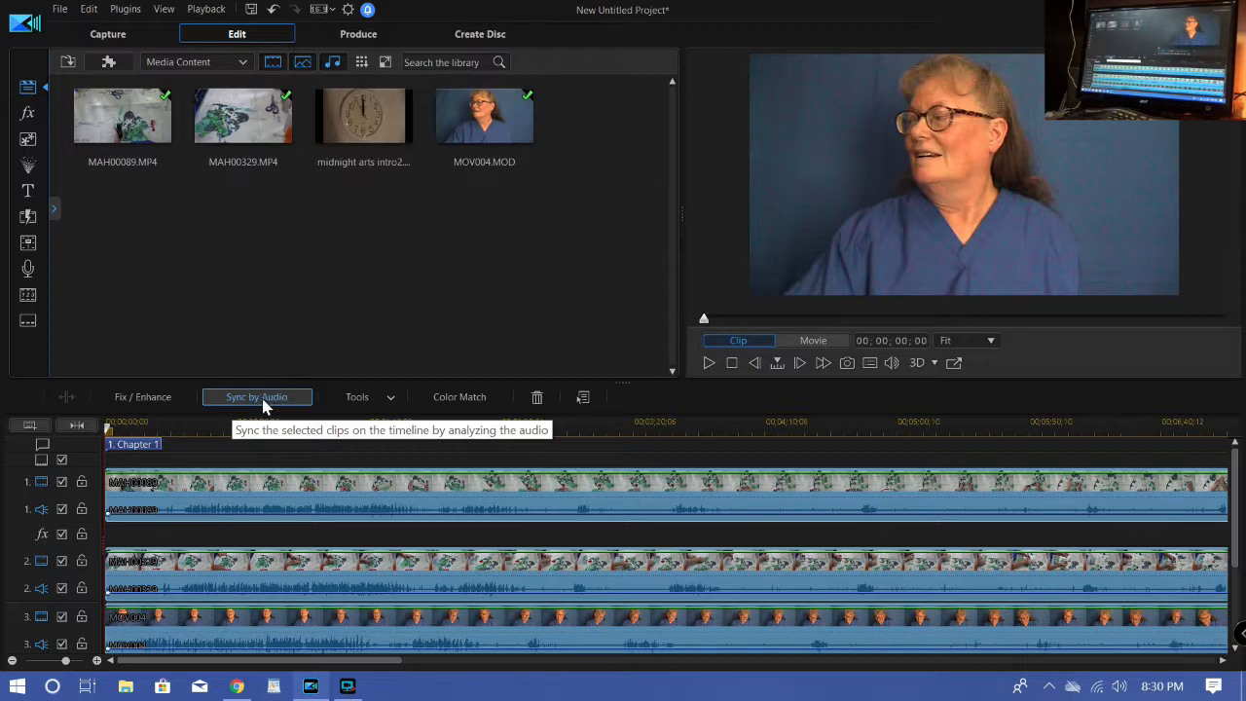
click(256, 396)
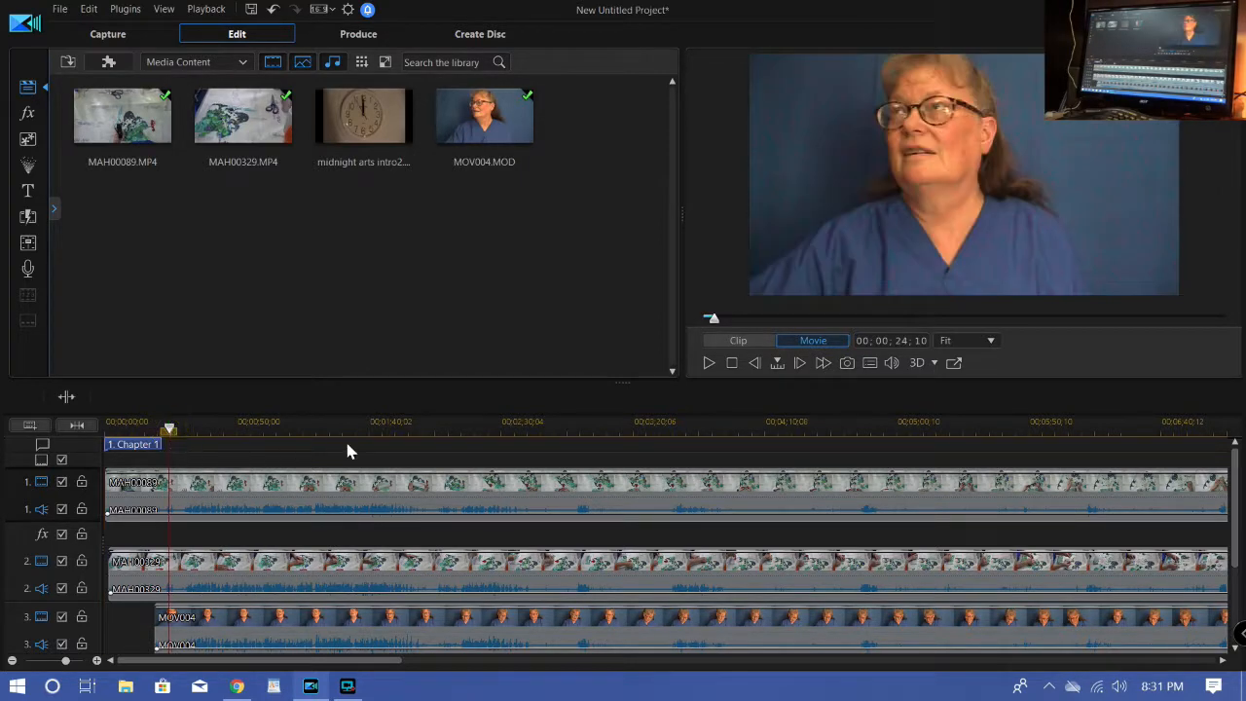
mouse_move(708, 362)
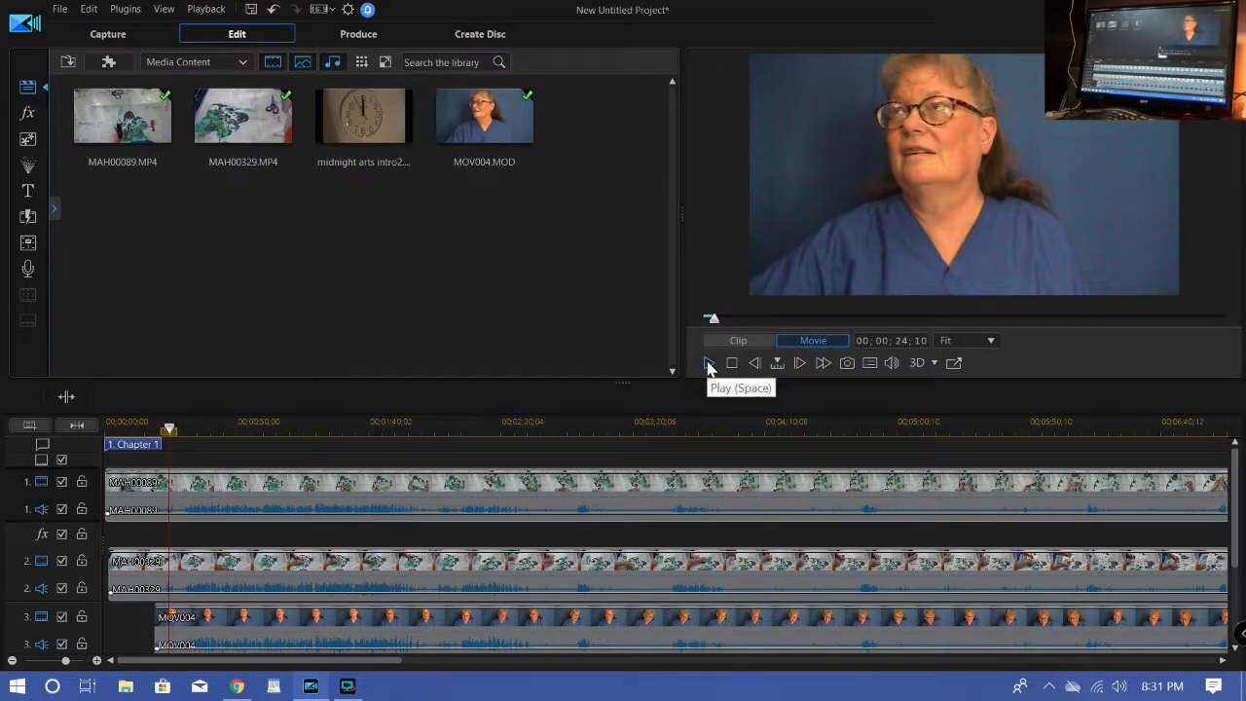
Trim the synced clips' leading pieces and place midnight arts intro2 at track 1's start.
click(708, 362)
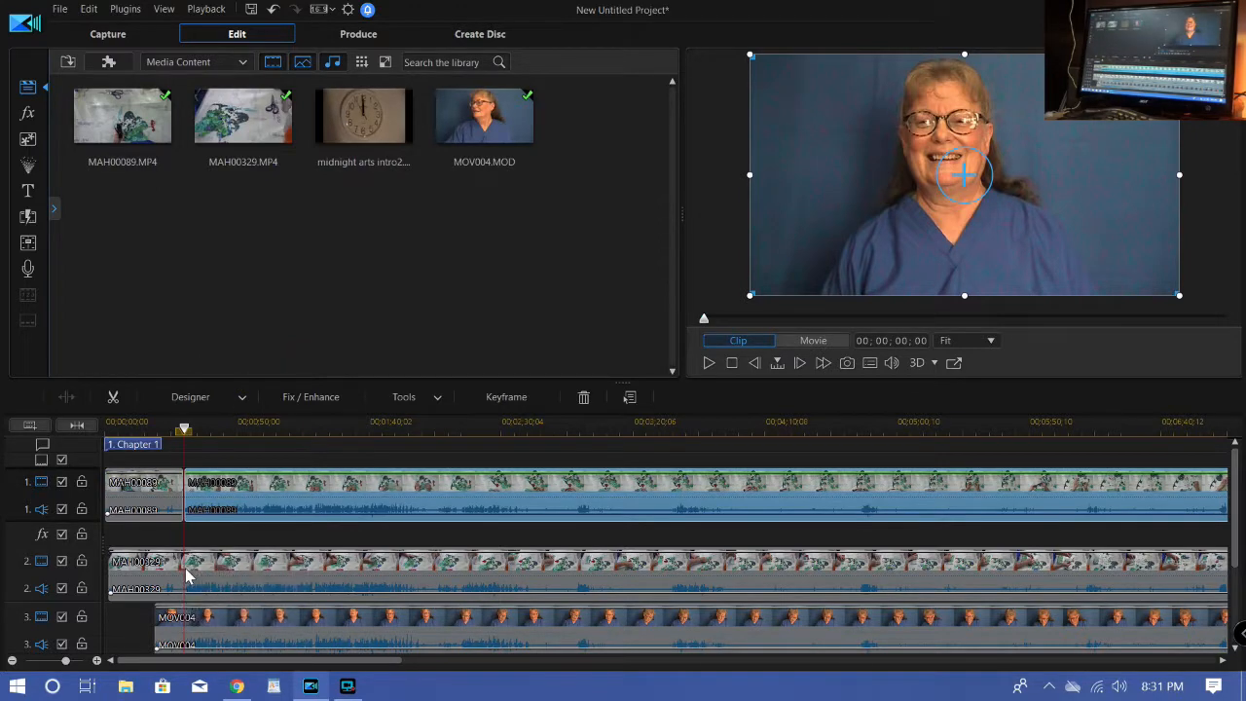
right_click(190, 575)
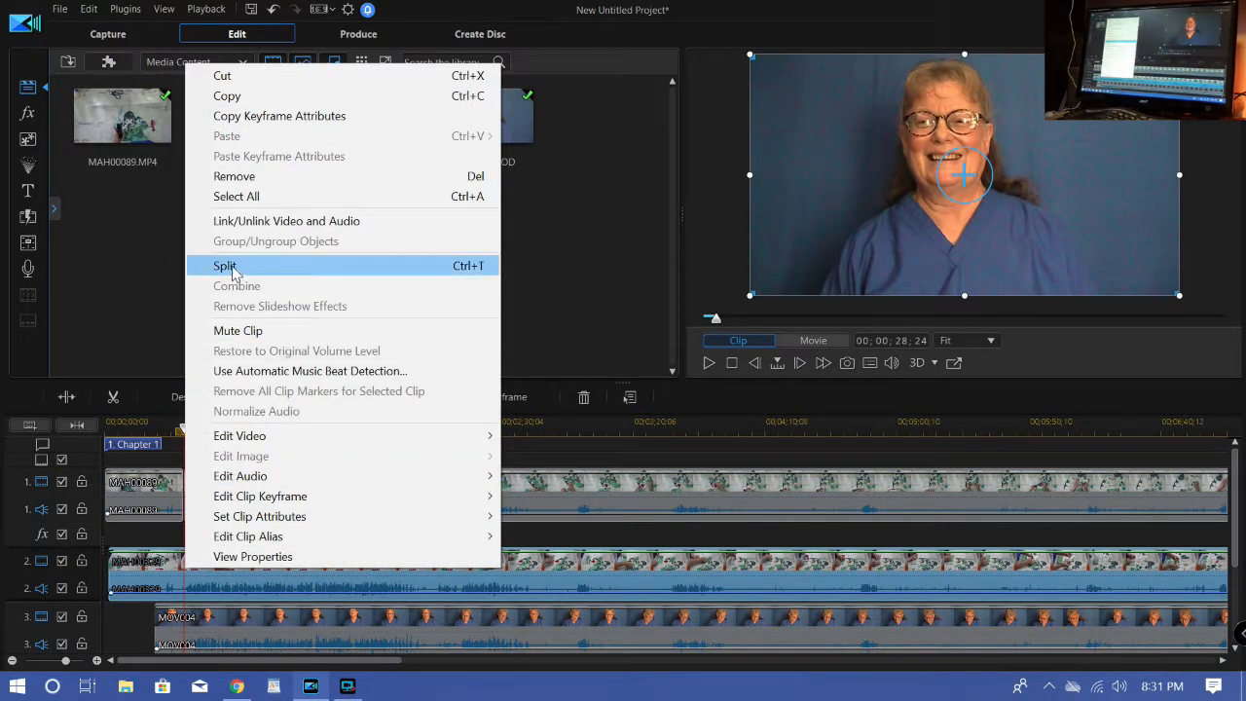
mouse_move(258, 547)
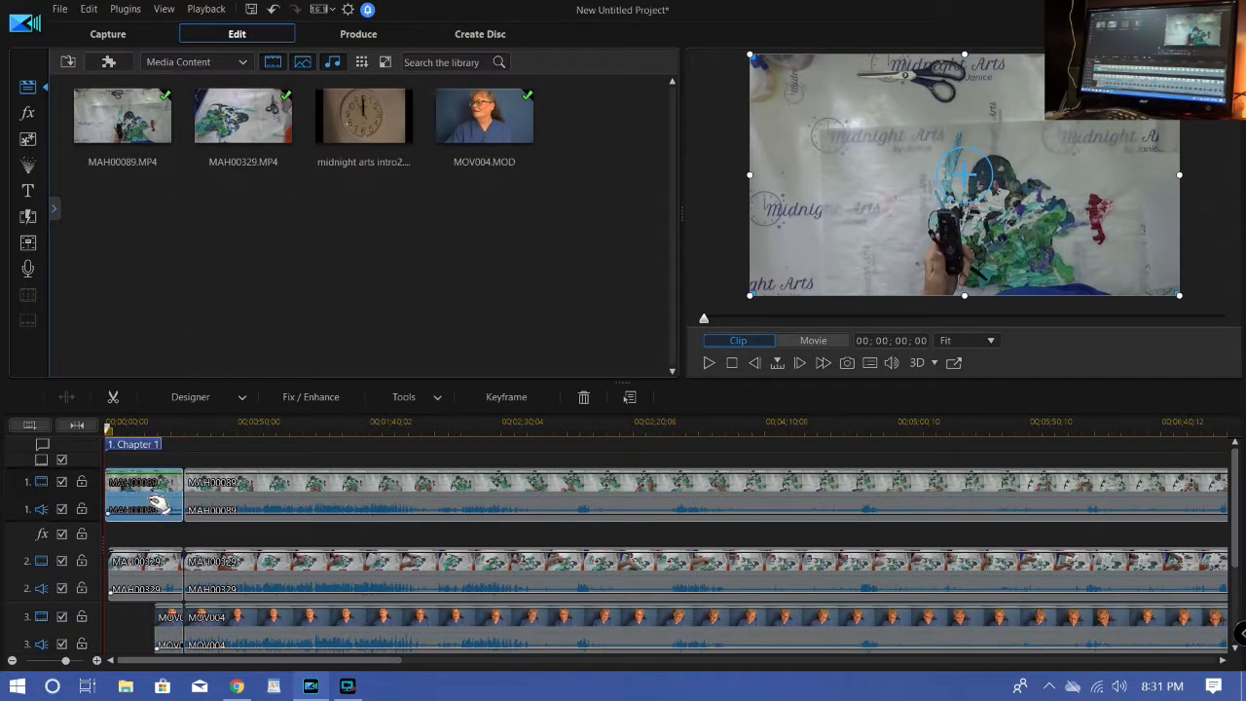
click(812, 340)
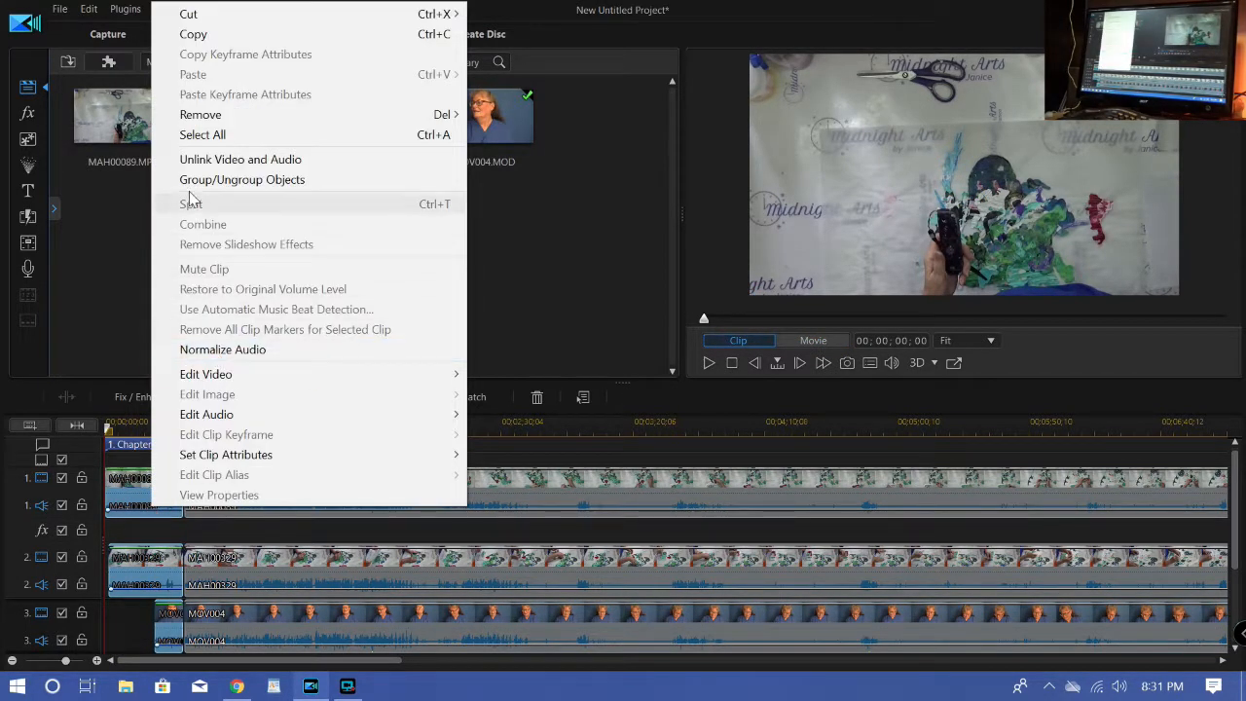
mouse_move(199, 114)
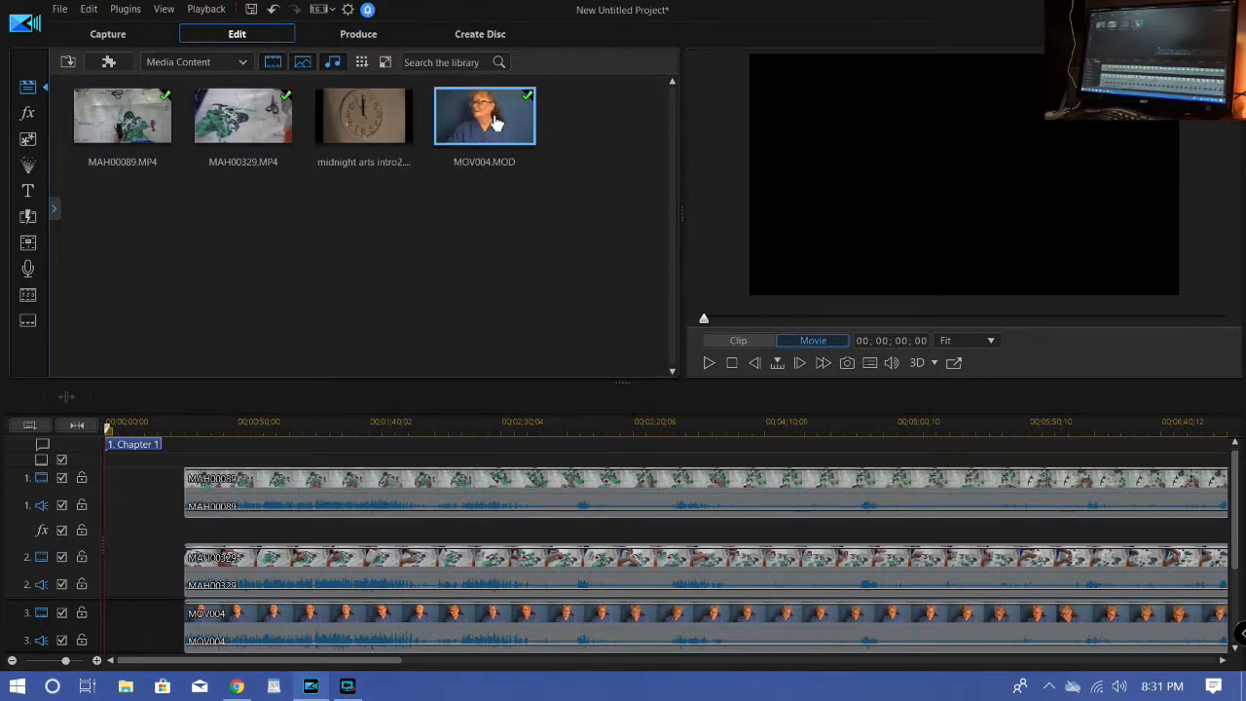
click(363, 115)
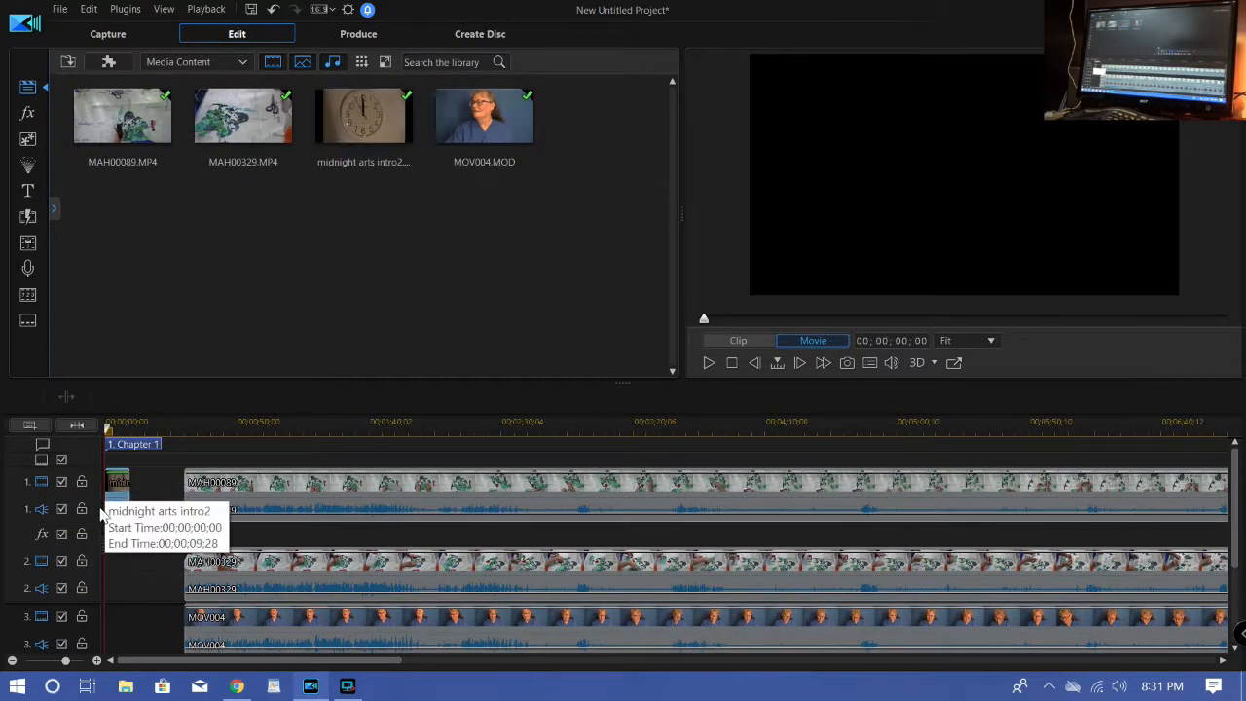
Move the playhead to about 14 minutes and pause playback at 00:14:04:23.
click(117, 482)
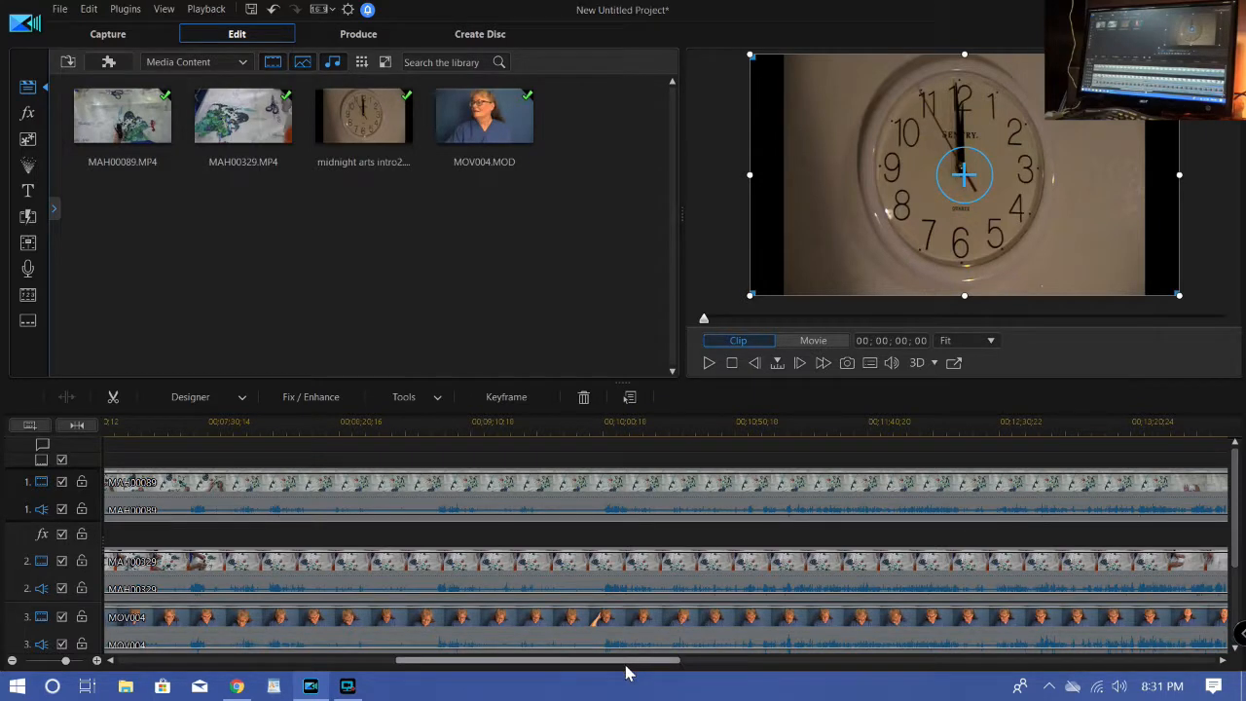
drag(628, 661, 745, 660)
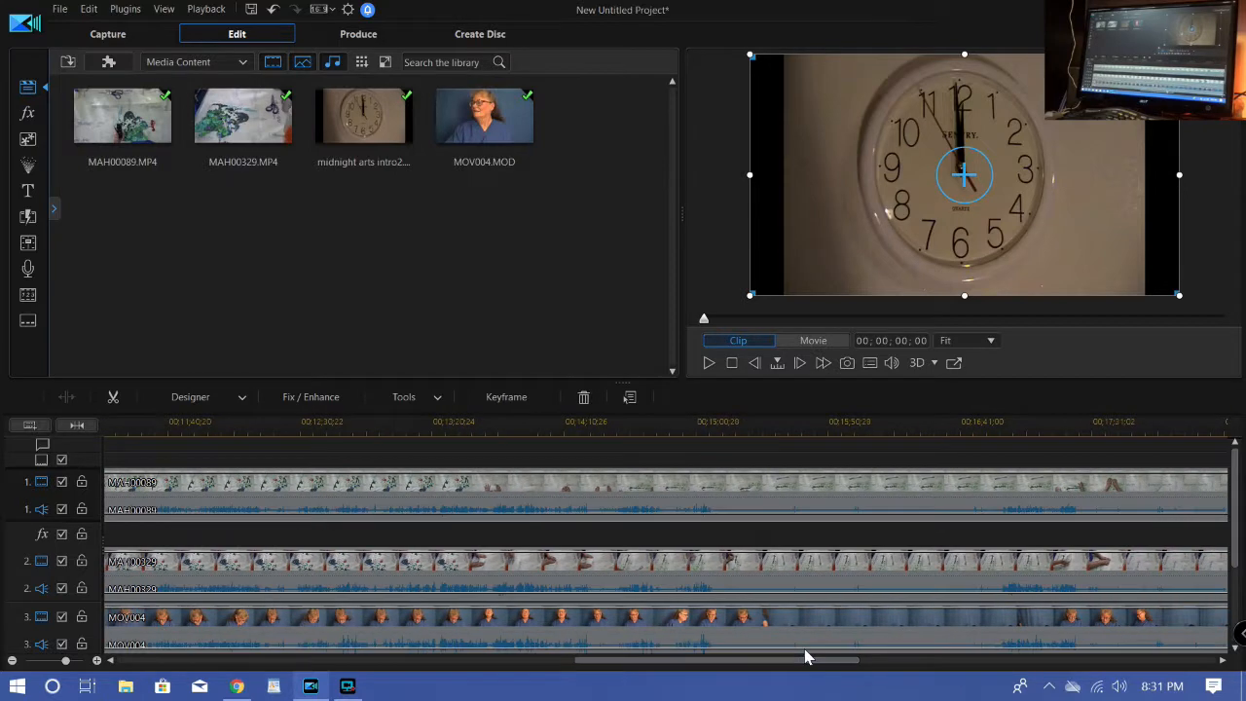
scroll(right, 3)
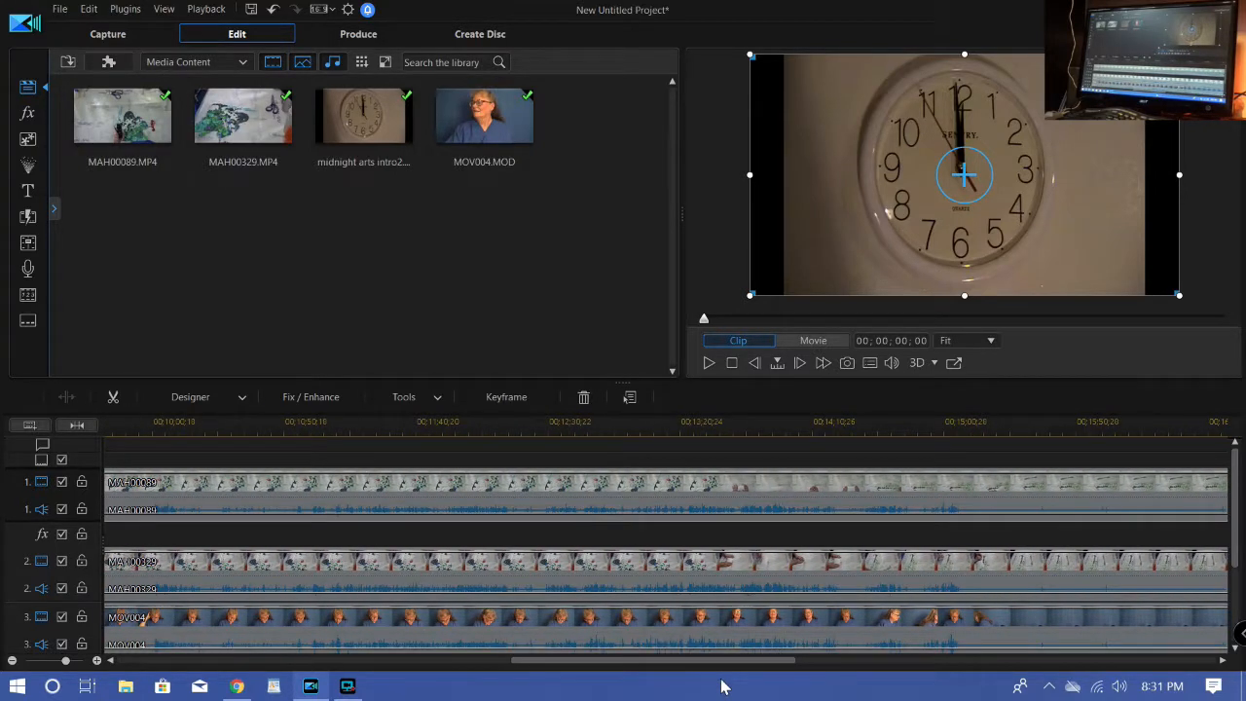
mouse_move(939, 534)
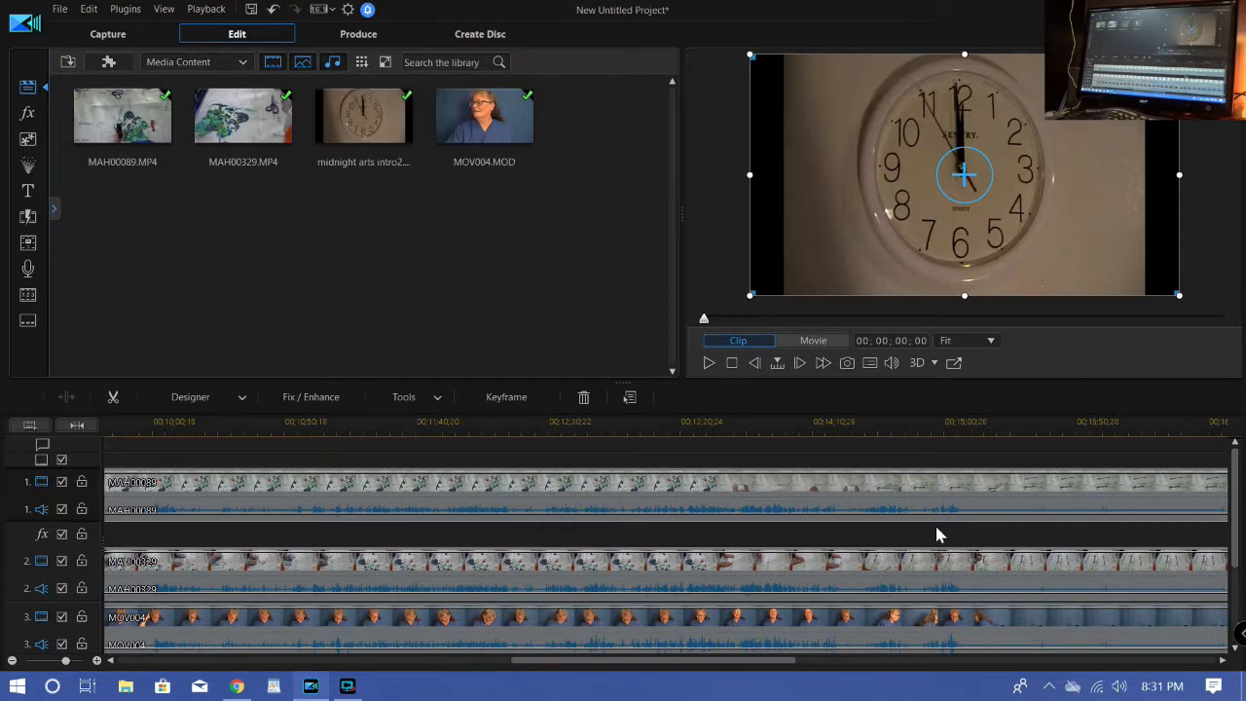
click(891, 421)
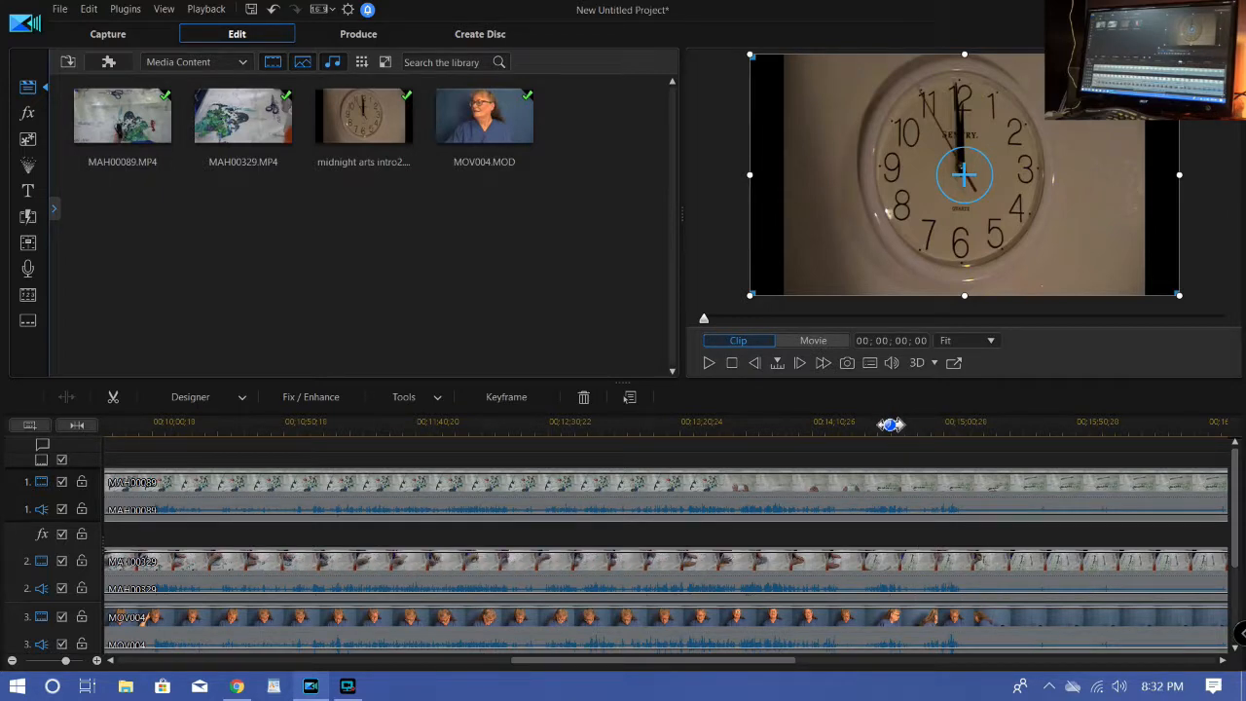
click(709, 362)
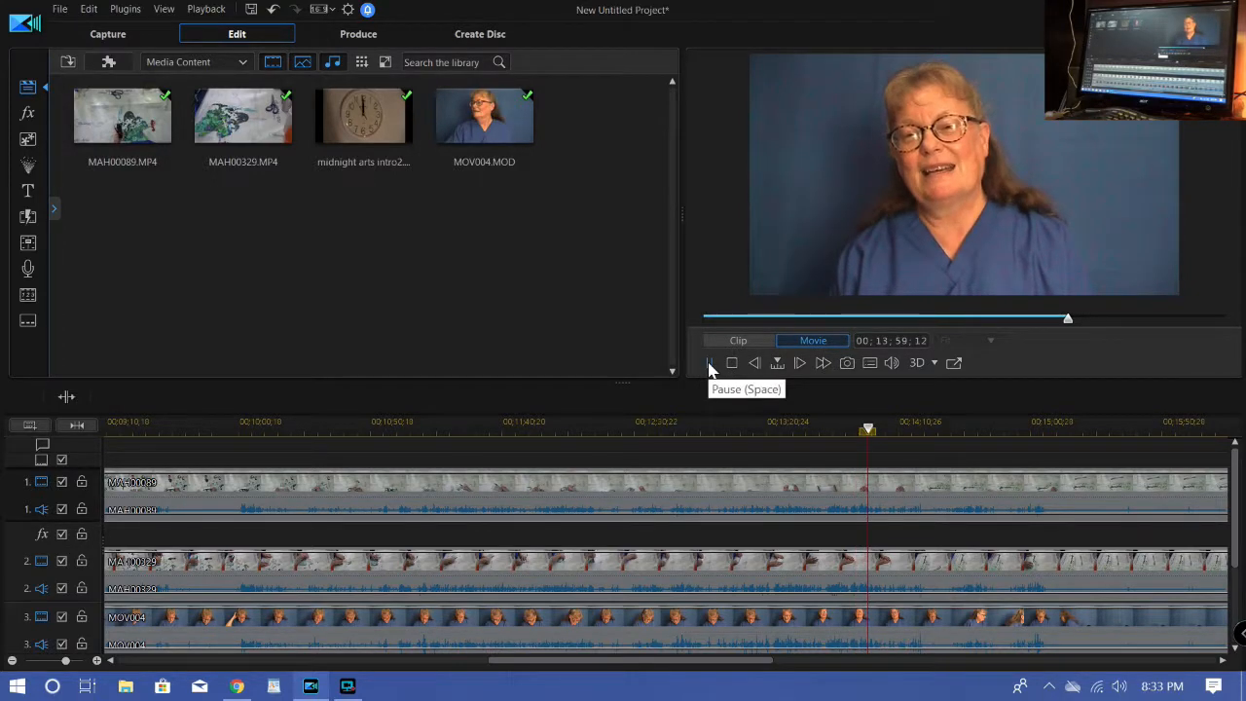
click(709, 362)
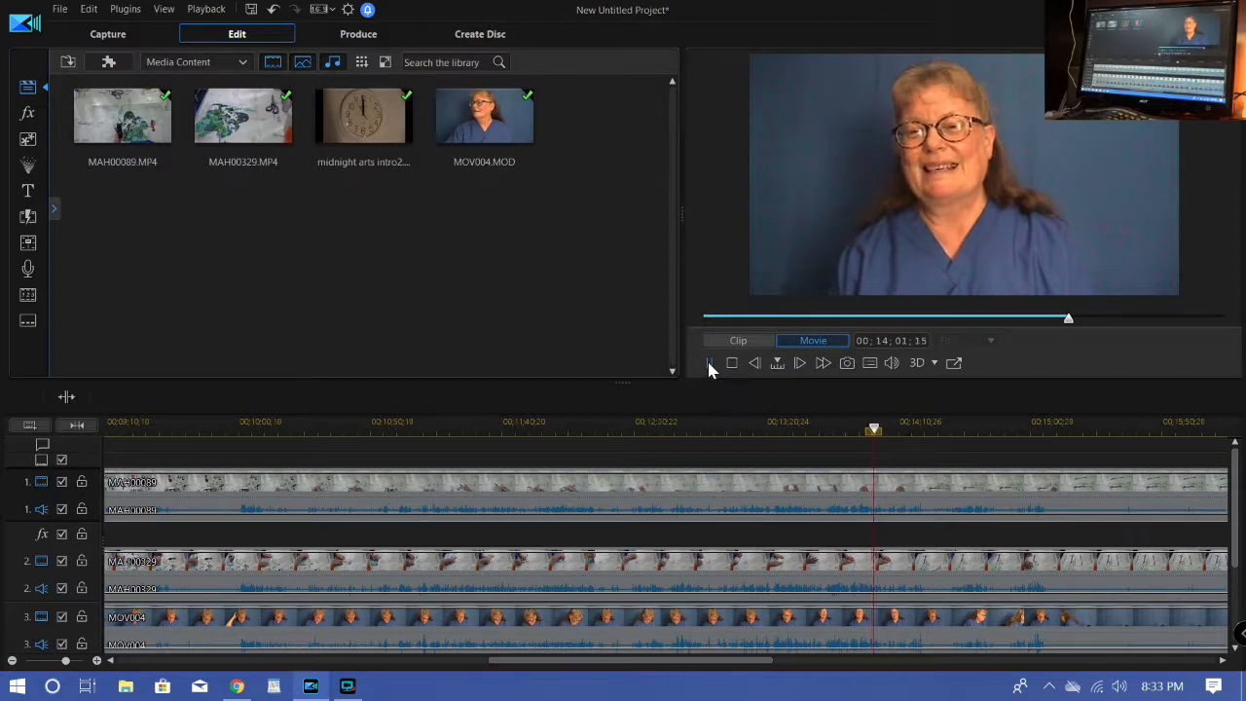
click(798, 362)
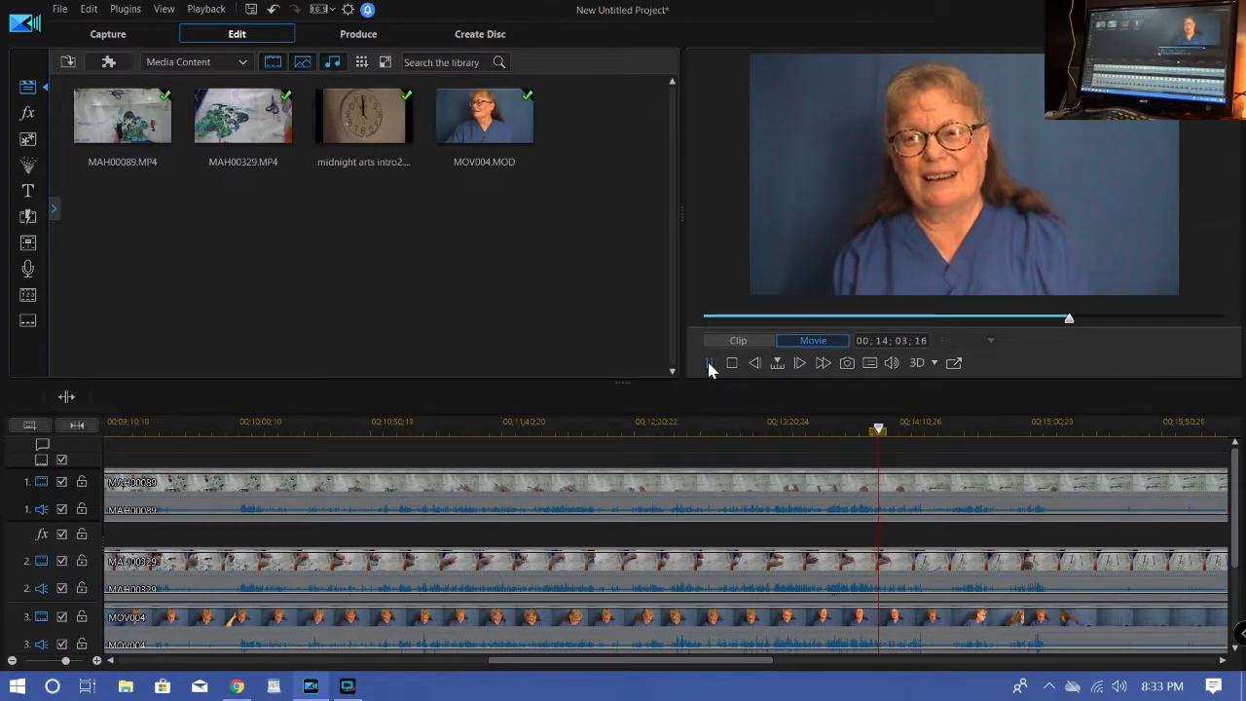
mouse_move(968, 502)
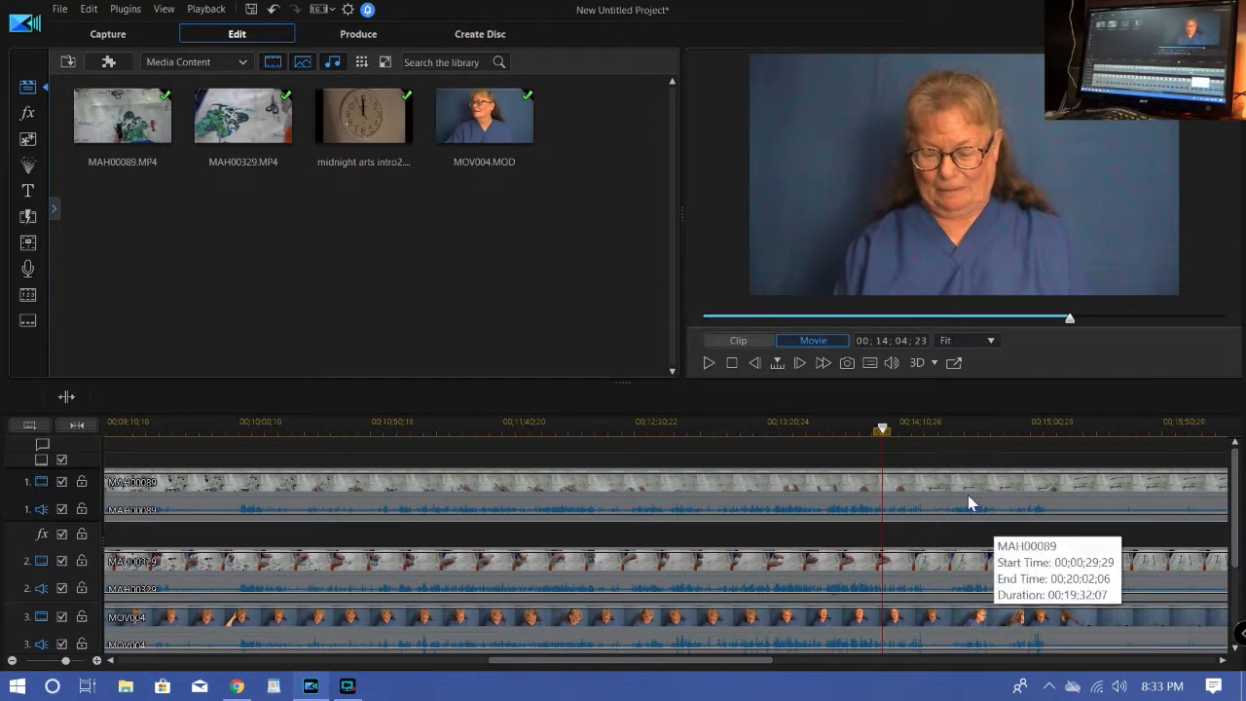
mouse_move(904, 535)
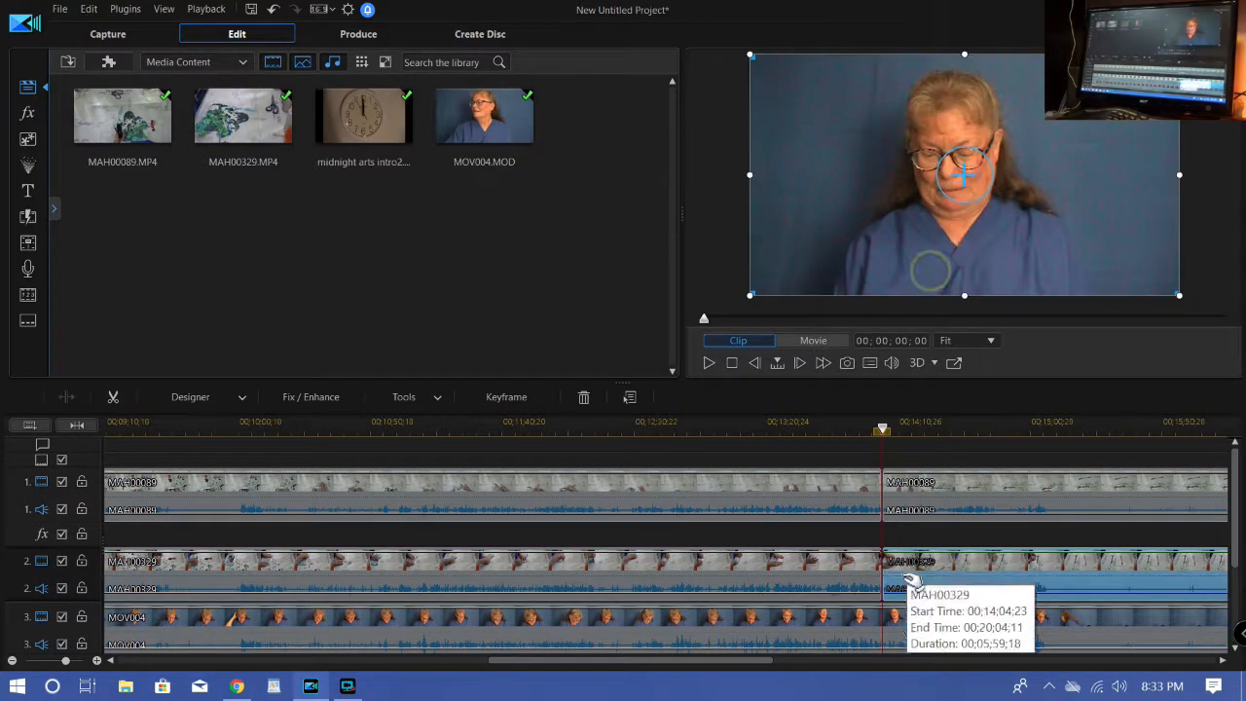
Split the clip at the playhead at 14:04:23.
right_click(912, 579)
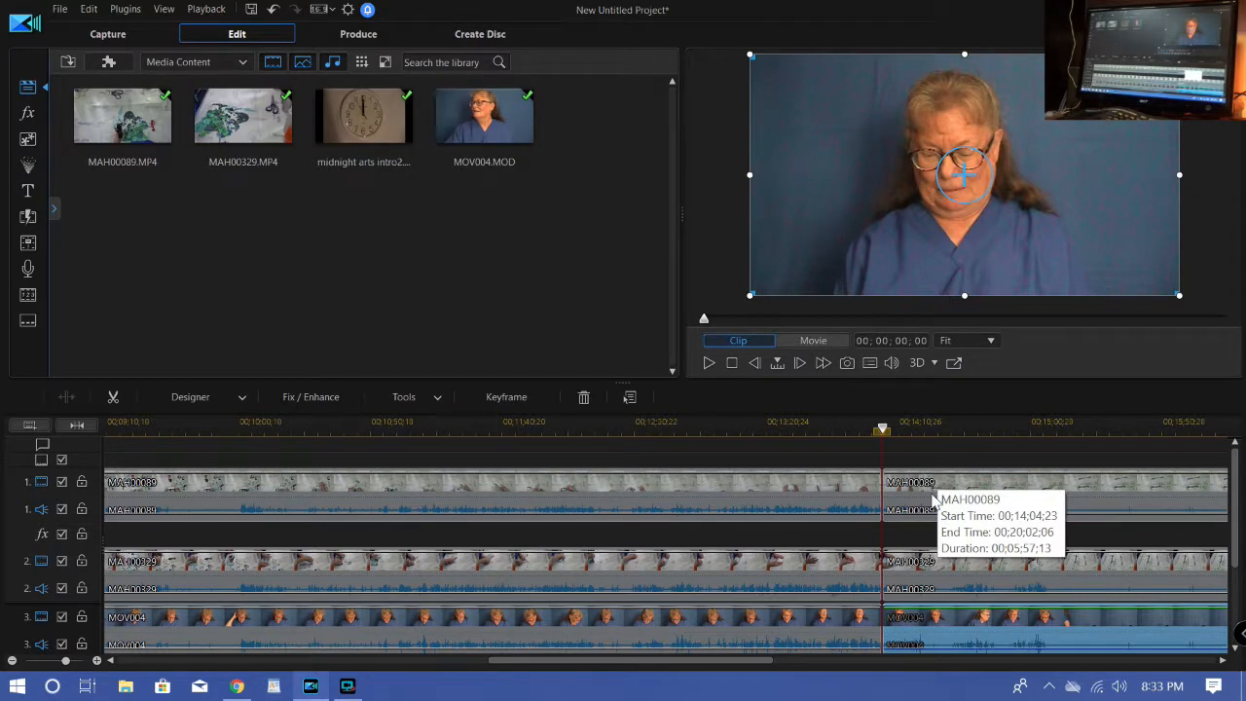
mouse_move(1100, 550)
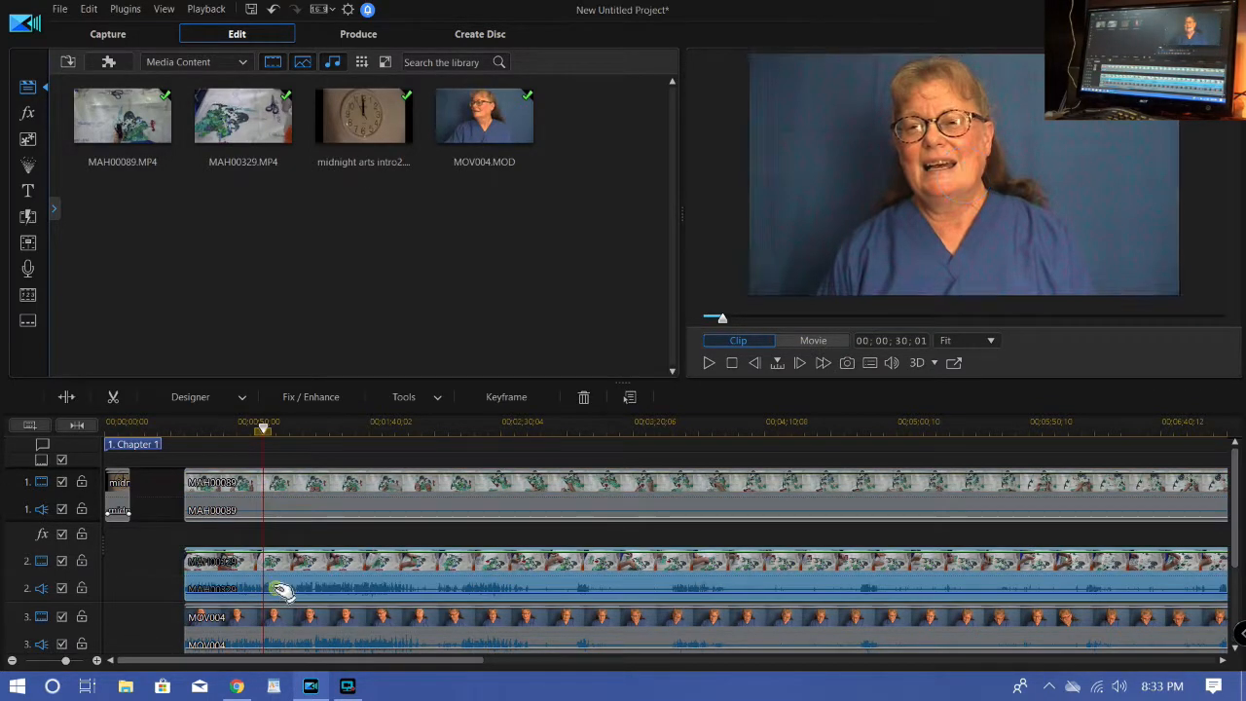
Mute the track 2 clip's audio and raise the talking-head clip's volume about +0.3.
click(964, 175)
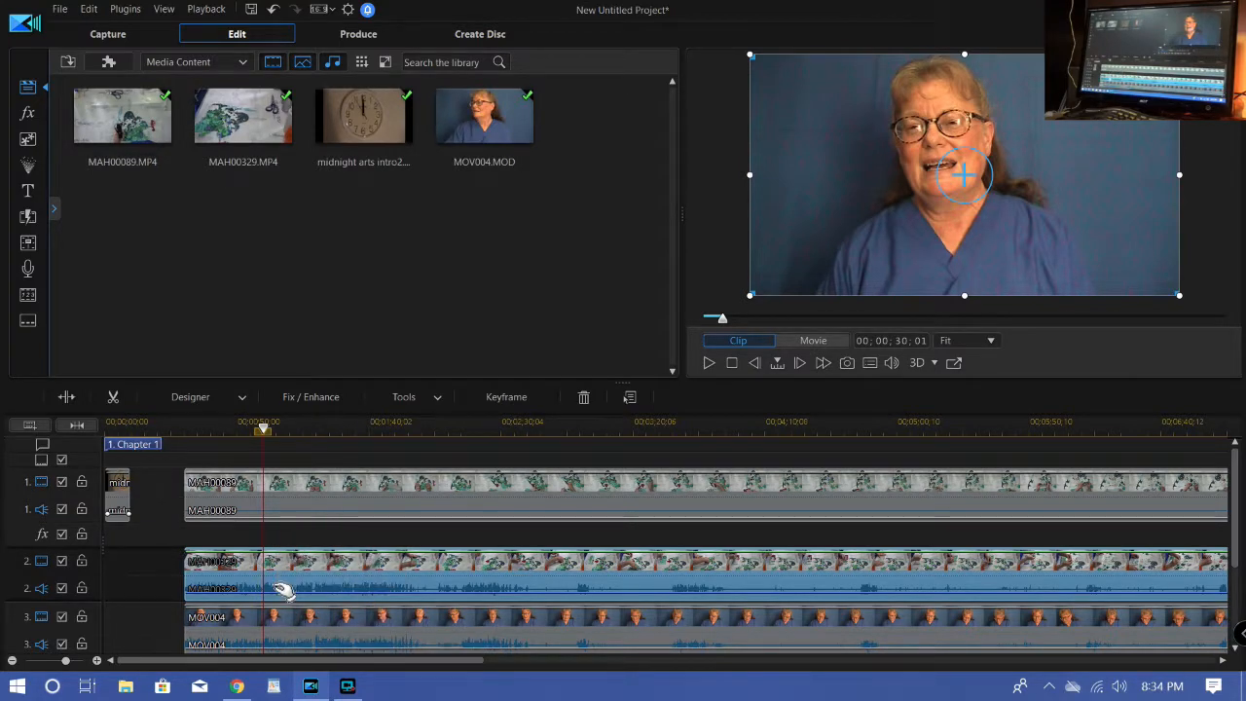
mouse_move(282, 618)
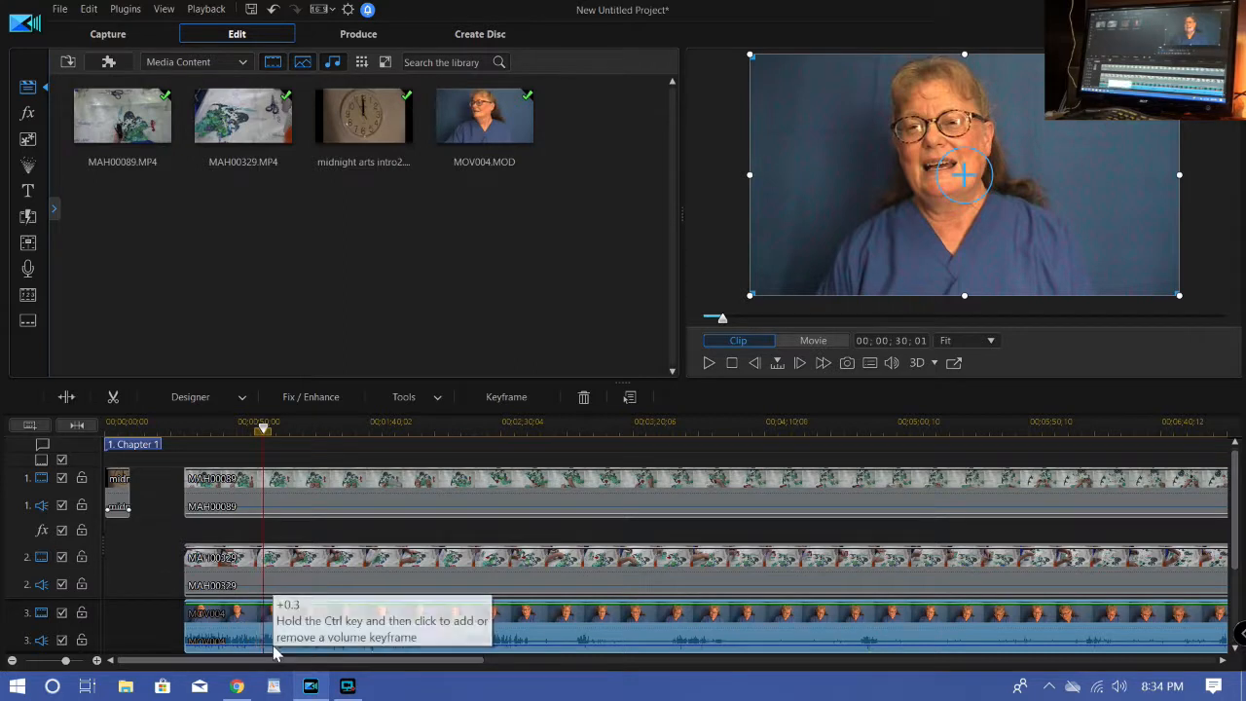
mouse_move(433, 594)
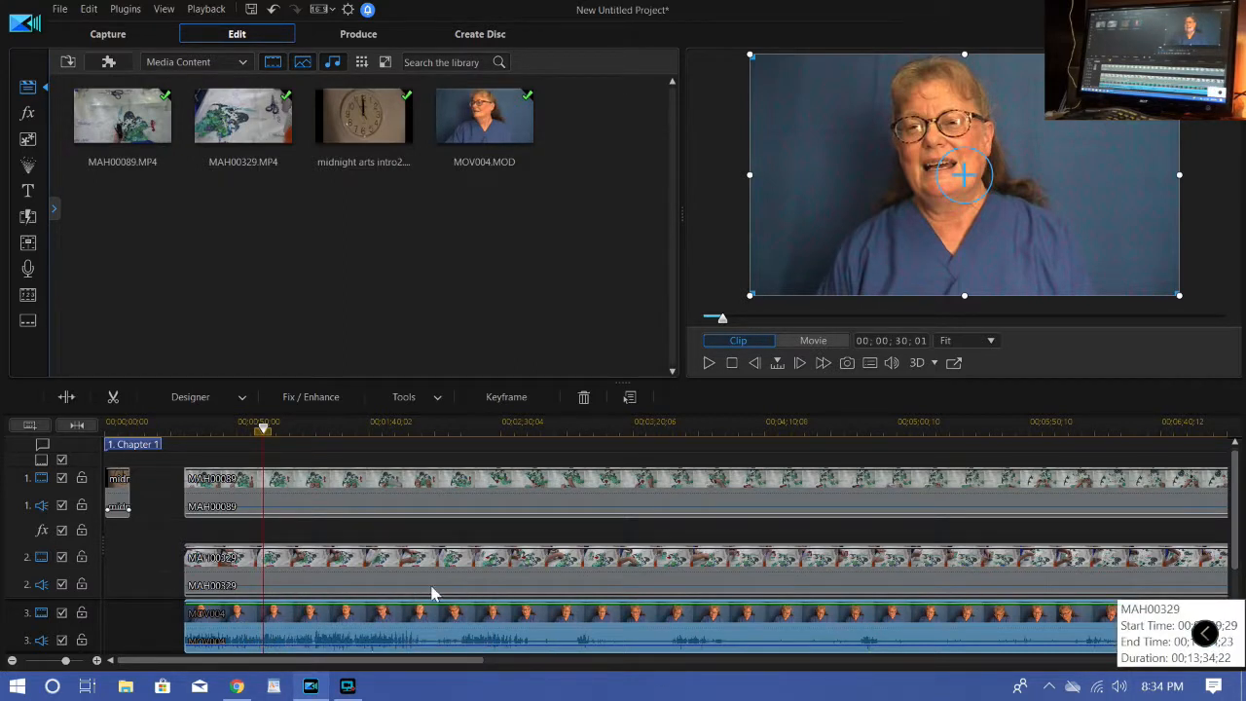
click(240, 396)
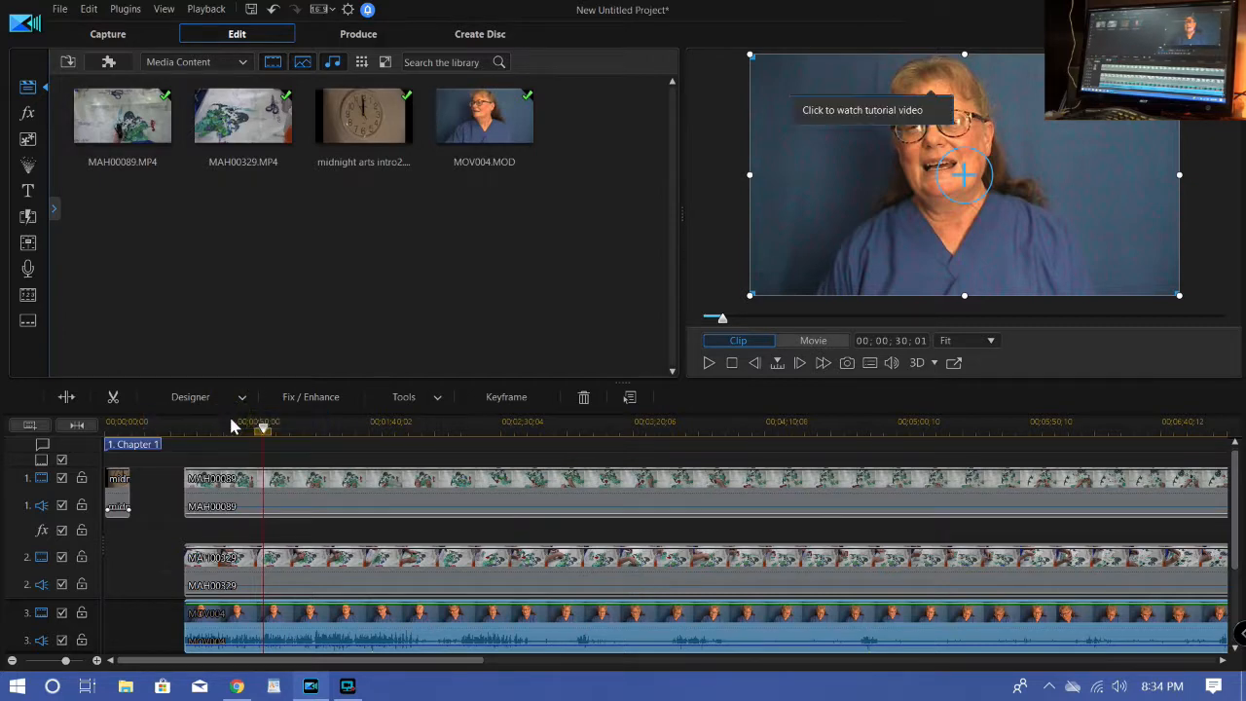
Chroma-key MOV004's blue backdrop in PiP Designer with Color Range 60.
click(190, 396)
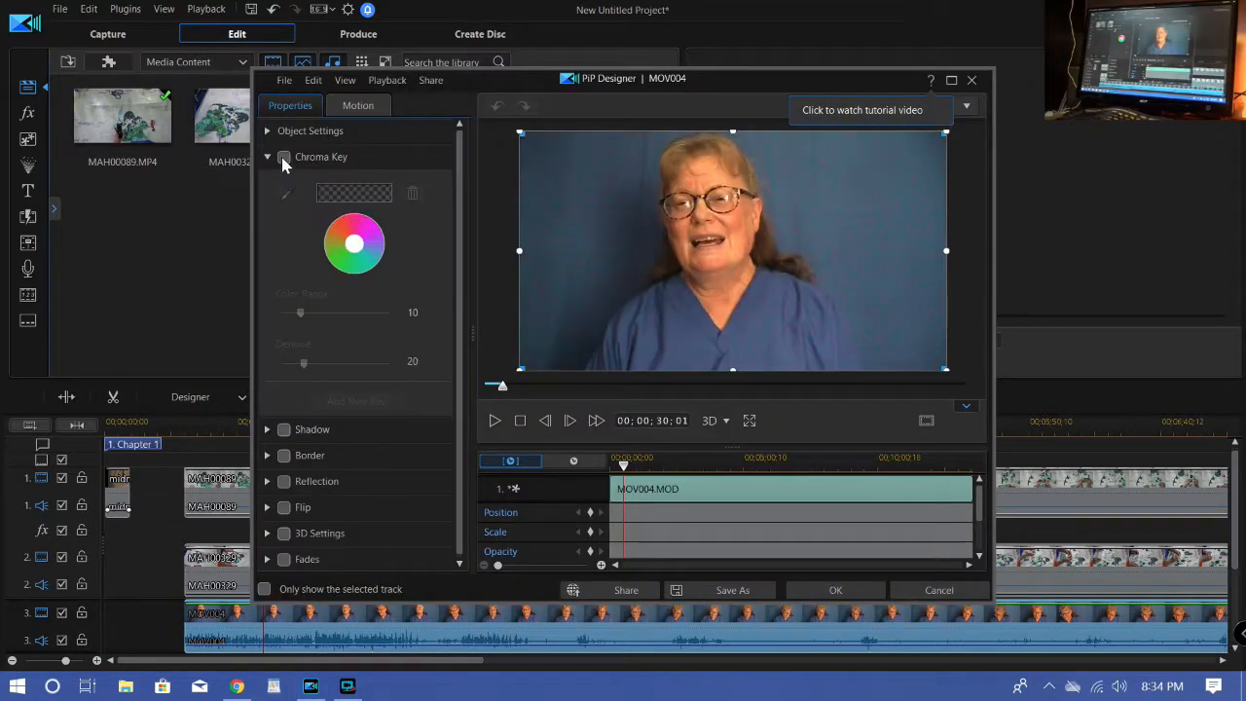
click(283, 157)
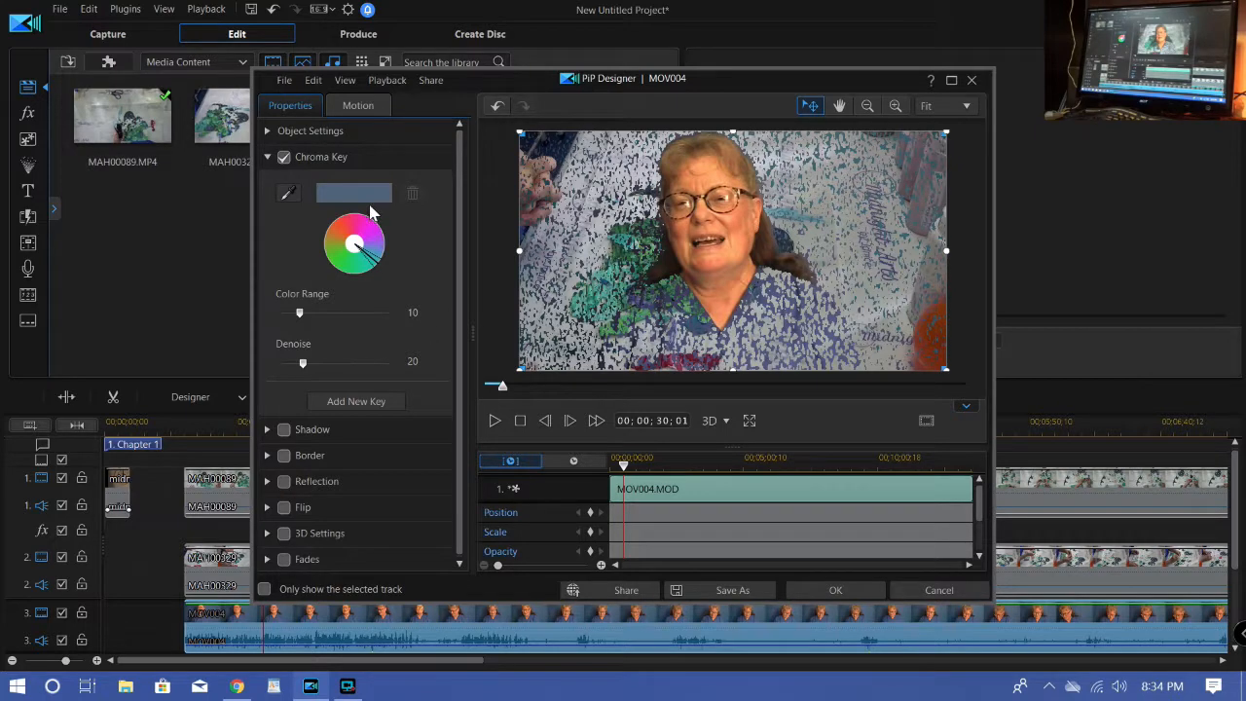
mouse_move(312, 321)
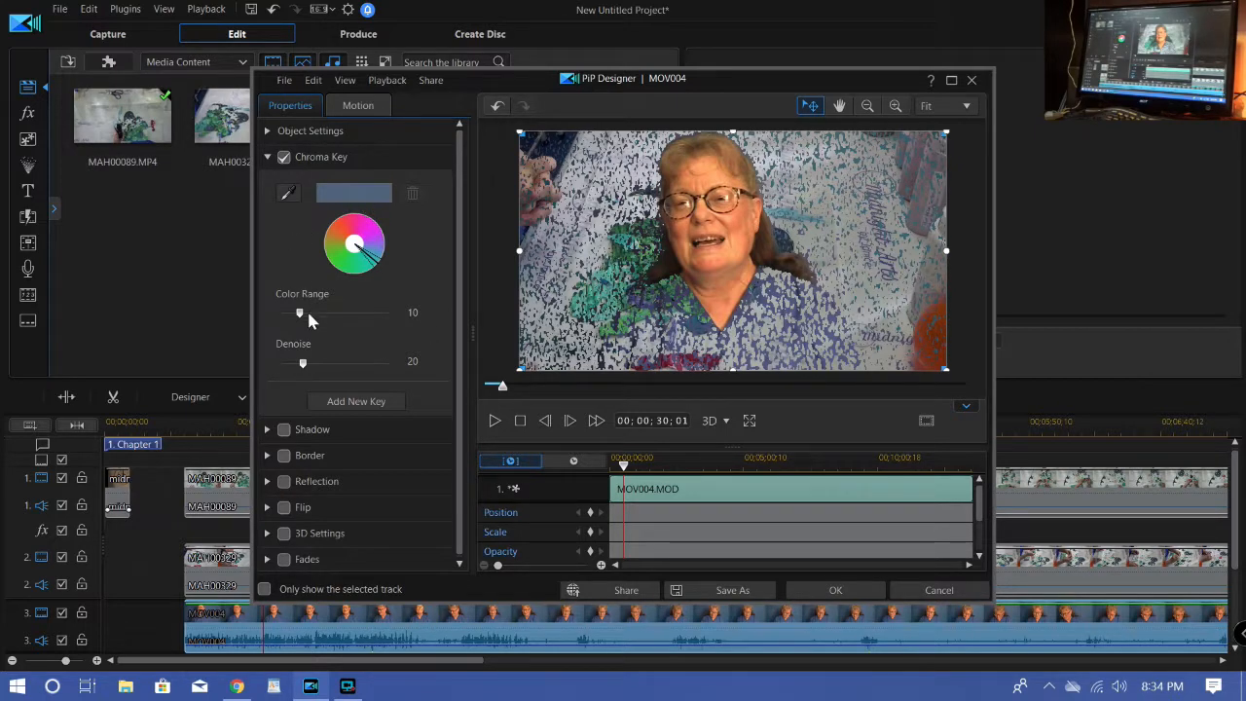
drag(300, 312, 341, 312)
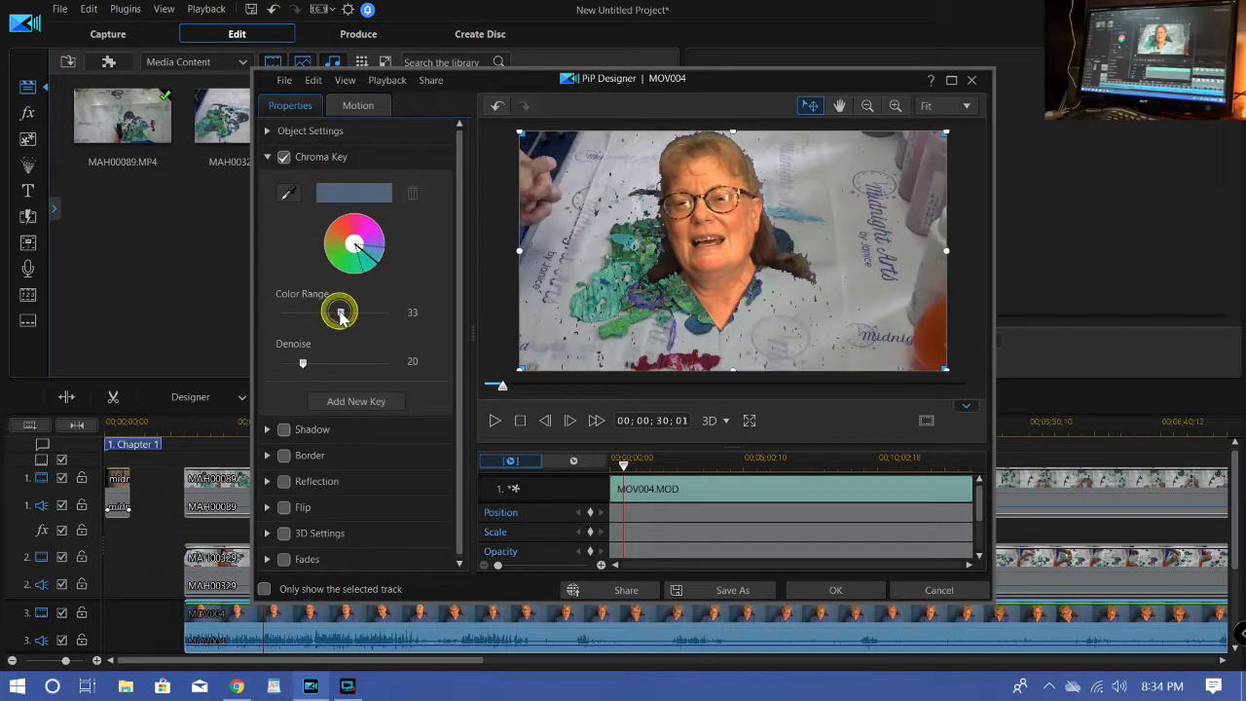
drag(340, 312, 358, 312)
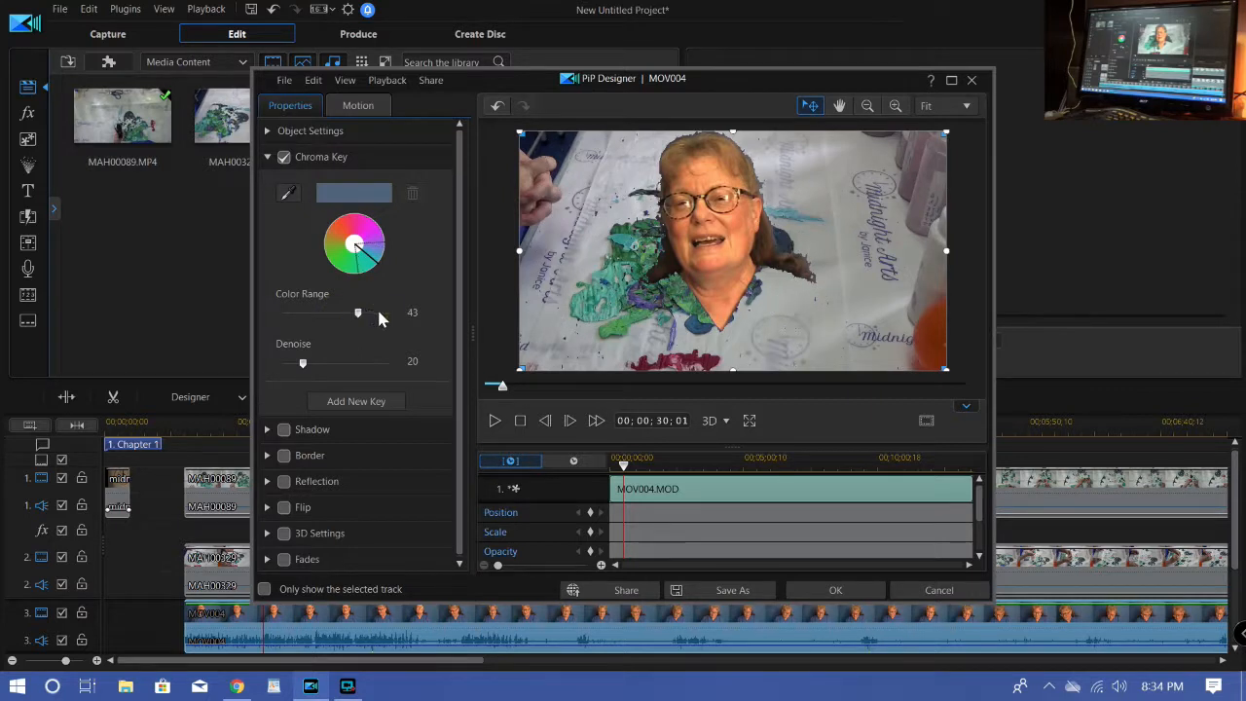
drag(357, 313, 389, 313)
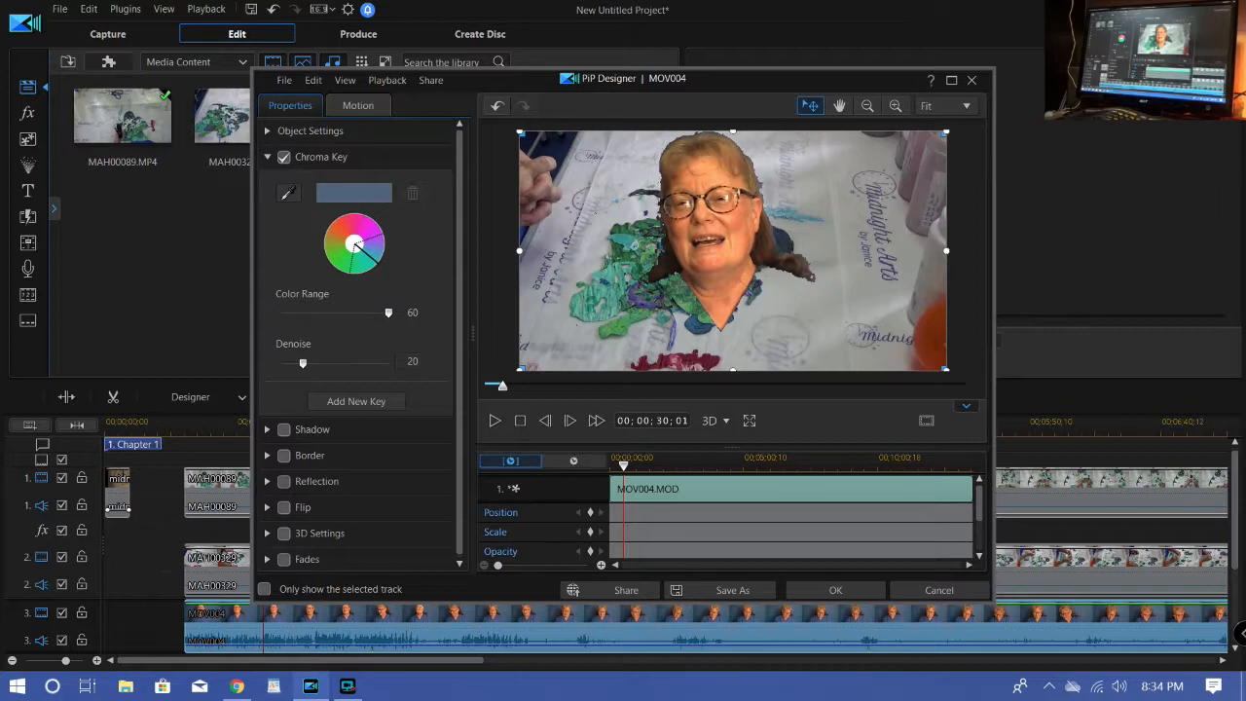
mouse_move(834, 589)
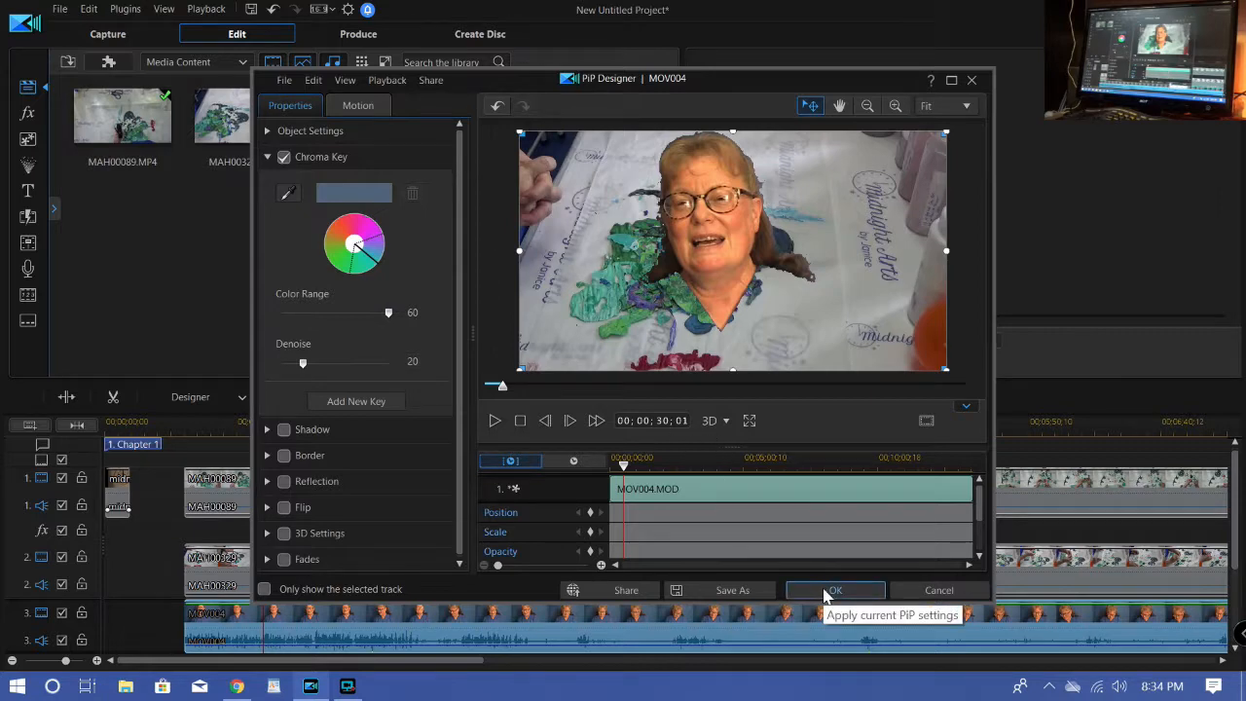
click(834, 590)
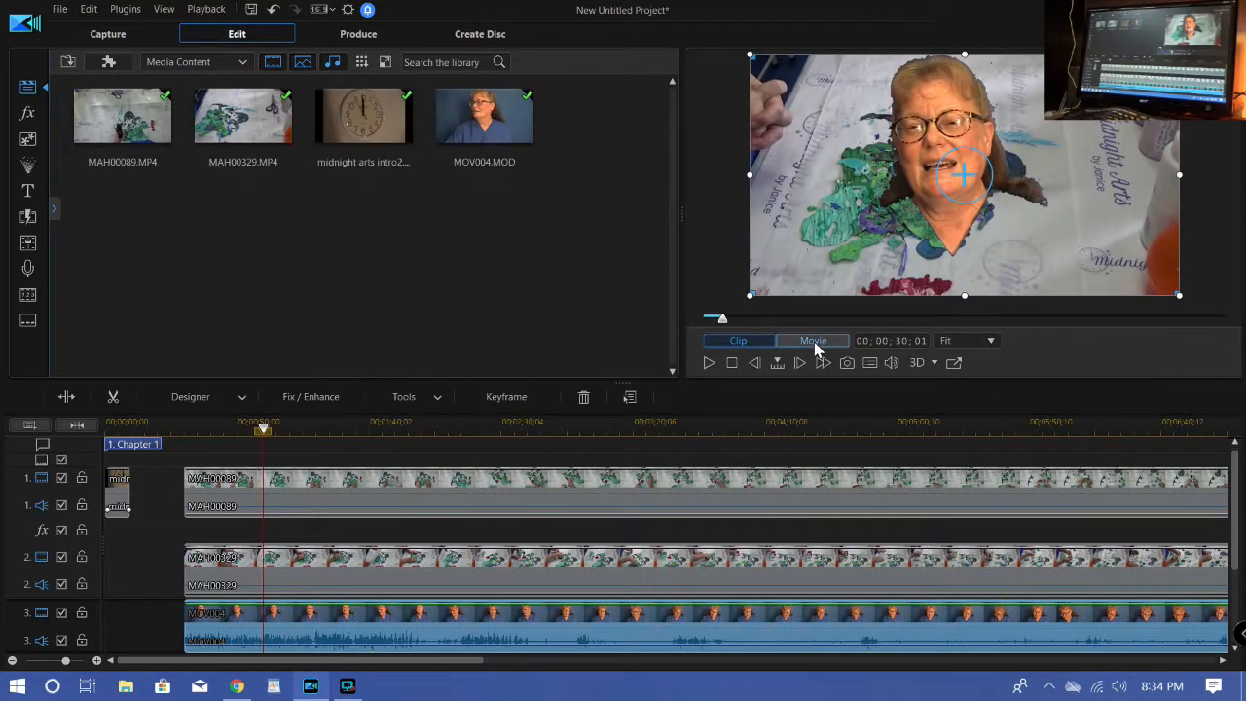
Scale the keyed head down and move it to the frame's lower-left corner.
click(738, 340)
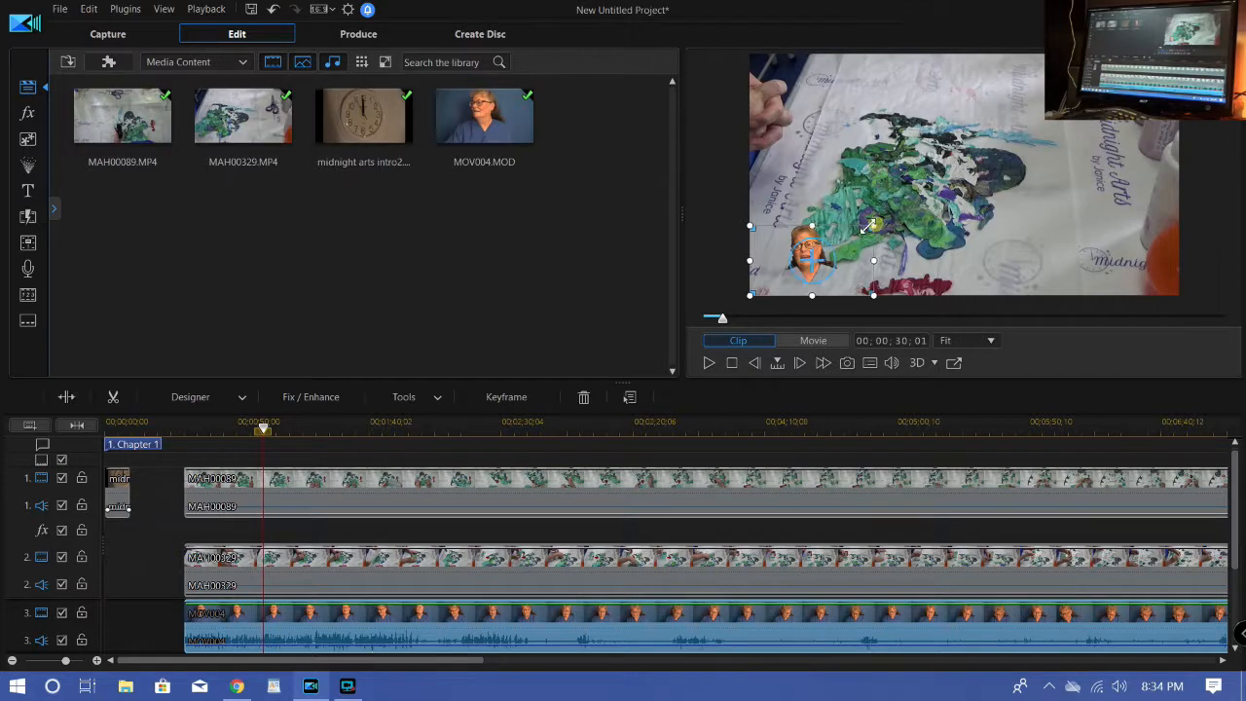
drag(813, 260, 803, 268)
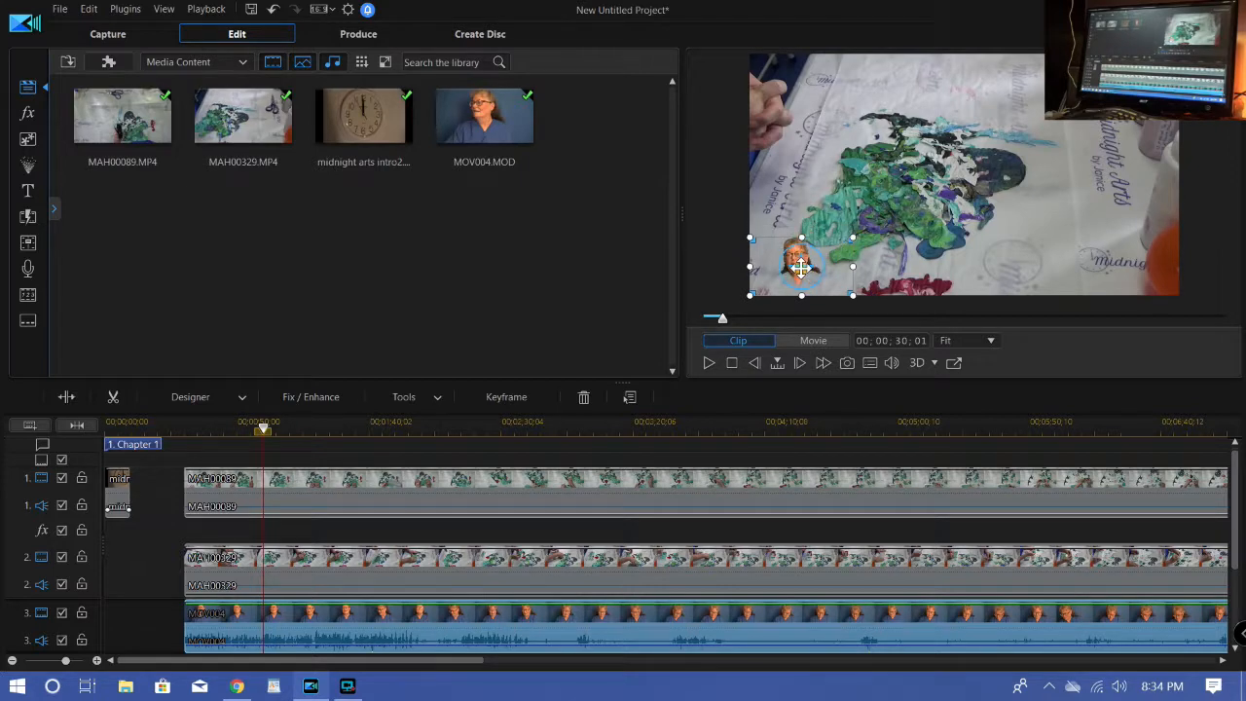
drag(801, 265, 784, 275)
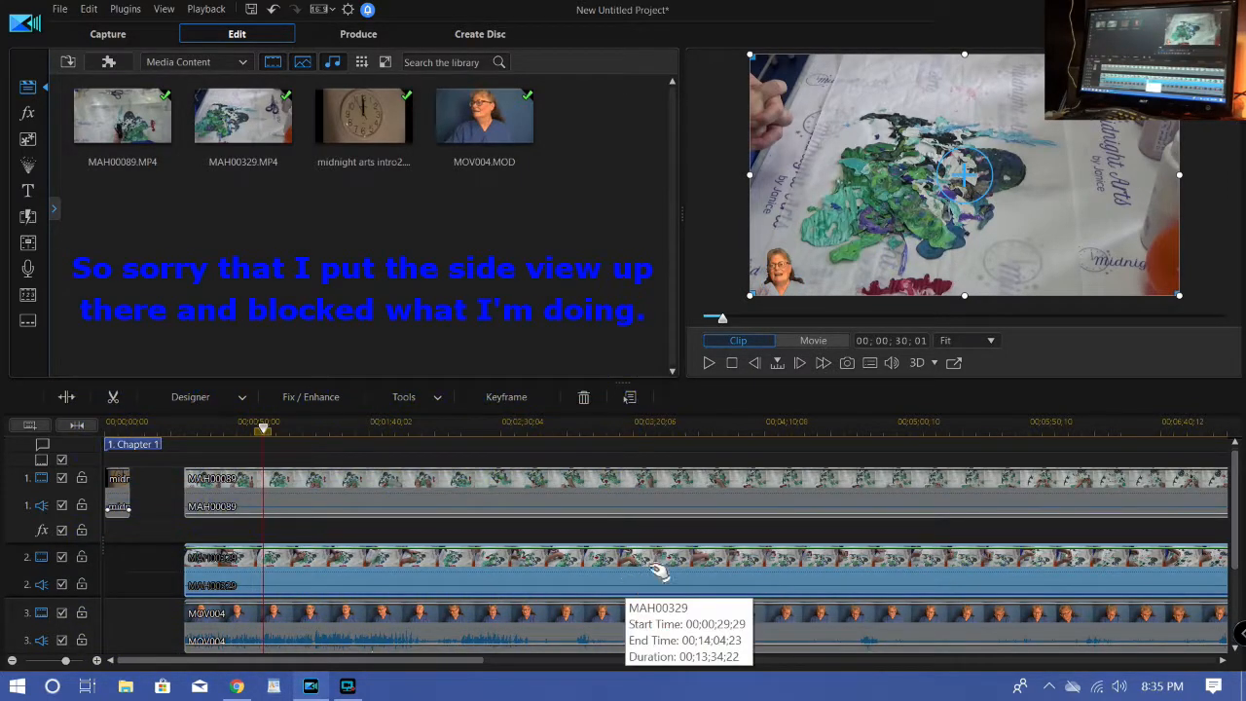
mouse_move(813, 326)
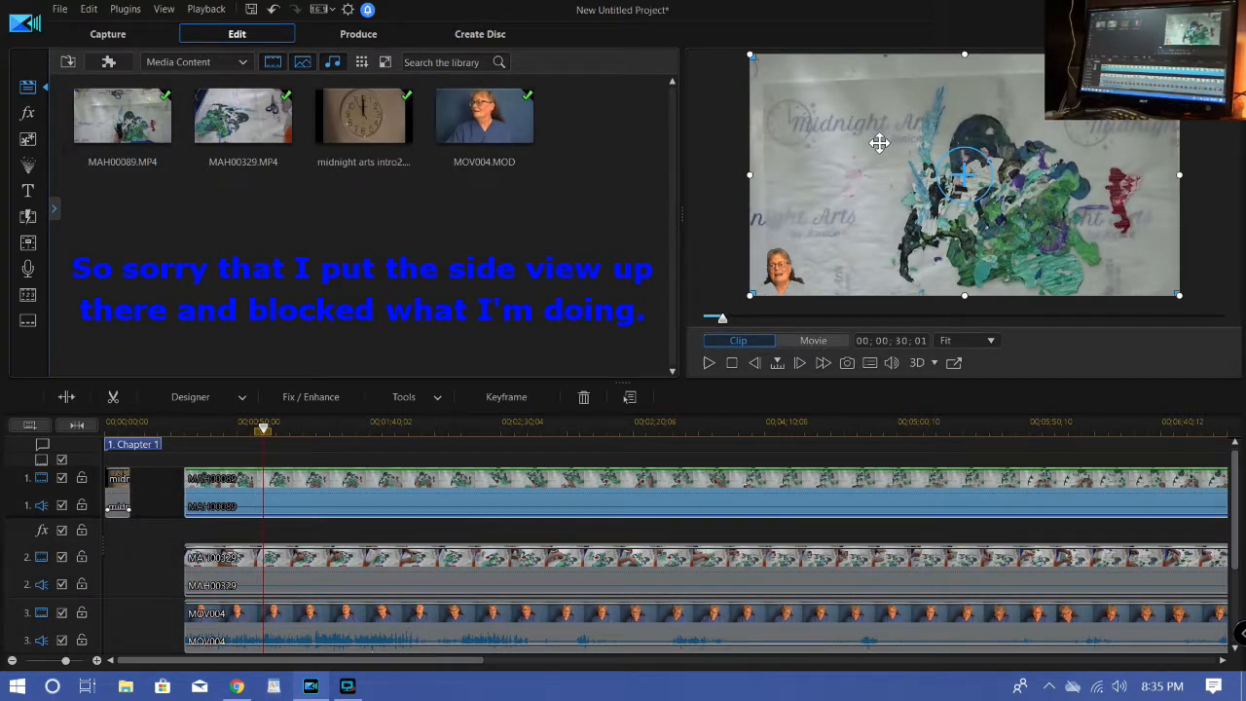
mouse_move(1241, 136)
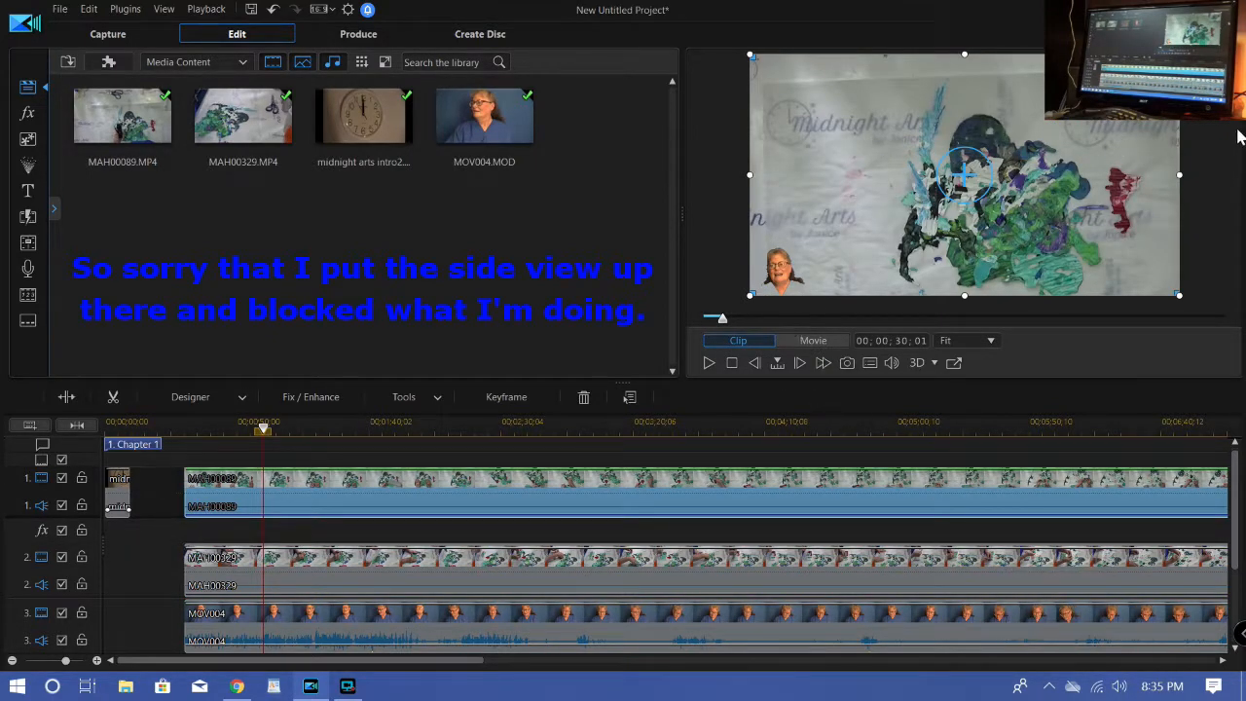
mouse_move(709, 523)
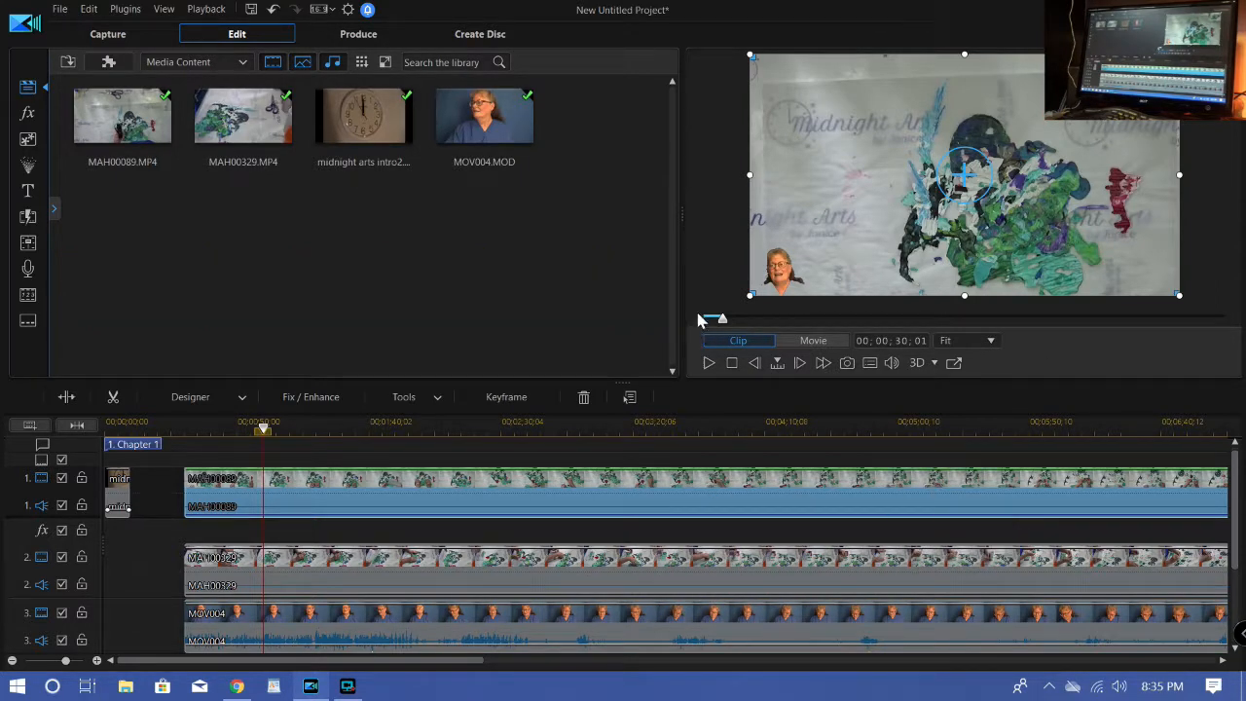
Preview the combined movie showing the top view with the speaker inset lower left.
click(813, 340)
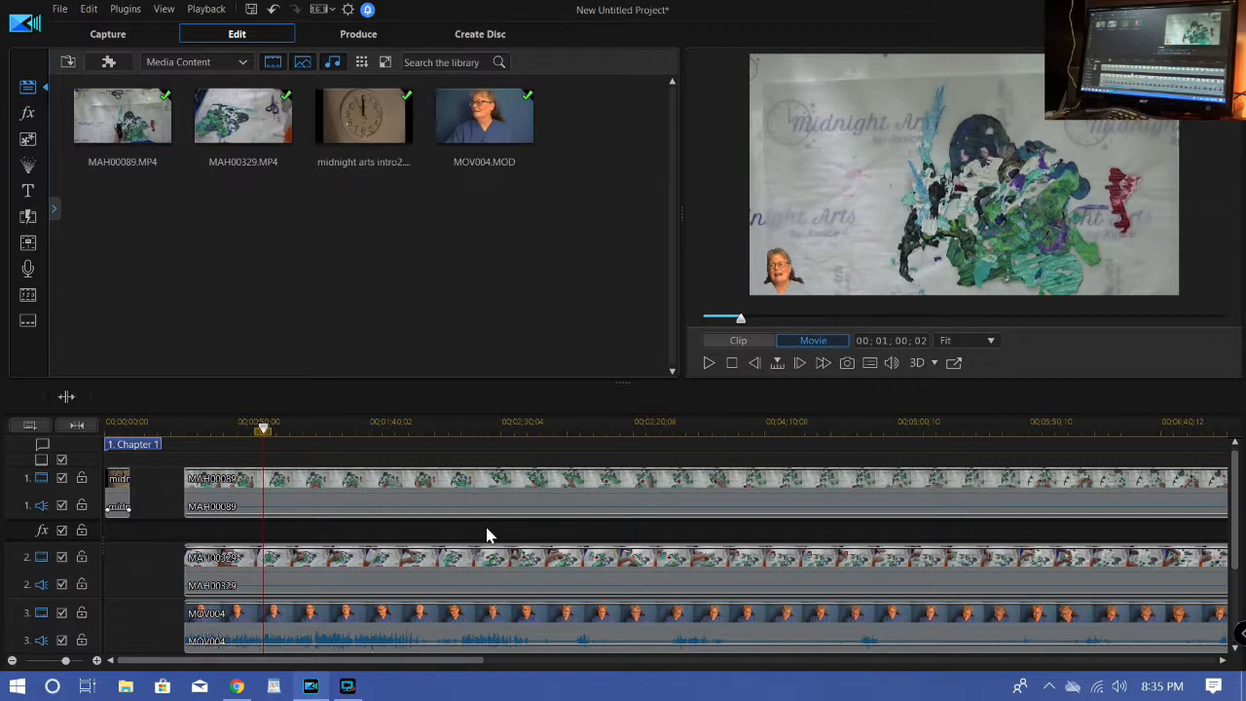
mouse_move(604, 485)
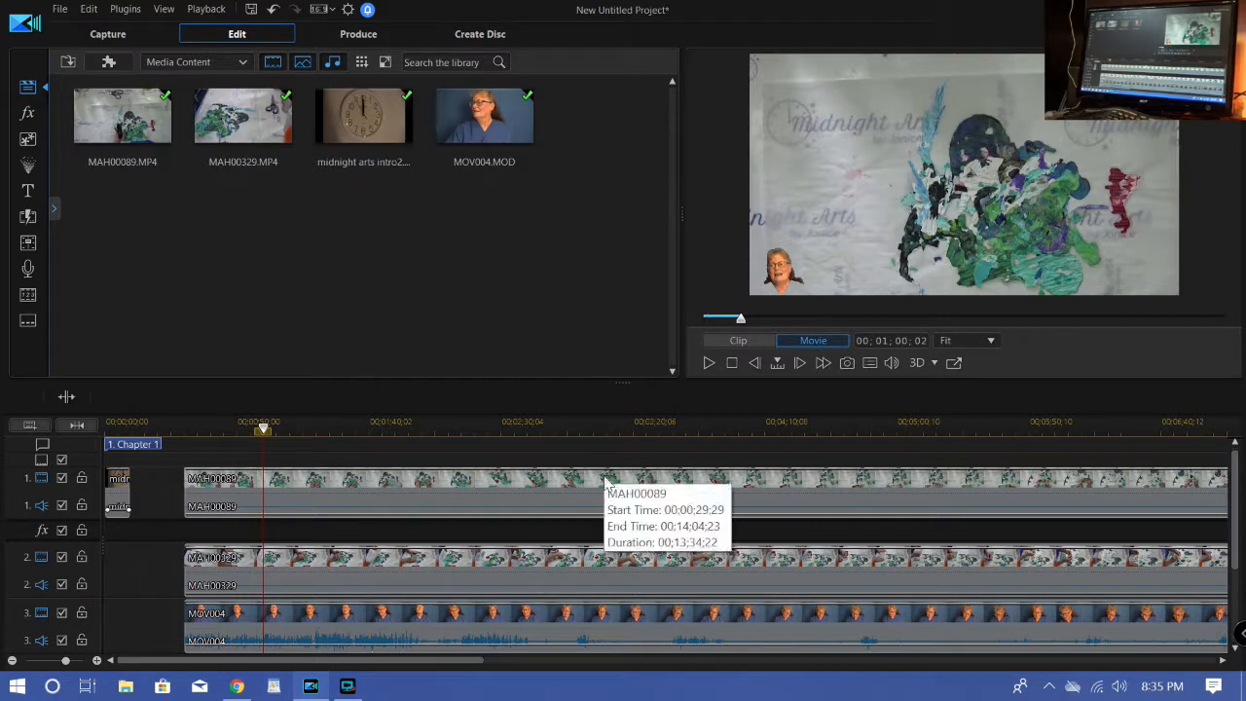
mouse_move(165, 630)
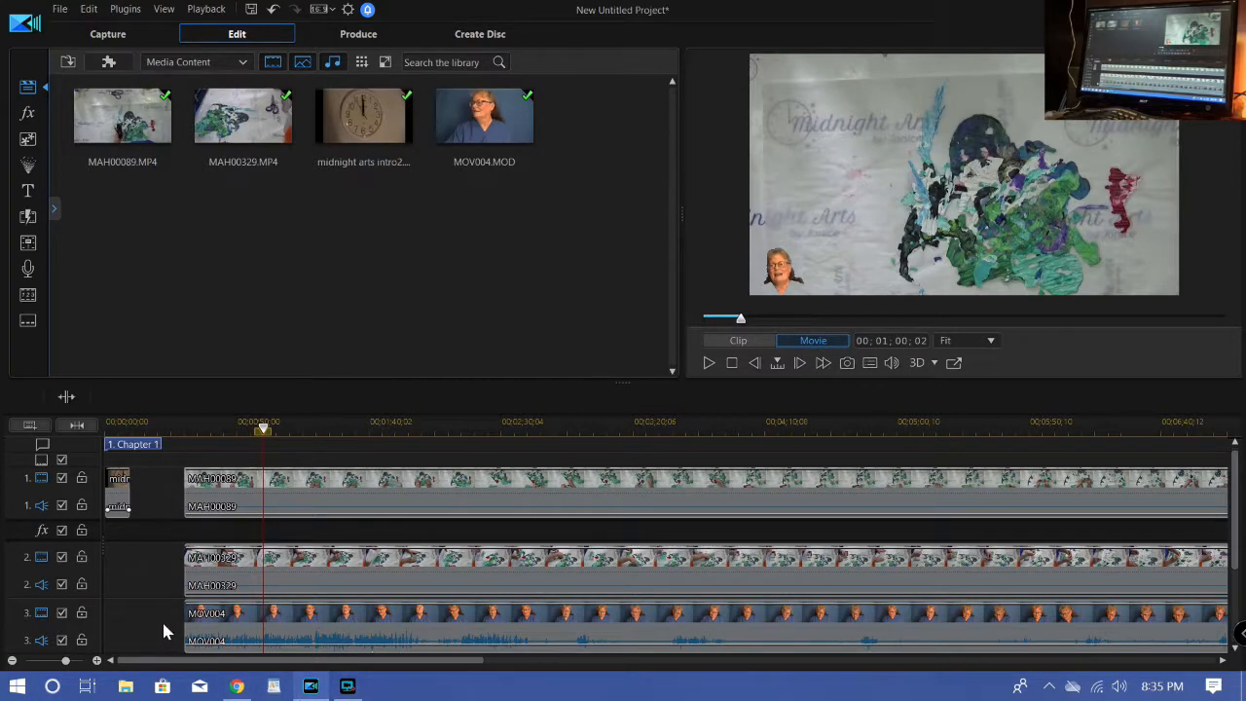
mouse_move(557, 659)
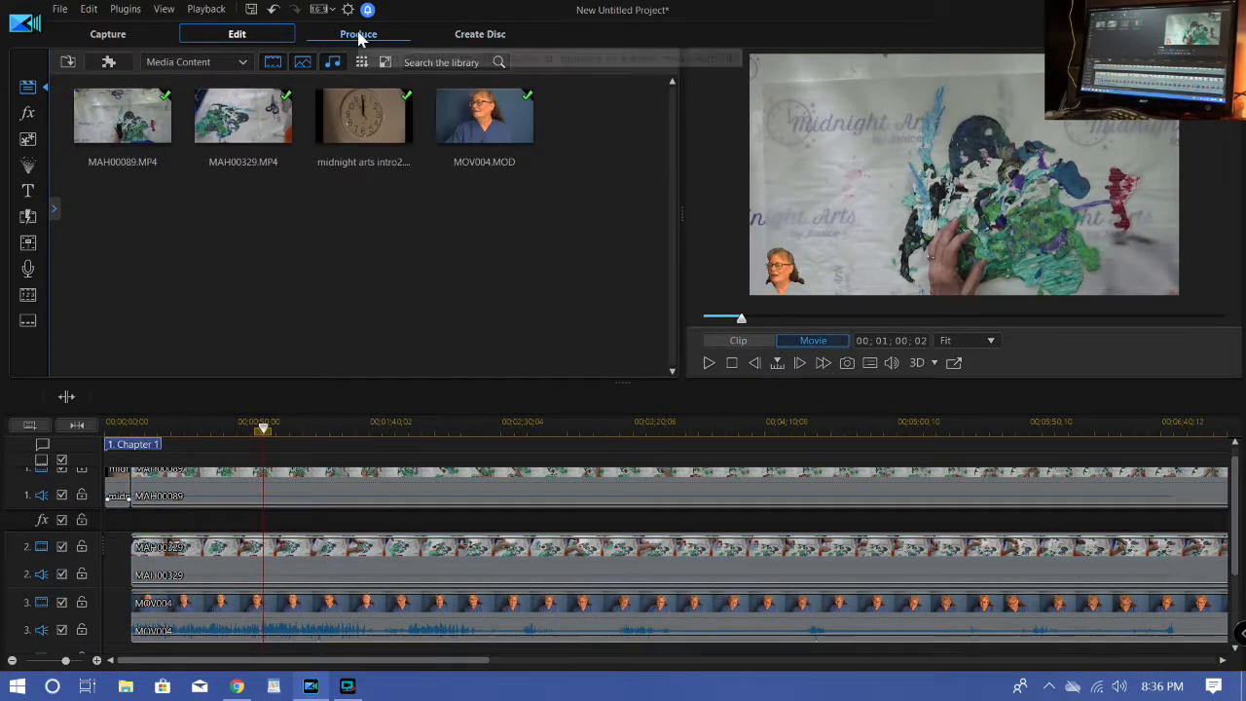
mouse_move(358, 34)
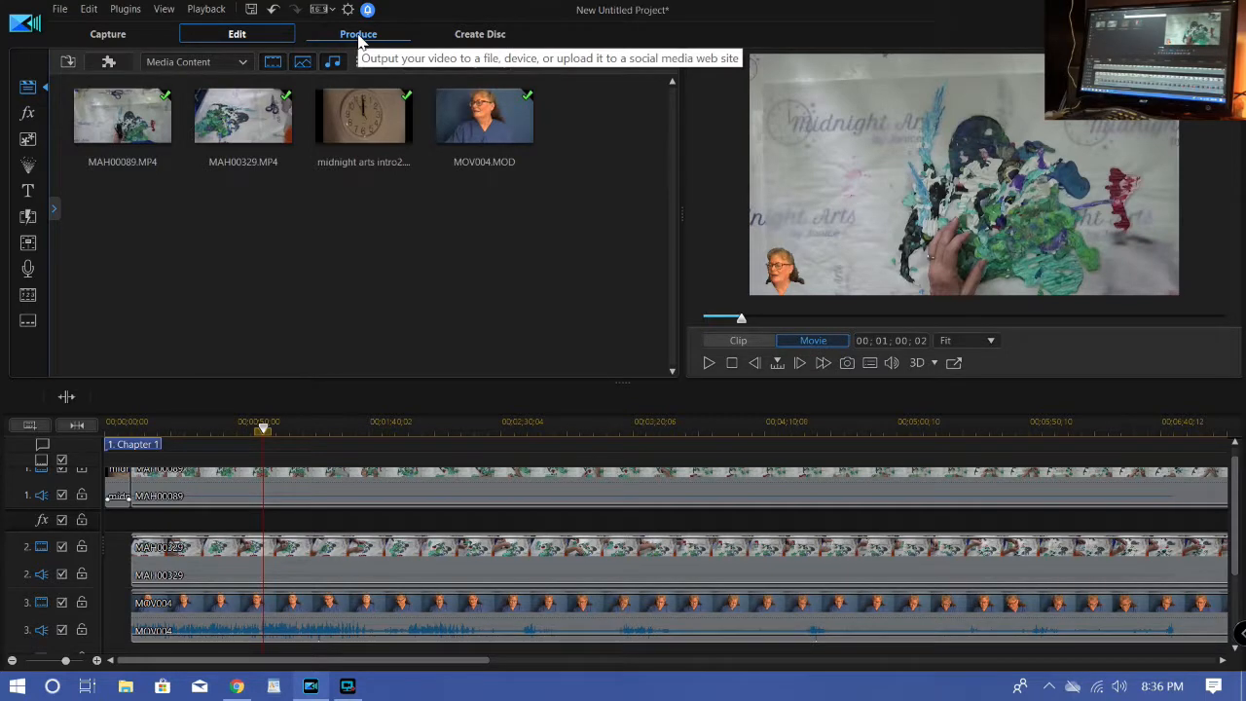
Switch to the Produce stage to output the finished video.
click(358, 34)
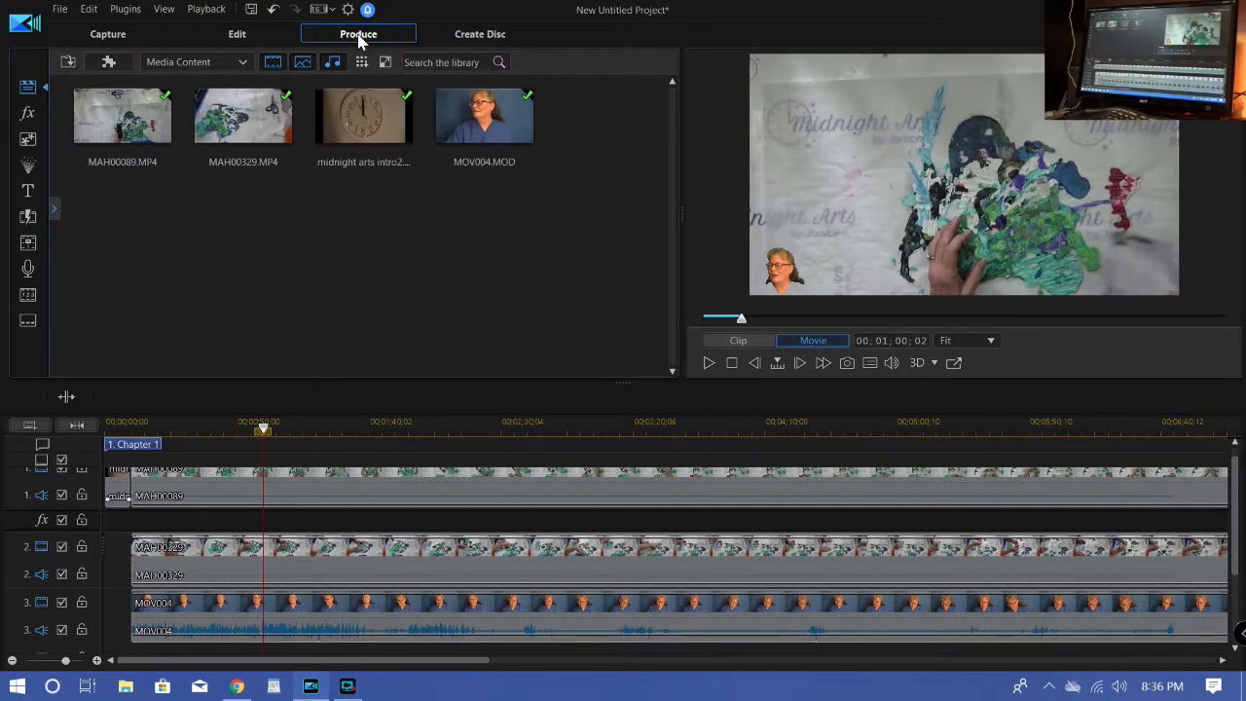
Produce the project as an H.264 AVC MP4 file and return to editing.
click(358, 34)
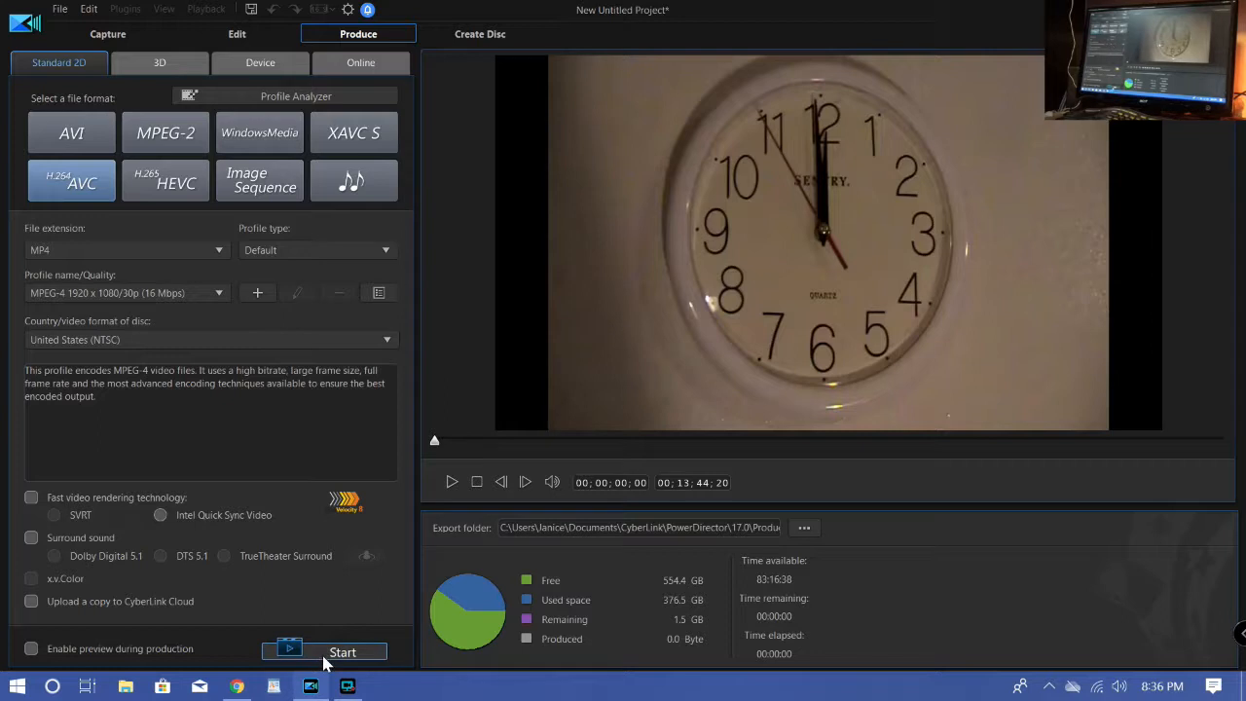
click(343, 651)
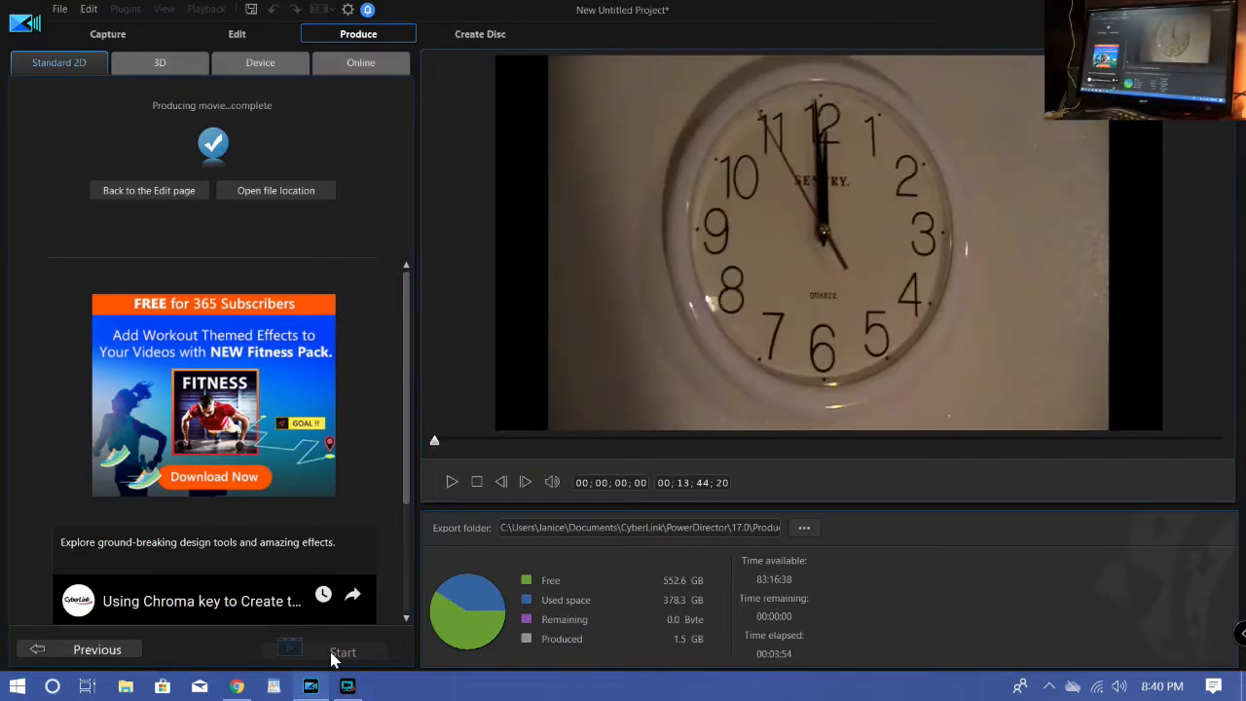
mouse_move(312, 238)
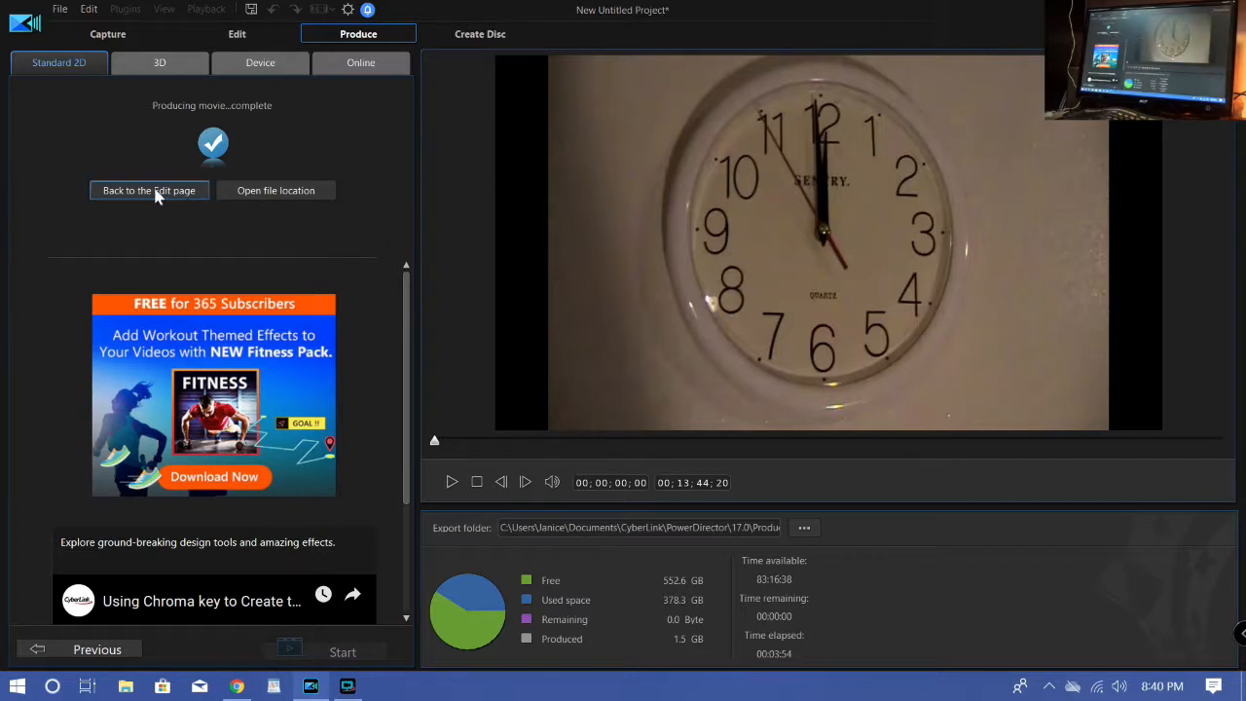
click(149, 190)
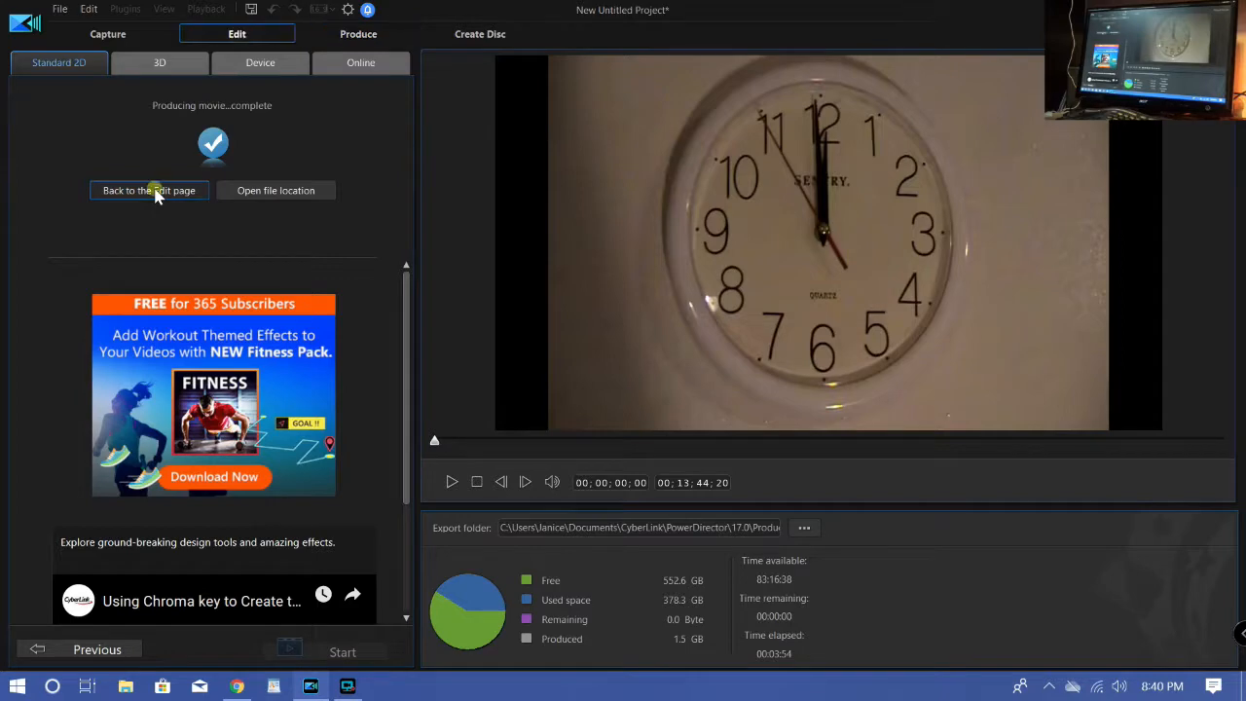
Remove the source clips and all timeline clips, leaving only Produce_23.mp4 on track 1.
click(149, 190)
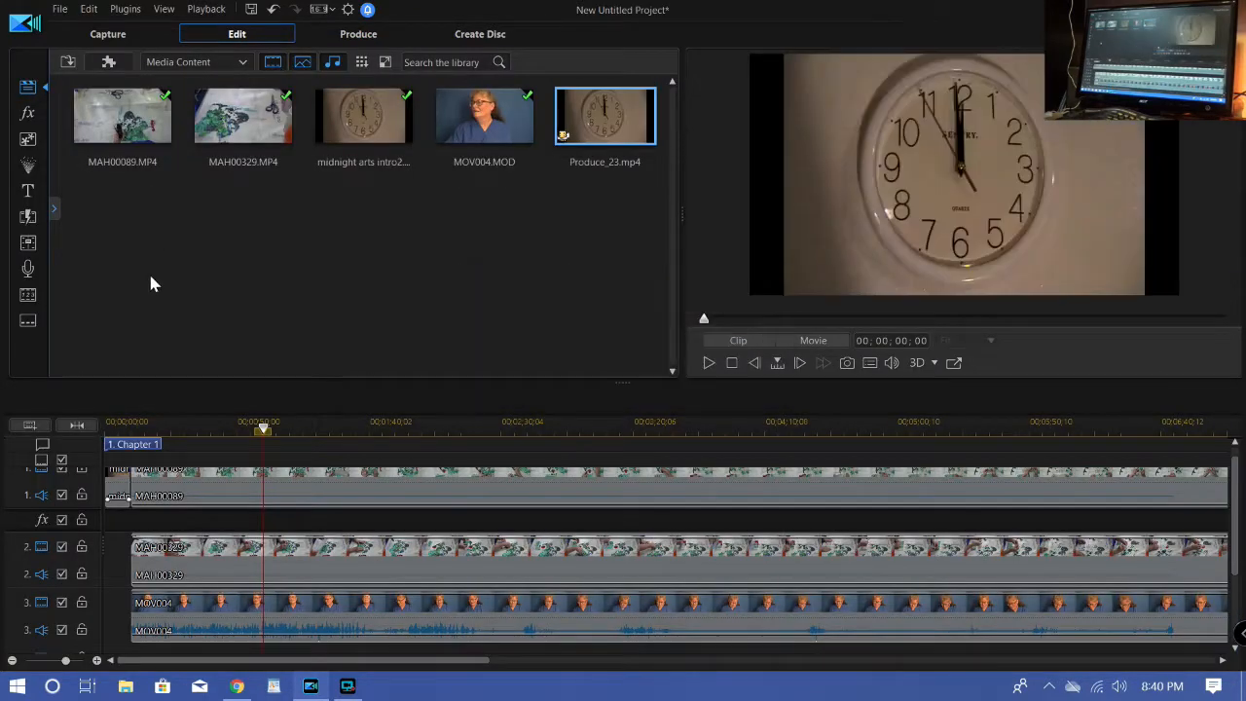
mouse_move(340, 321)
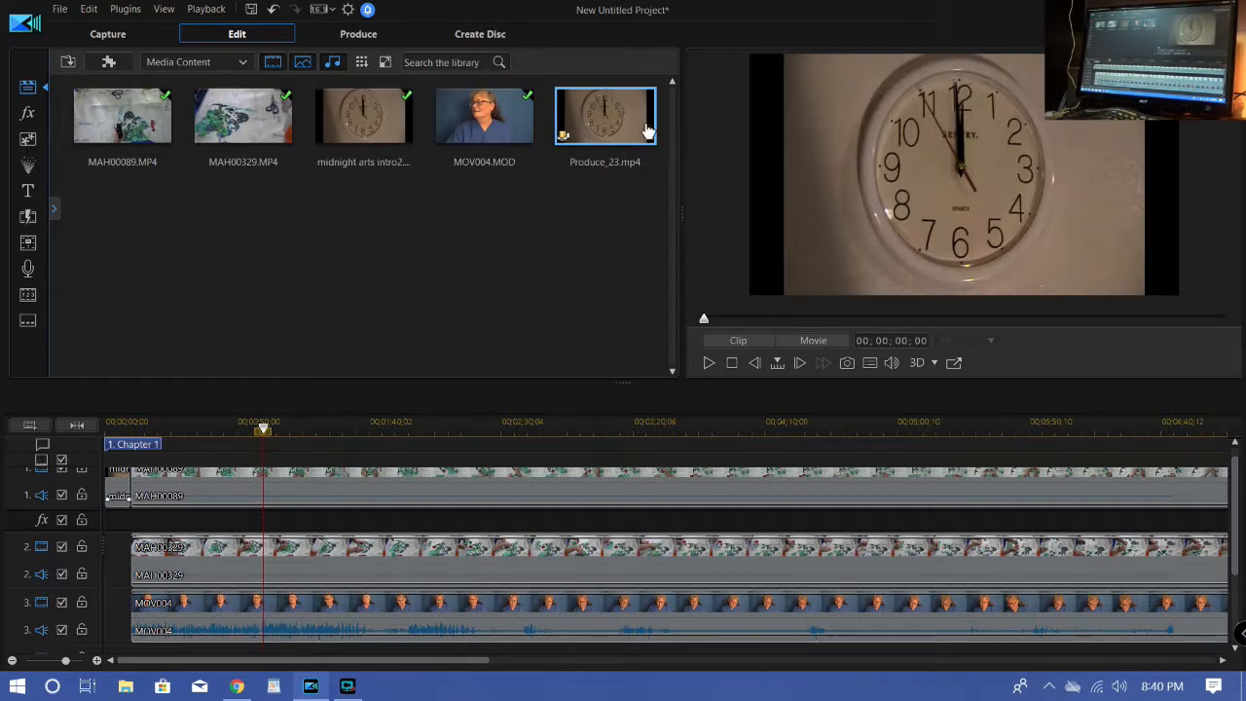
mouse_move(589, 117)
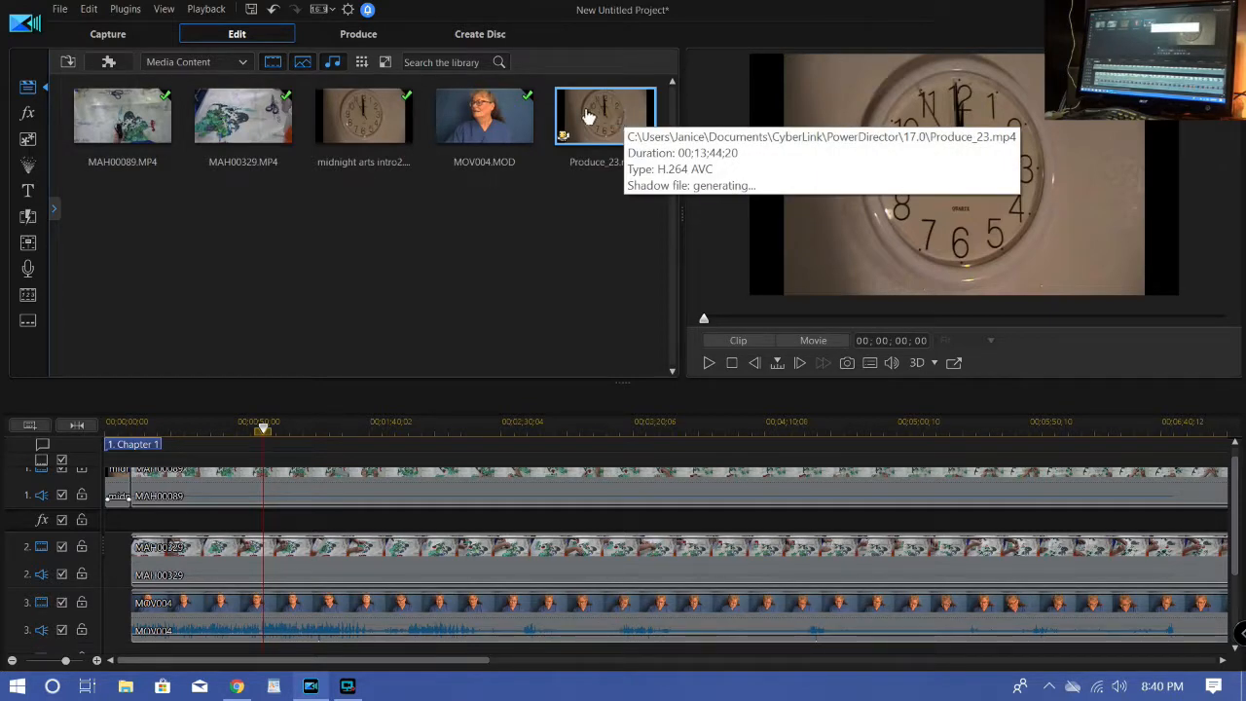
mouse_move(613, 167)
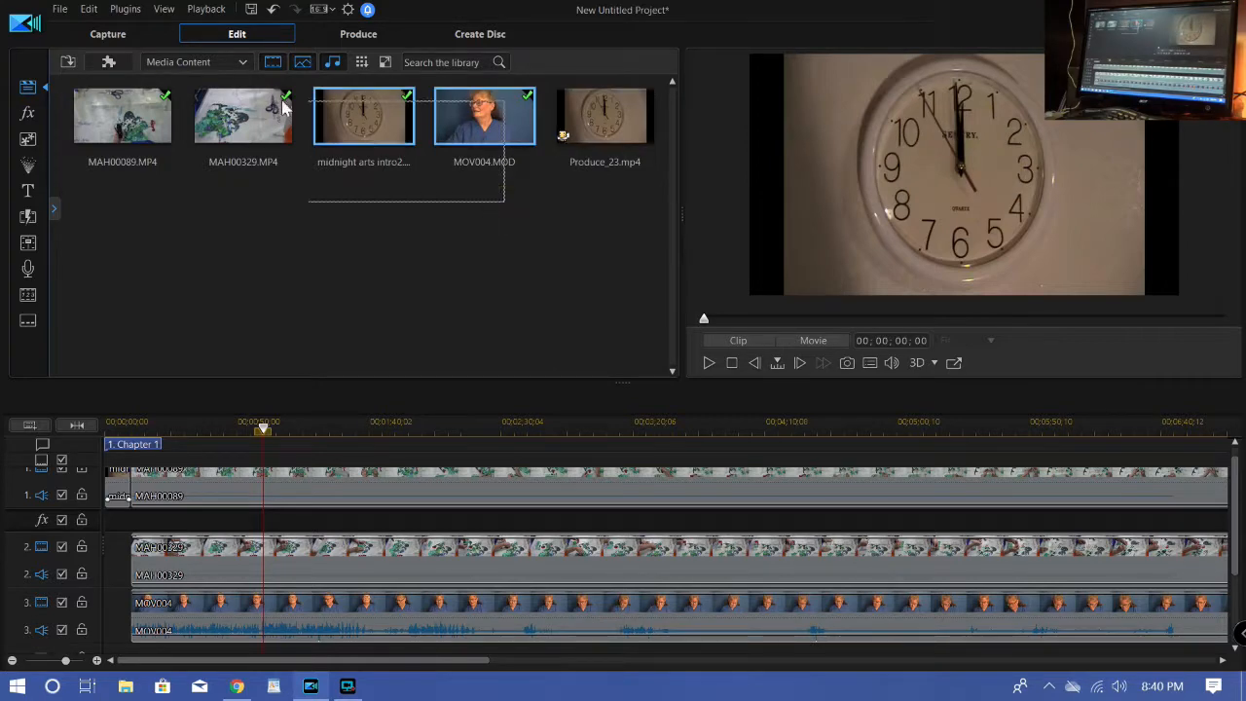
click(122, 114)
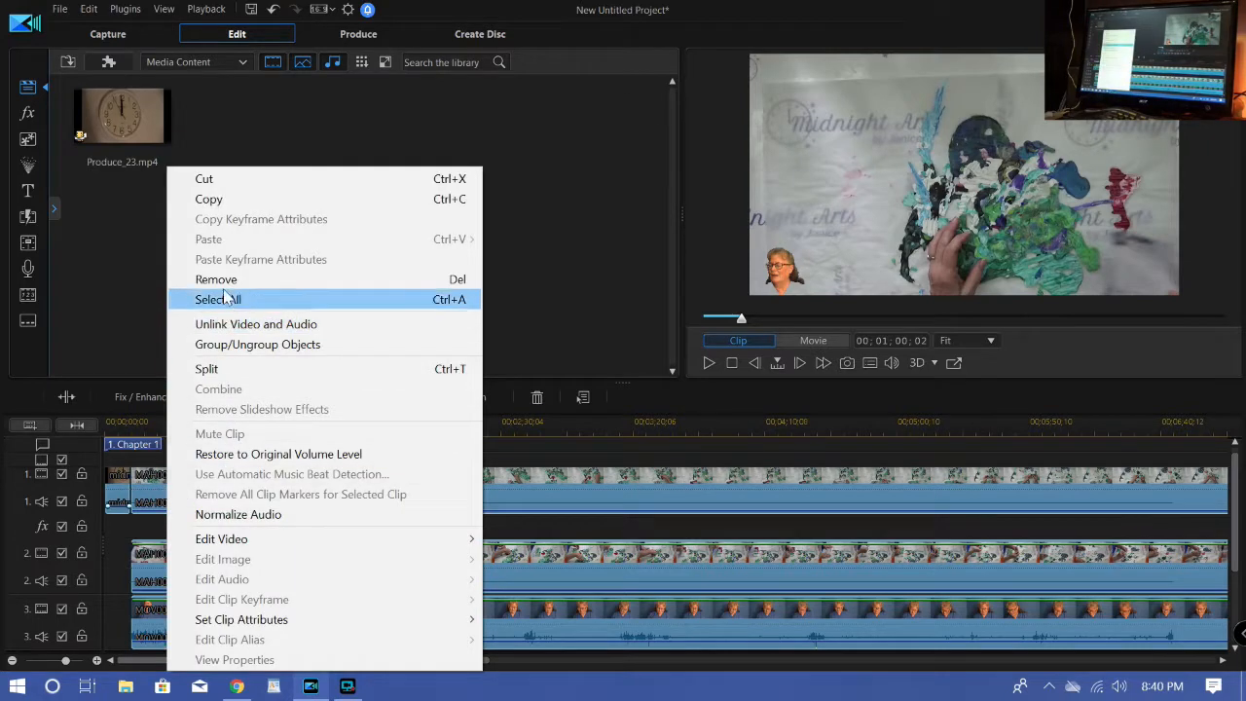
click(215, 280)
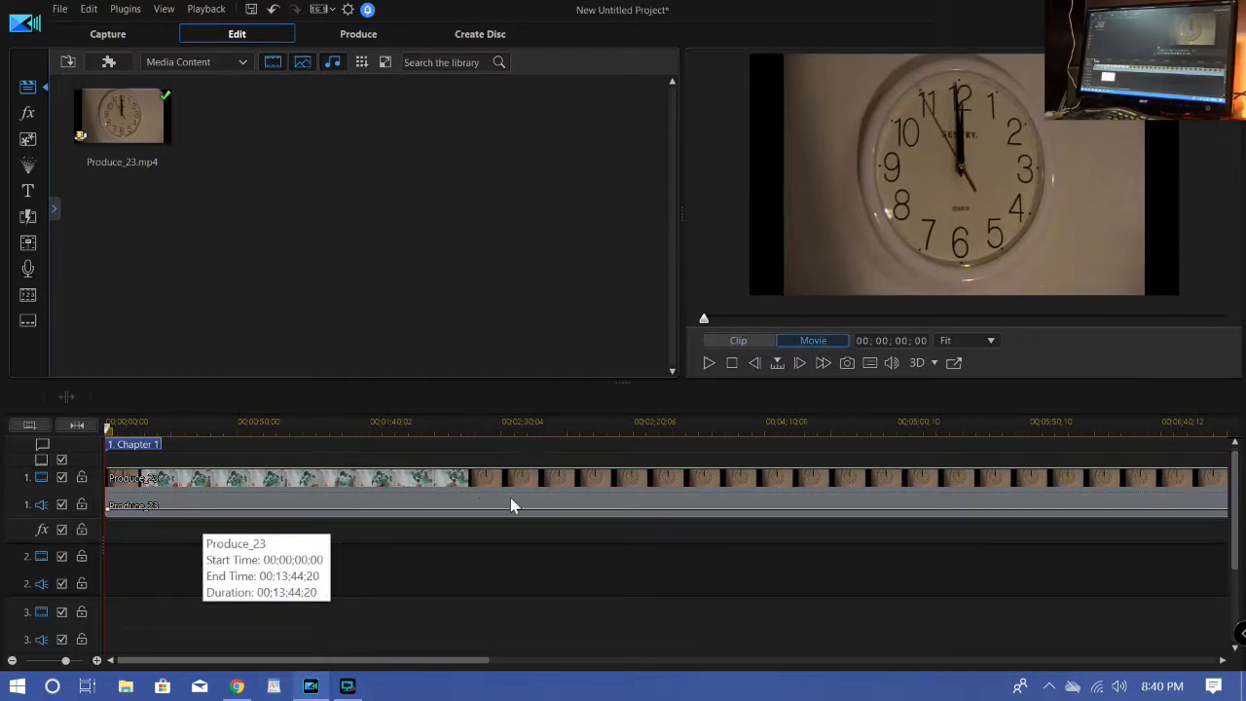
click(570, 420)
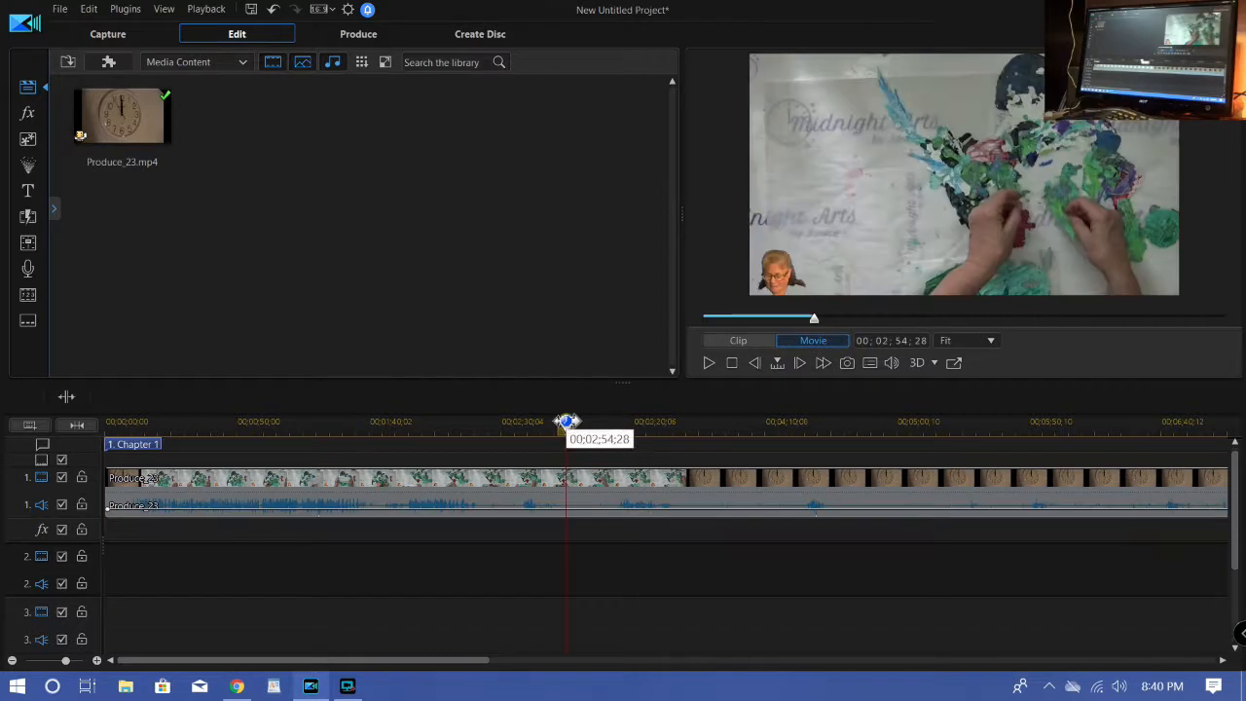
mouse_move(812, 318)
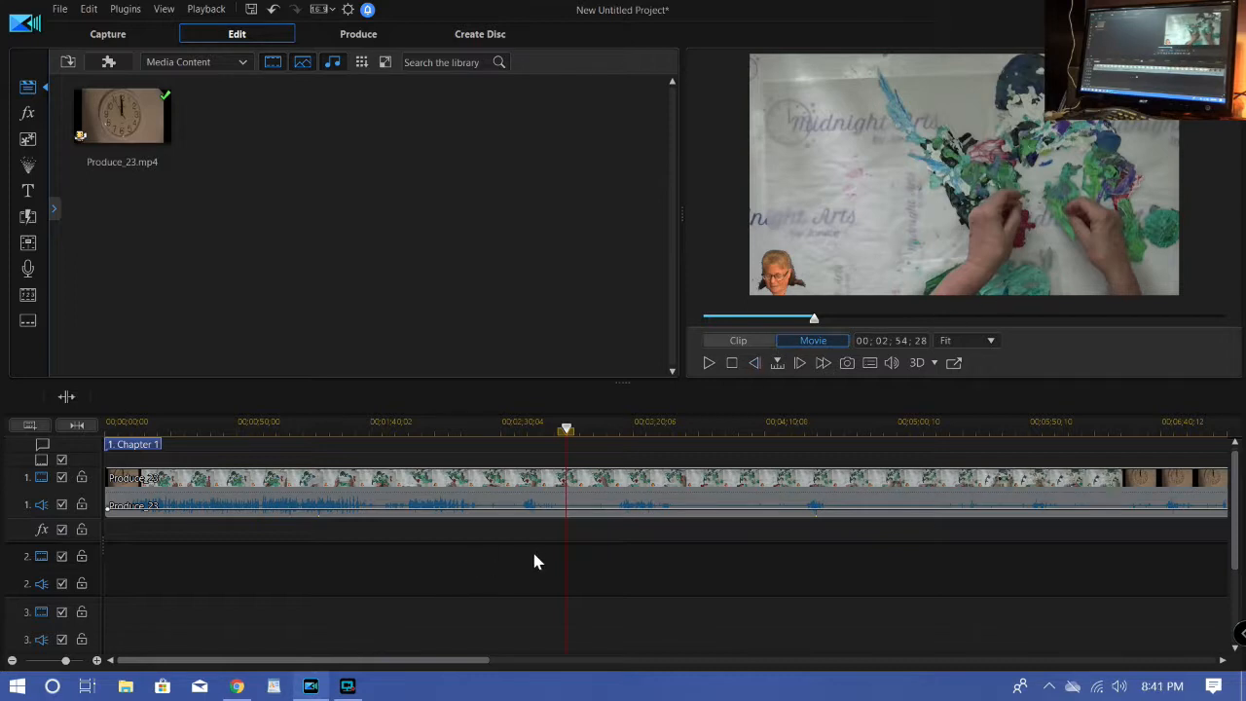
mouse_move(557, 585)
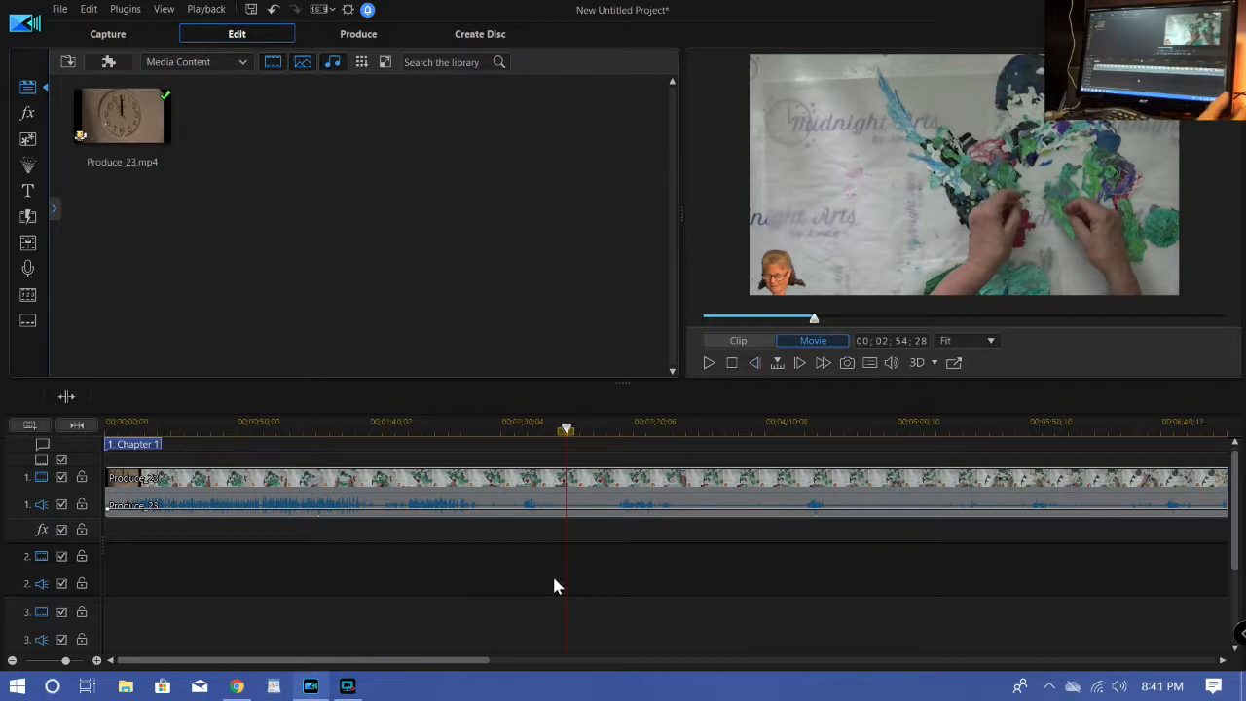
mouse_move(985, 497)
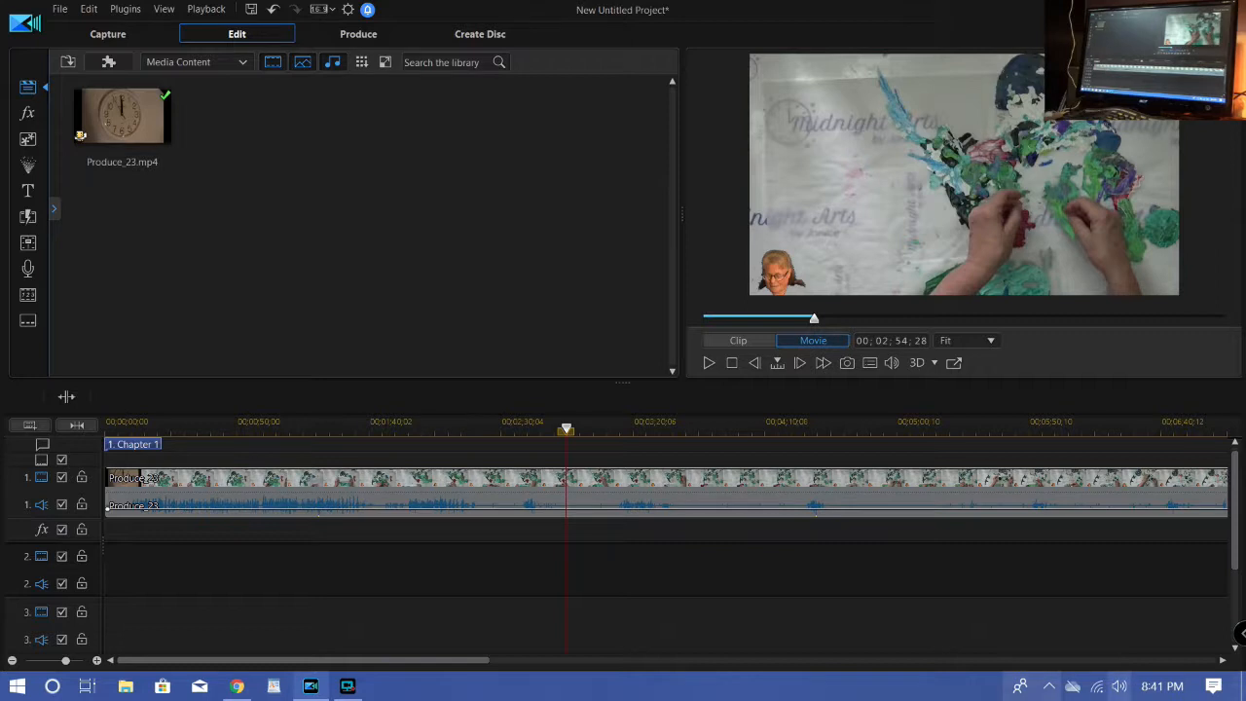
mouse_move(516, 588)
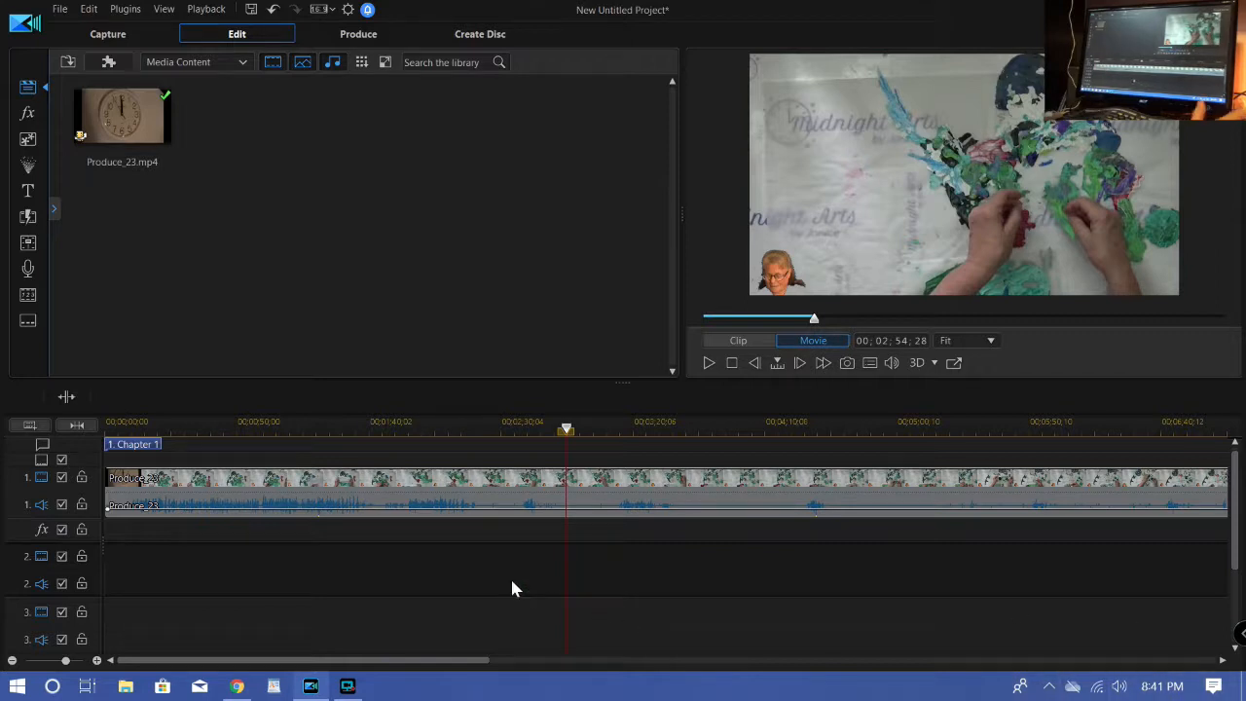
mouse_move(596, 526)
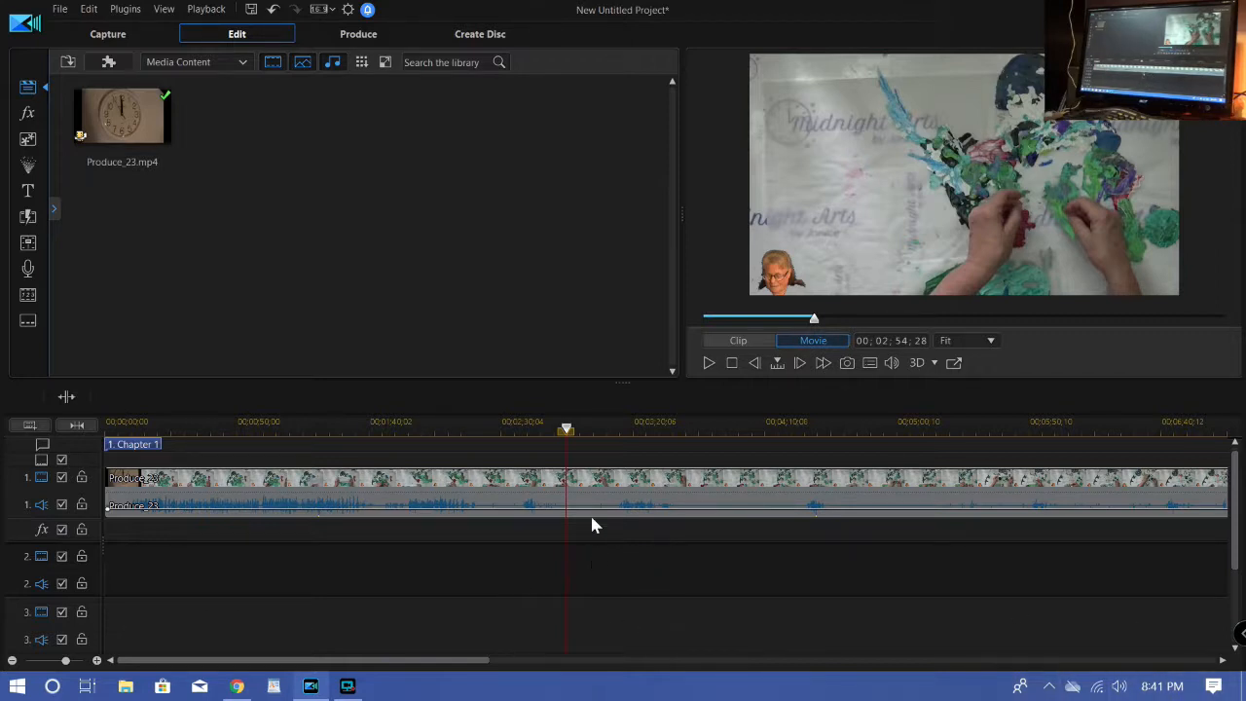
mouse_move(1205, 476)
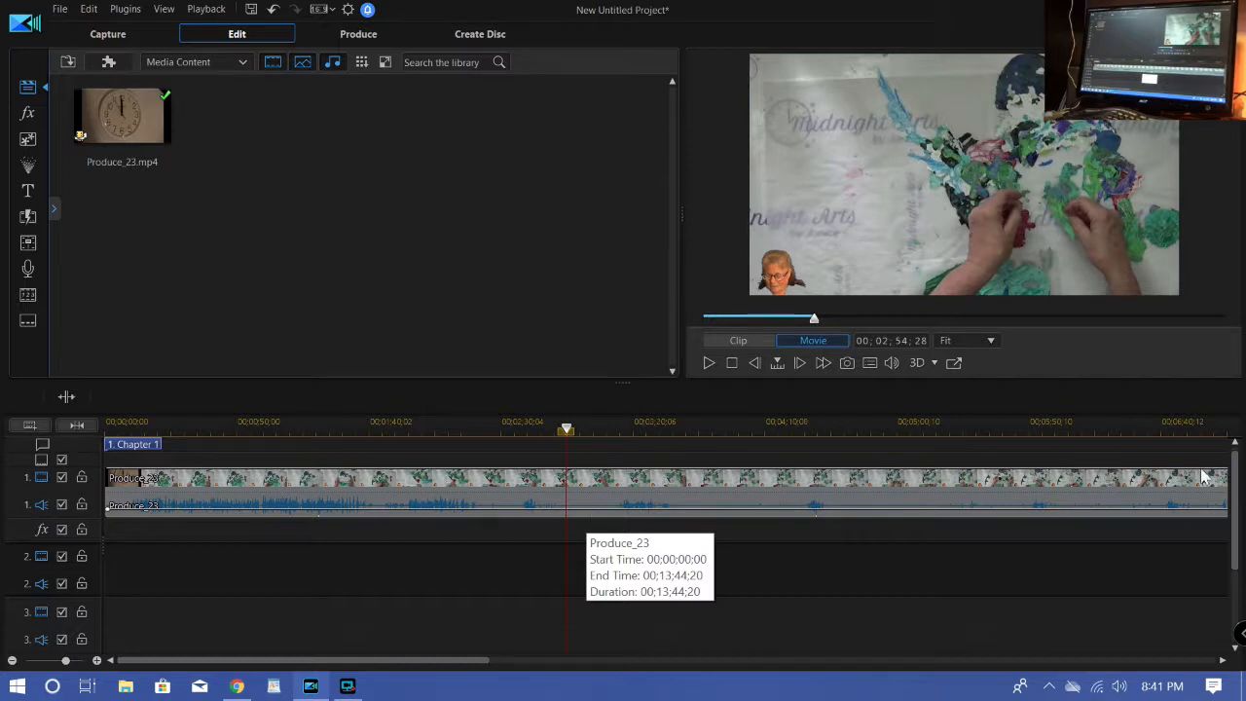
mouse_move(740, 598)
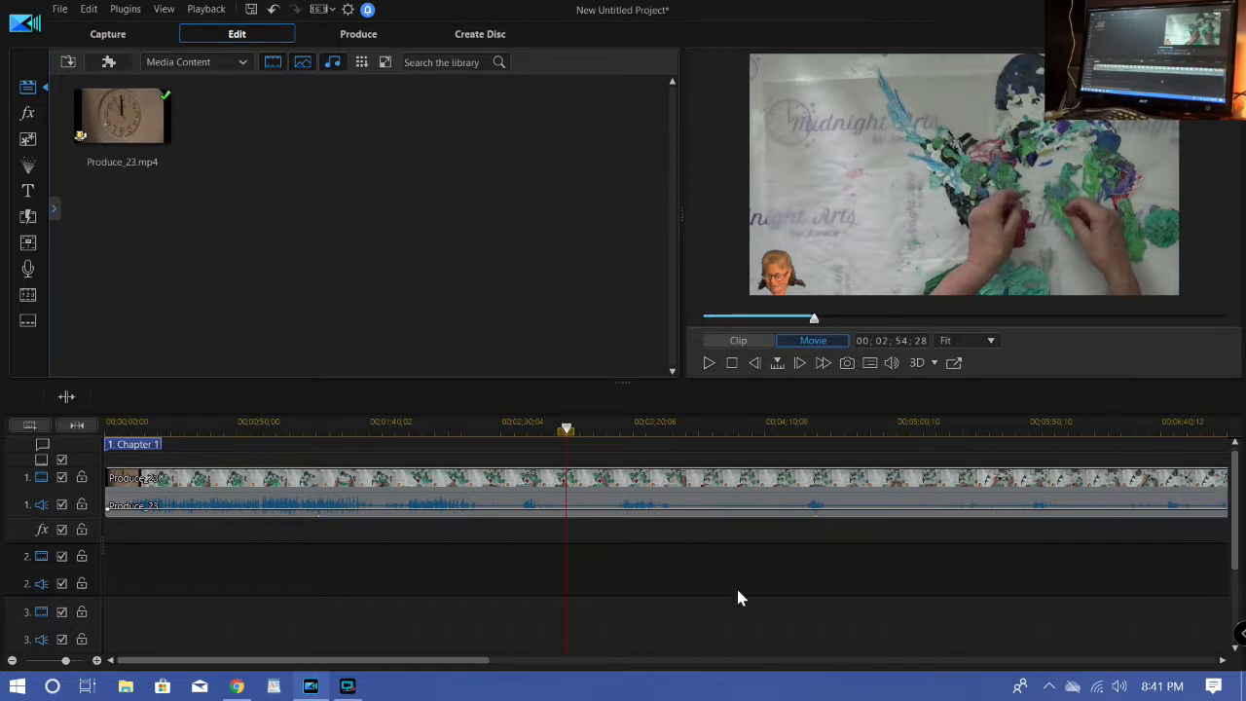
mouse_move(613, 509)
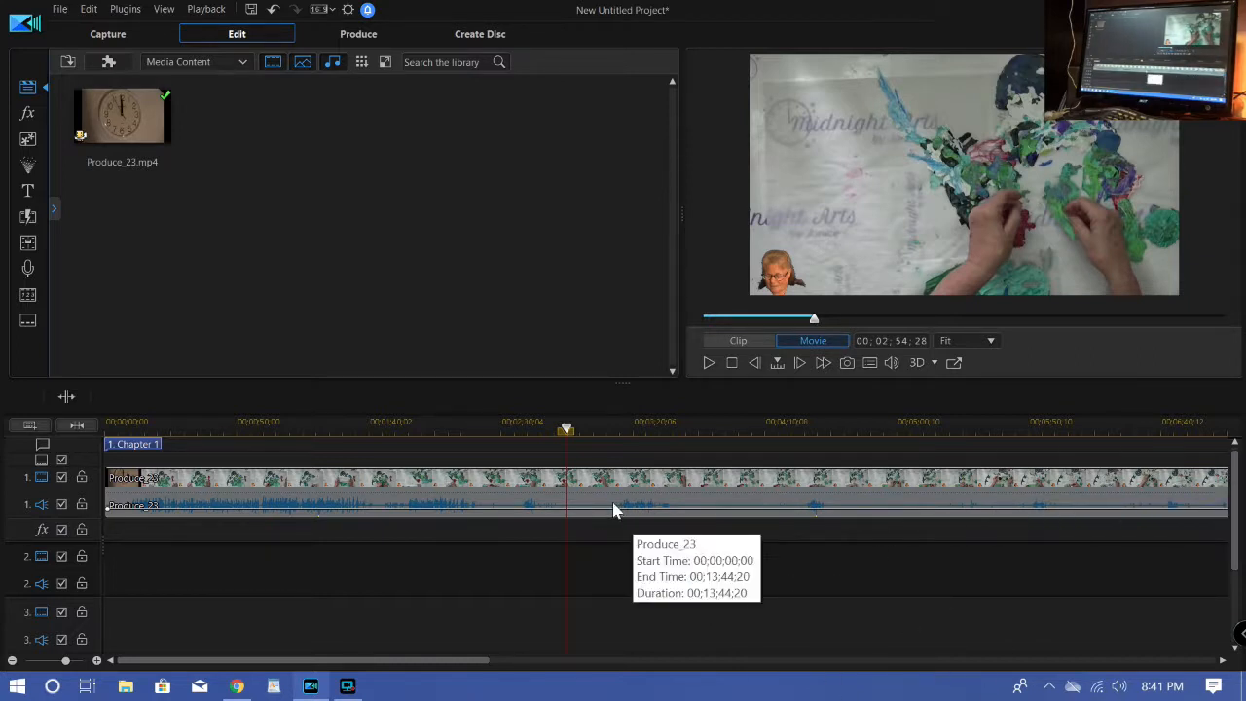